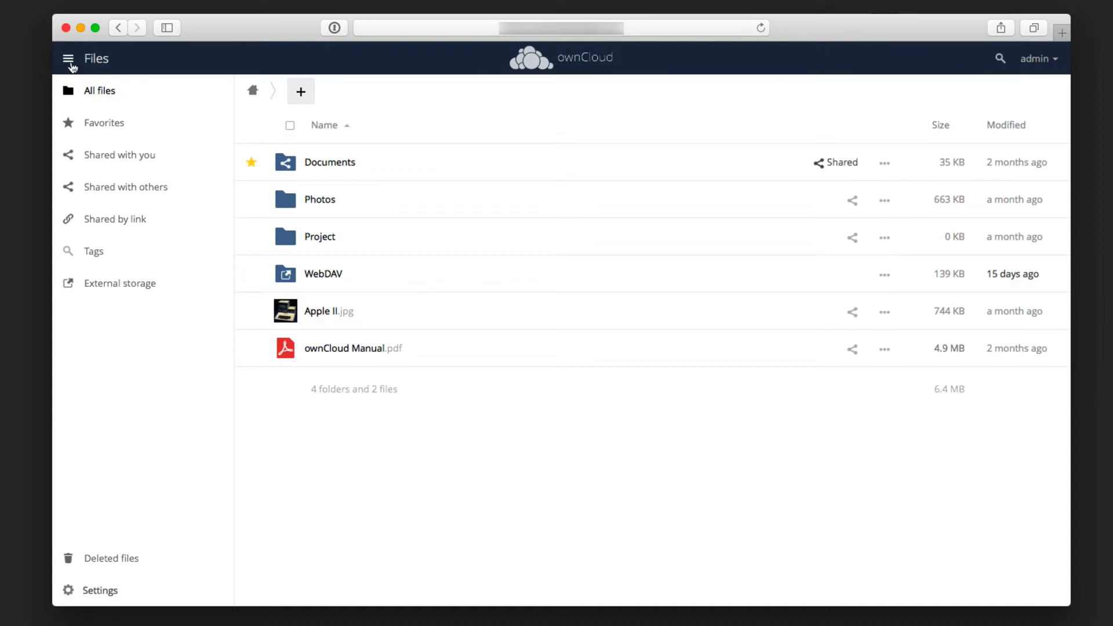
Switch from the file list to the ownCloud Market via the app menu.
{"action": "left_click", "coordinate": [68, 59]}
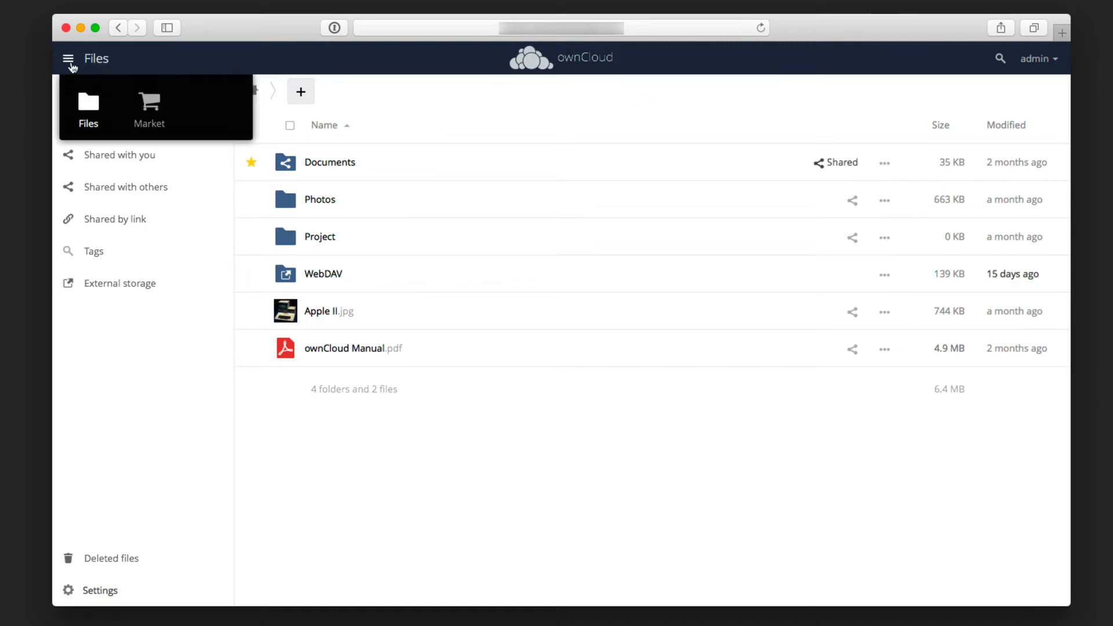
{"action": "left_click", "coordinate": [148, 106]}
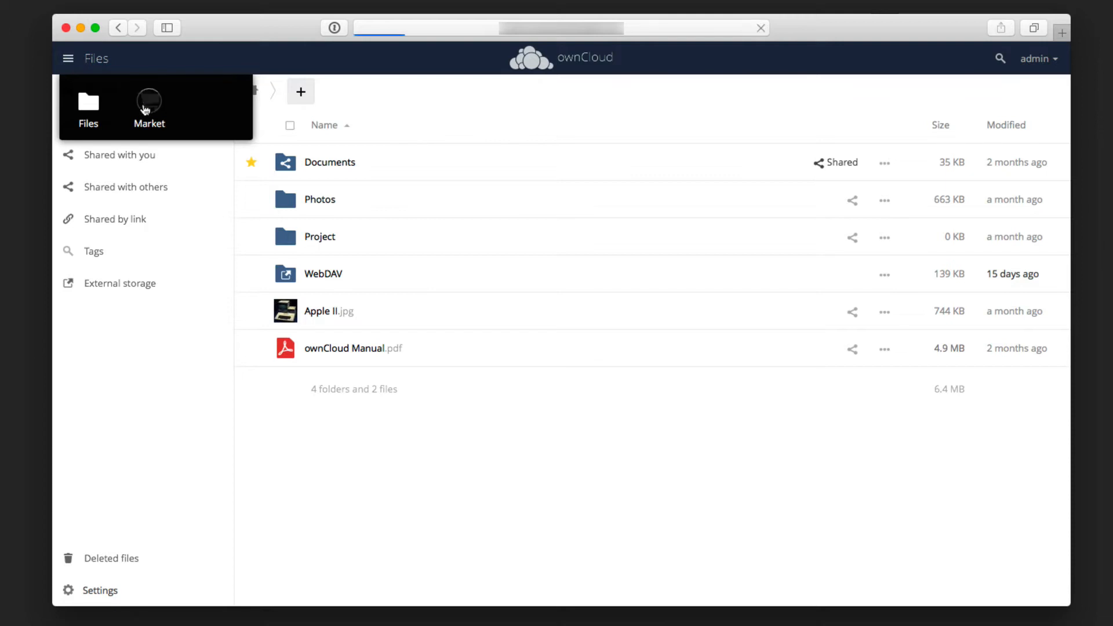
{"action": "left_click", "coordinate": [150, 107]}
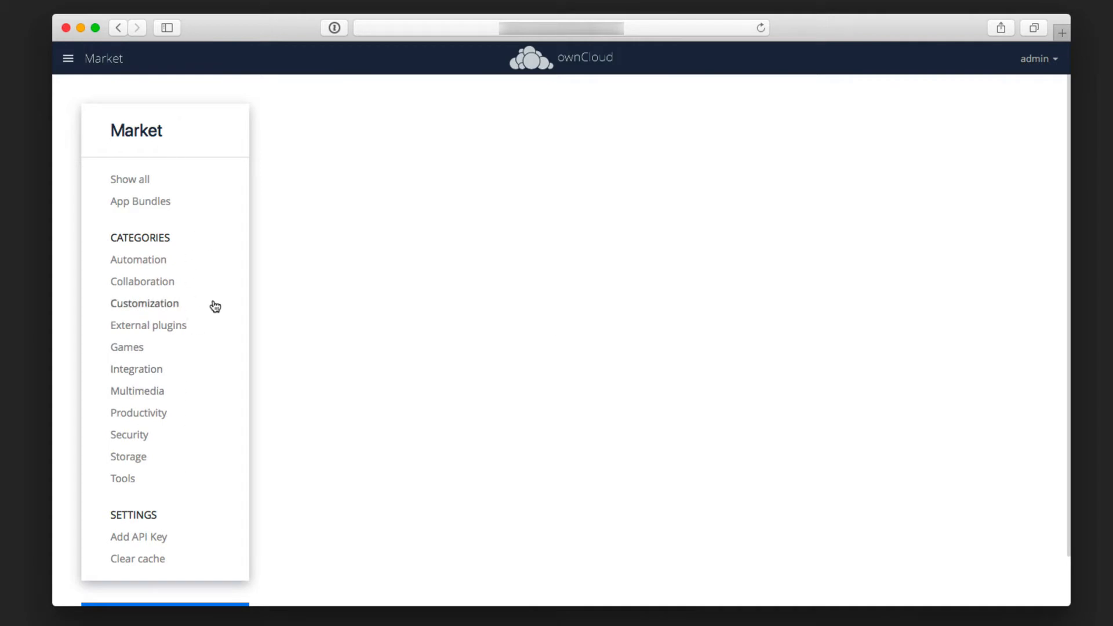
List the Productivity category apps and scroll to the Contacts card.
{"action": "left_click", "coordinate": [138, 413]}
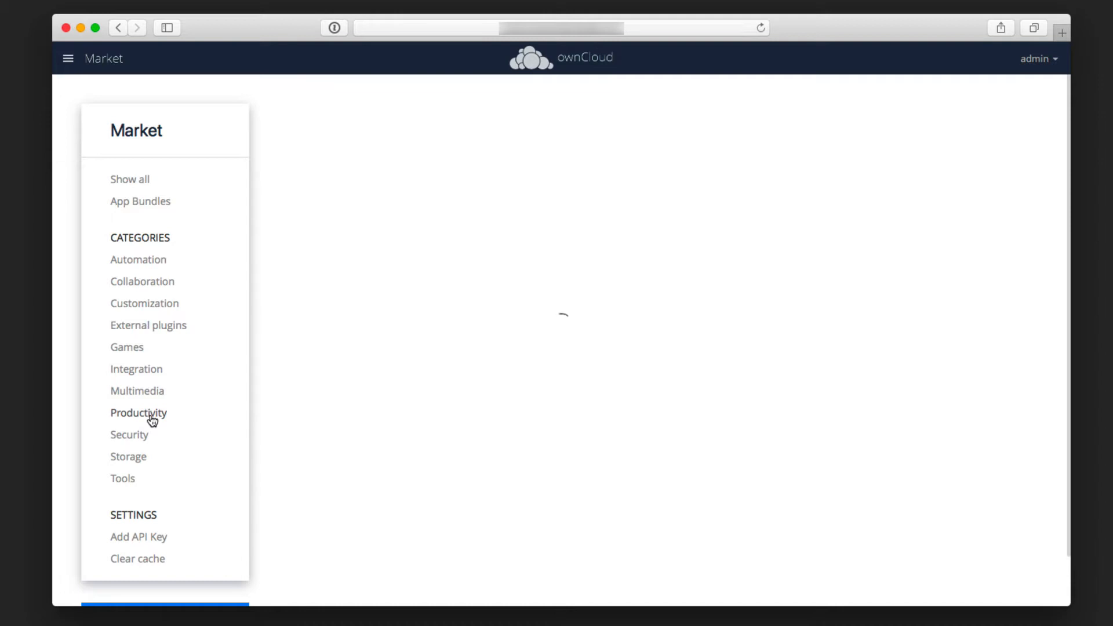
{"action": "left_click", "coordinate": [138, 413]}
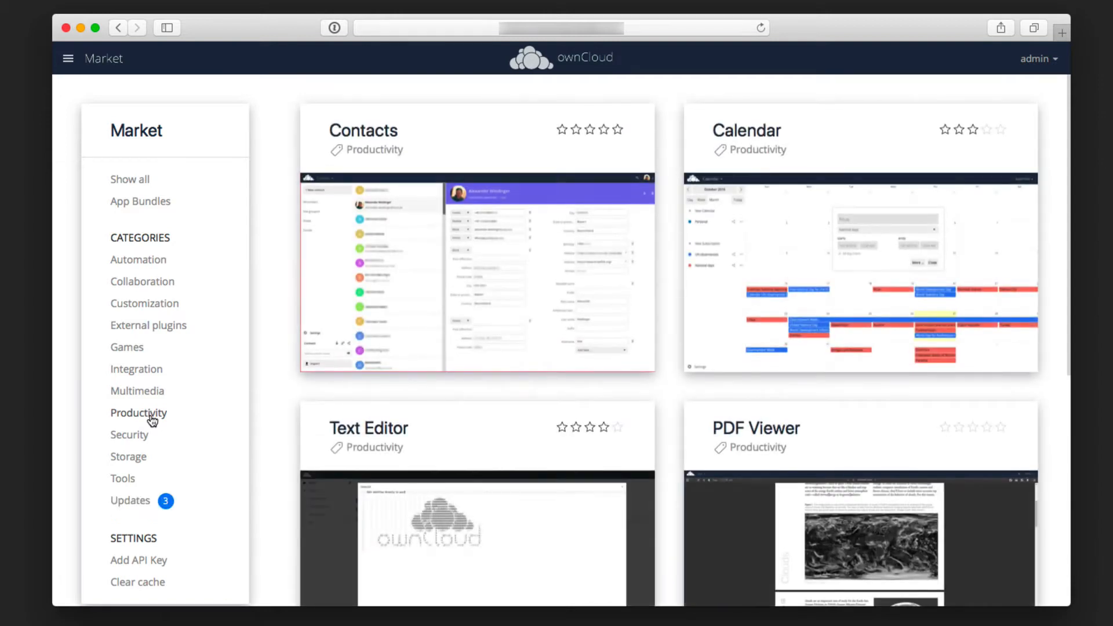
{"action": "mouse_move", "coordinate": [498, 221]}
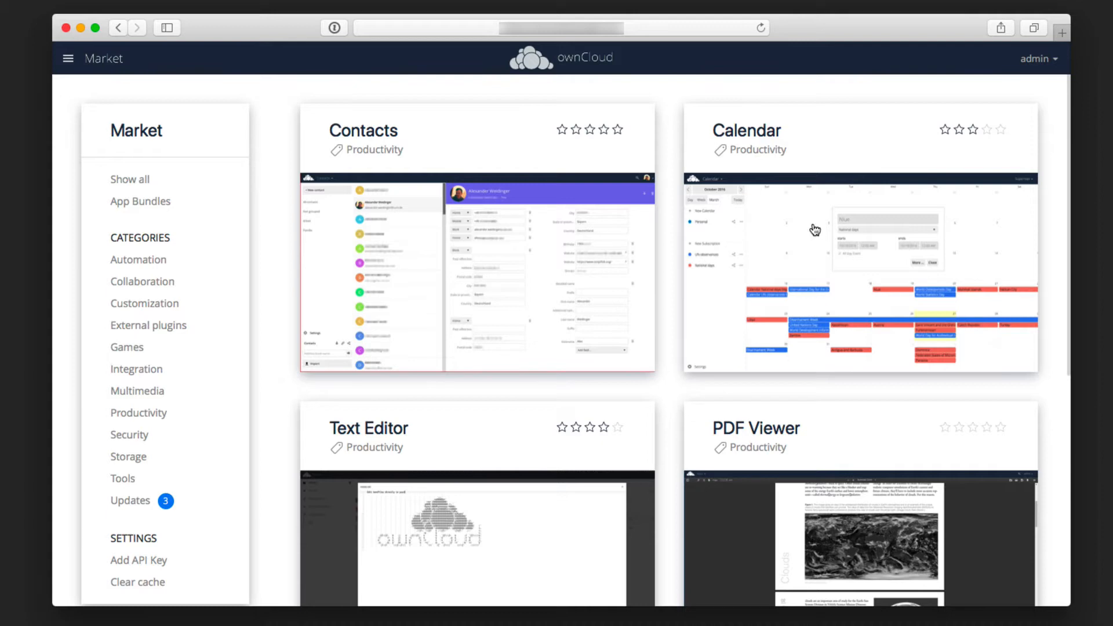
{"action": "scroll", "scroll_direction": "down", "scroll_amount": 3}
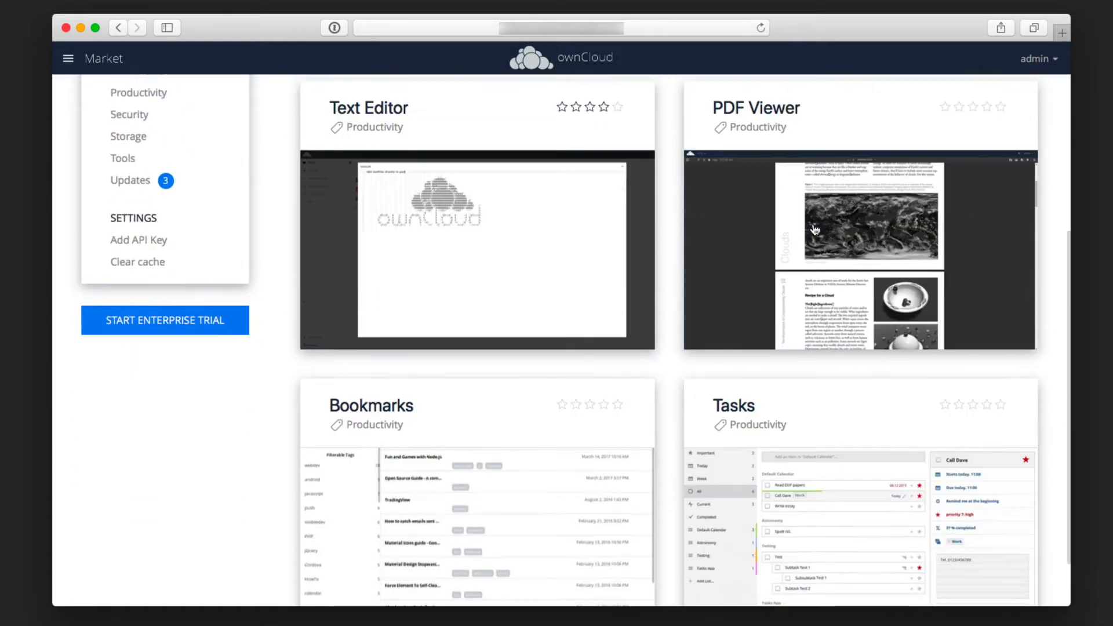
{"action": "scroll", "scroll_direction": "down", "scroll_amount": 3}
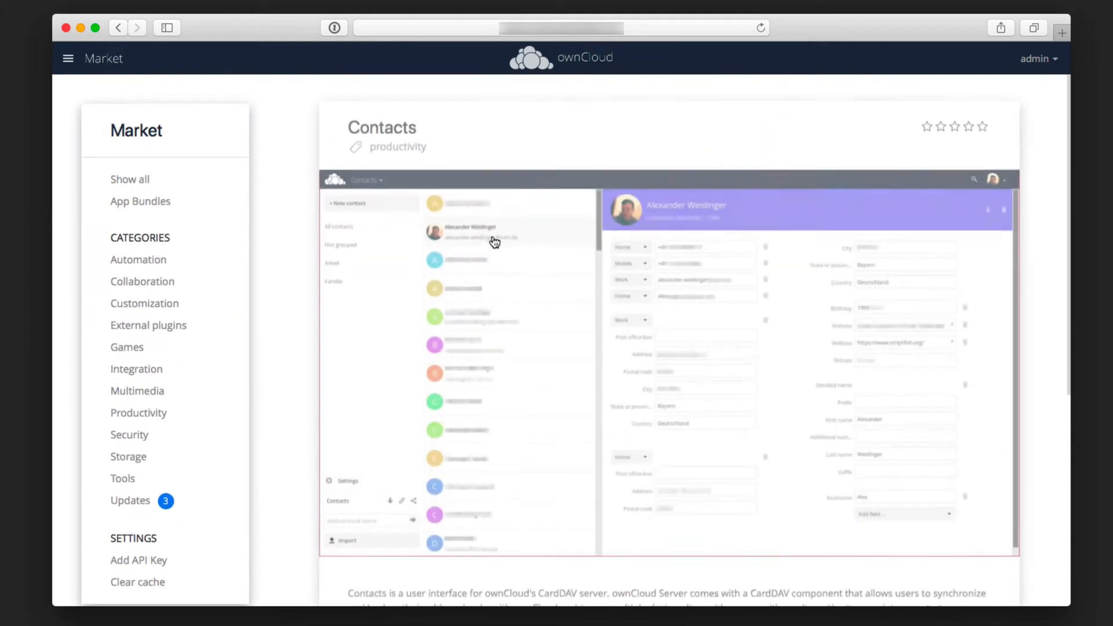
Install the Contacts app from its Market detail page.
{"action": "scroll", "scroll_direction": "down", "scroll_amount": 3}
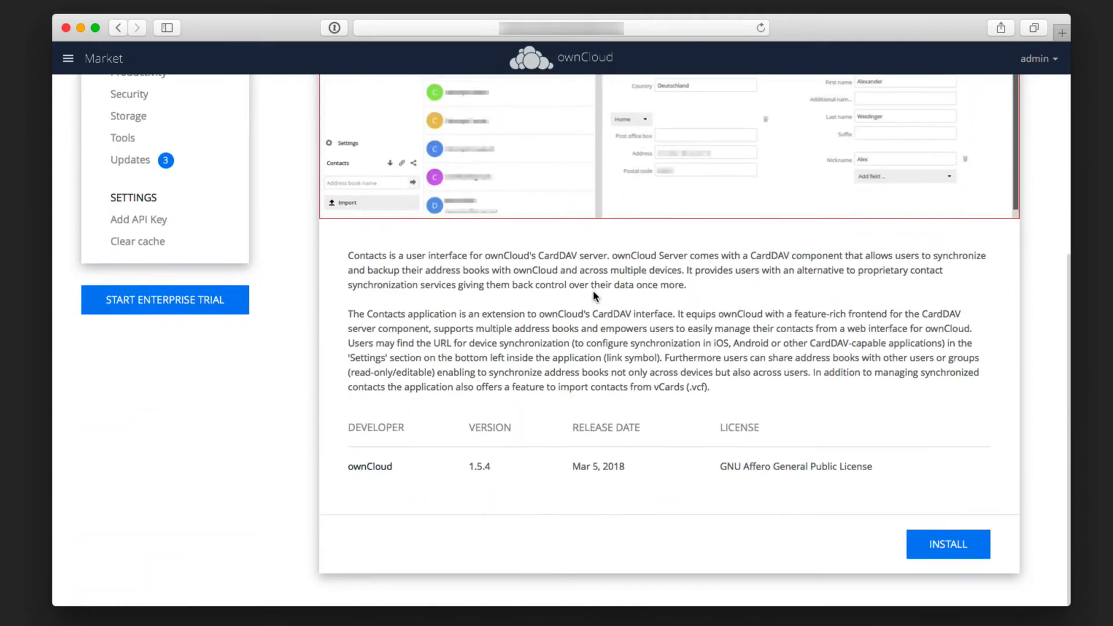
{"action": "left_click", "coordinate": [947, 545]}
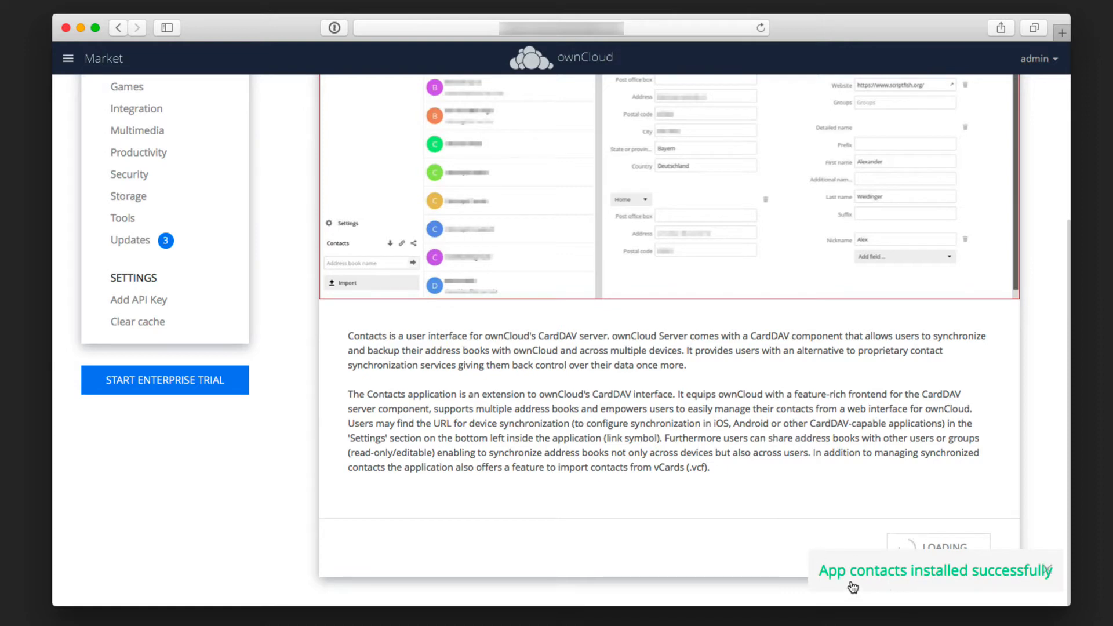
{"action": "mouse_move", "coordinate": [761, 547]}
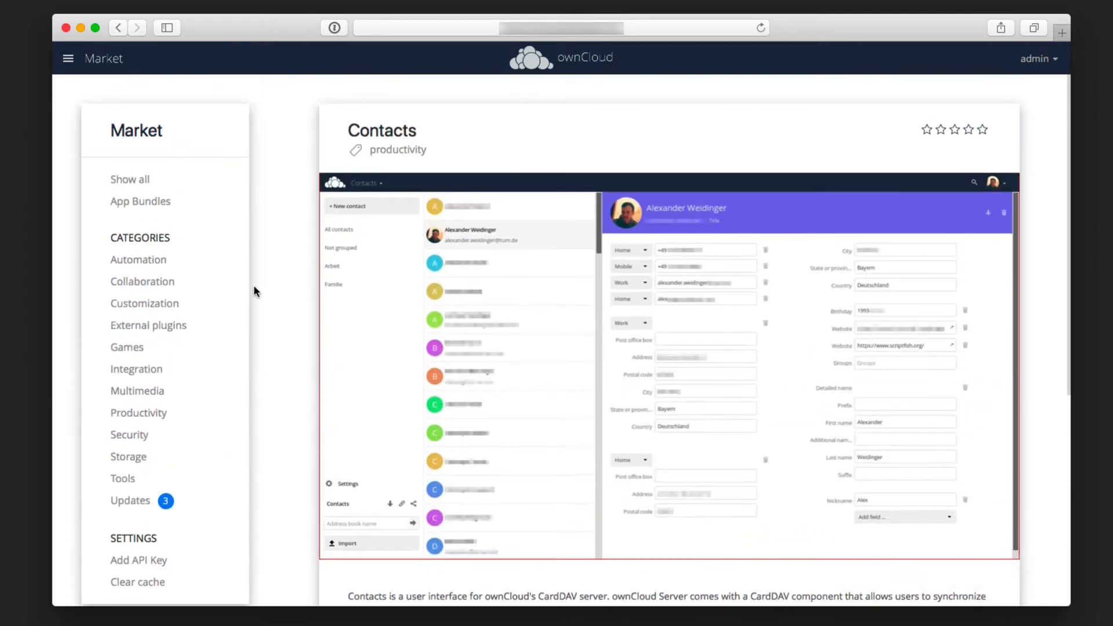
{"action": "mouse_move", "coordinate": [147, 418]}
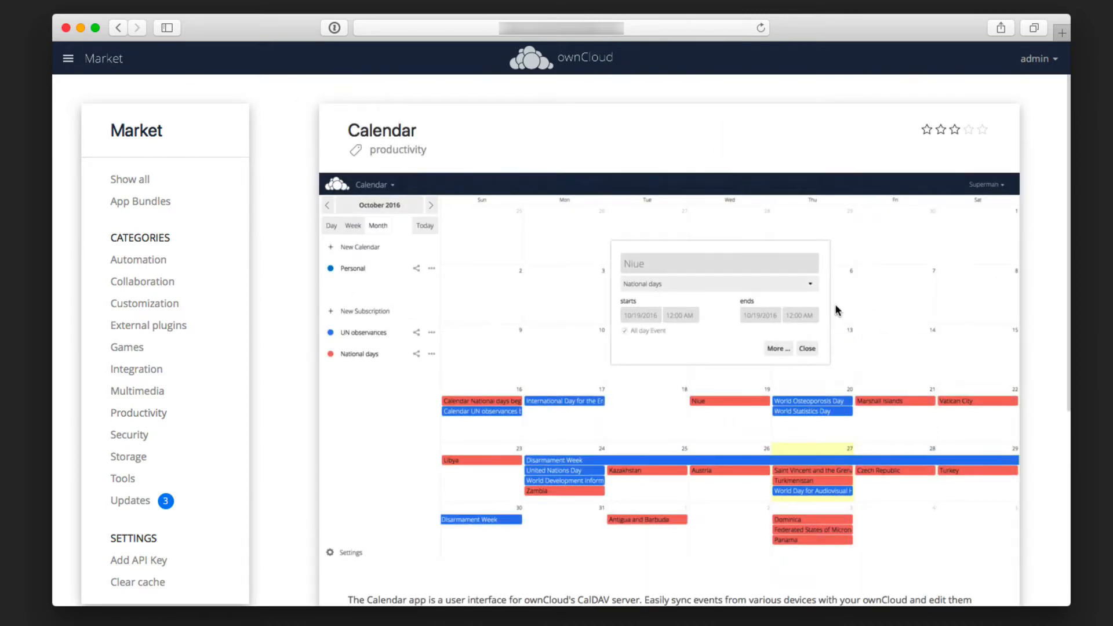
Install the Calendar app from its Market detail page.
{"action": "scroll", "scroll_direction": "down", "scroll_amount": 3}
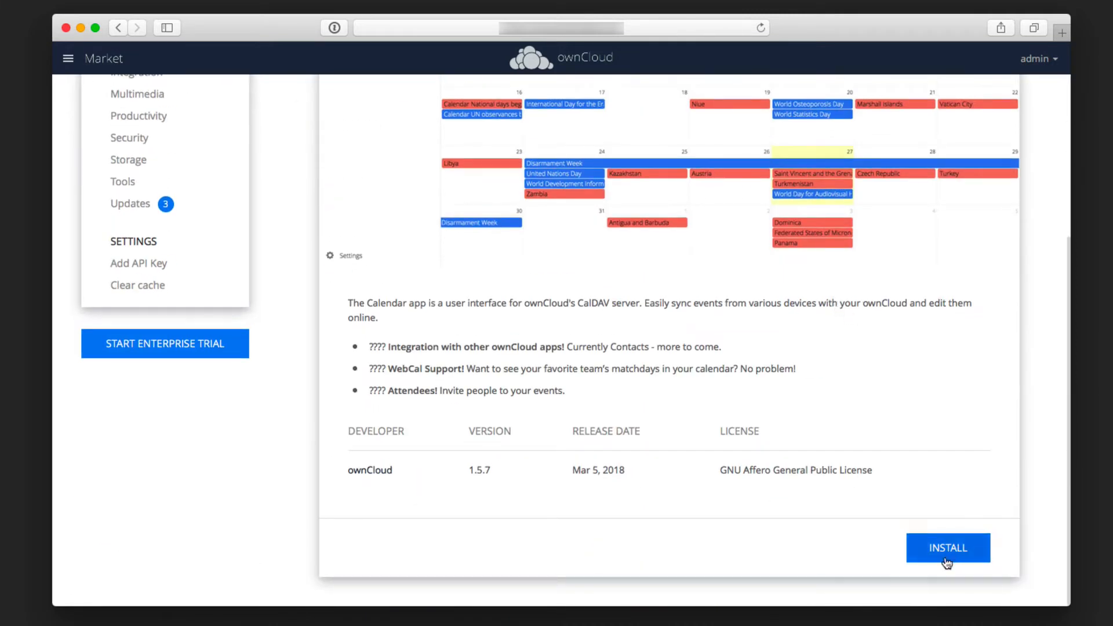
{"action": "left_click", "coordinate": [947, 547]}
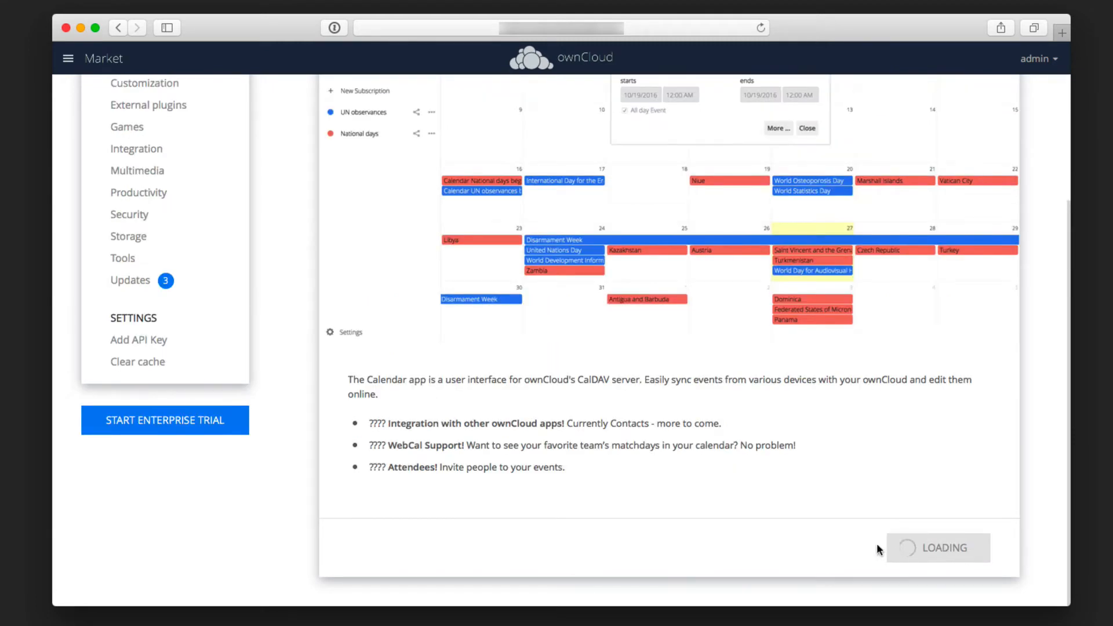
{"action": "mouse_move", "coordinate": [786, 538]}
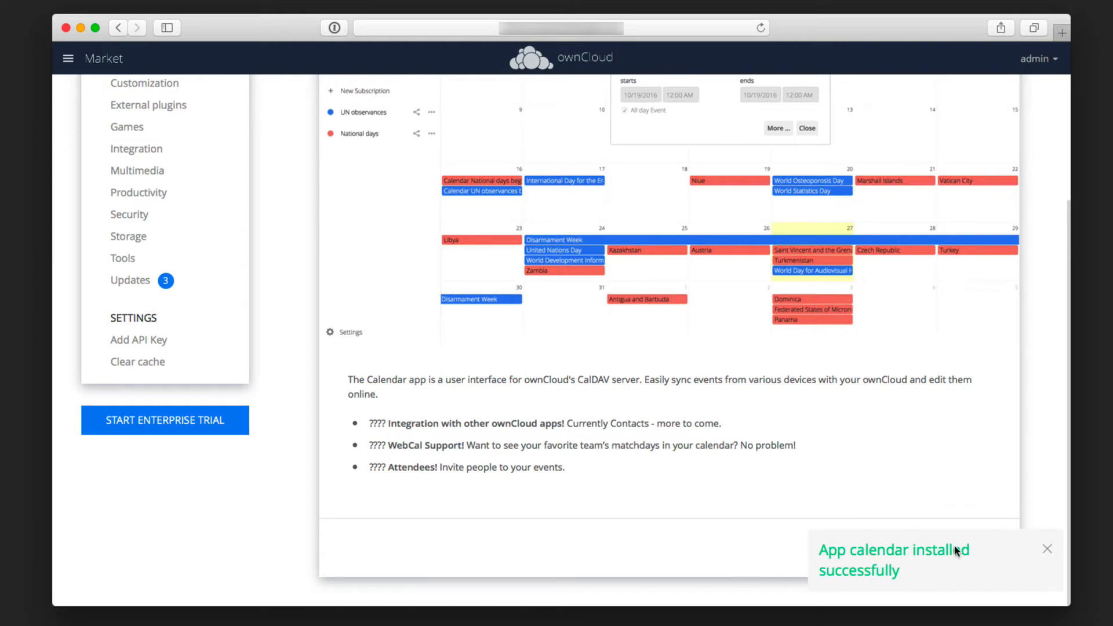
{"action": "mouse_move", "coordinate": [154, 100]}
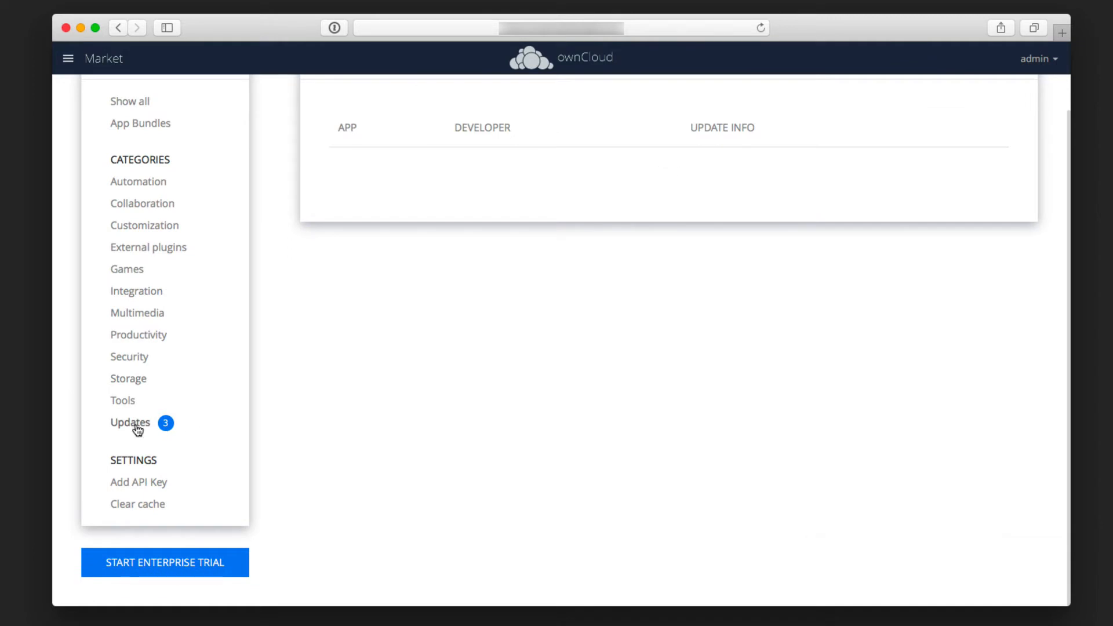
Show the Market's Updates list, then bring up the app menu.
{"action": "left_click", "coordinate": [130, 422]}
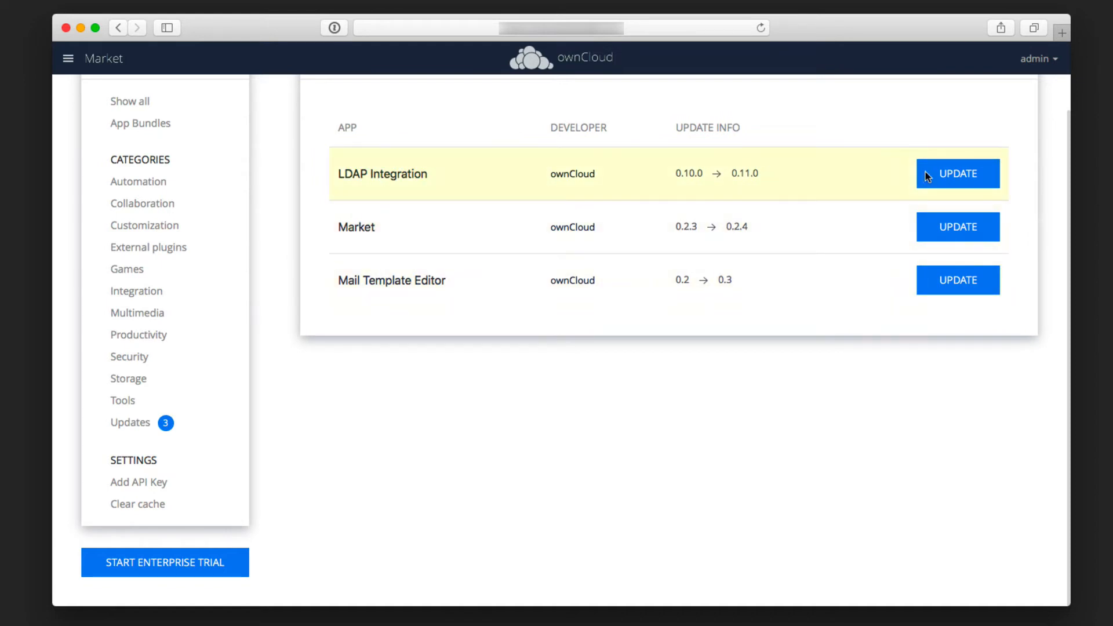
{"action": "mouse_move", "coordinate": [963, 307]}
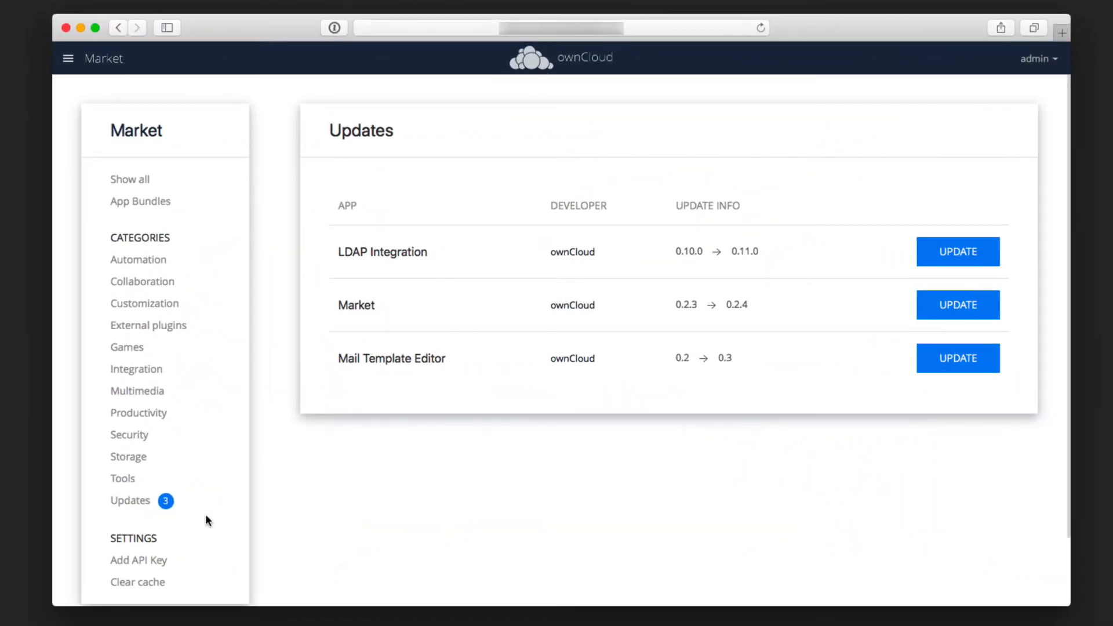
{"action": "left_click", "coordinate": [68, 58]}
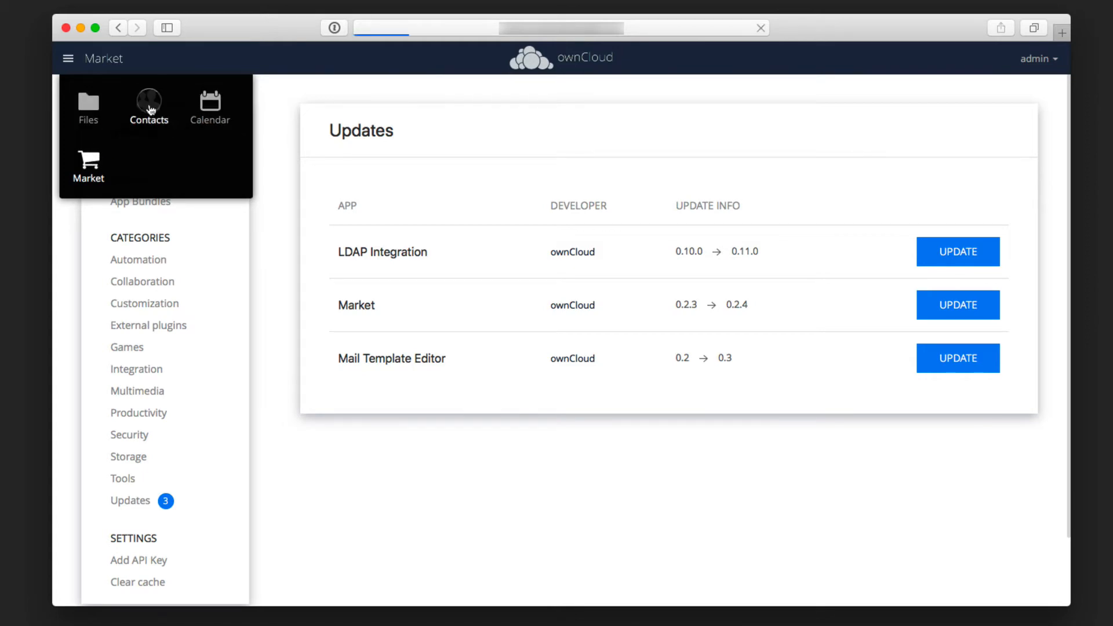
Open the Contacts app, showing an empty address book.
{"action": "left_click", "coordinate": [150, 106]}
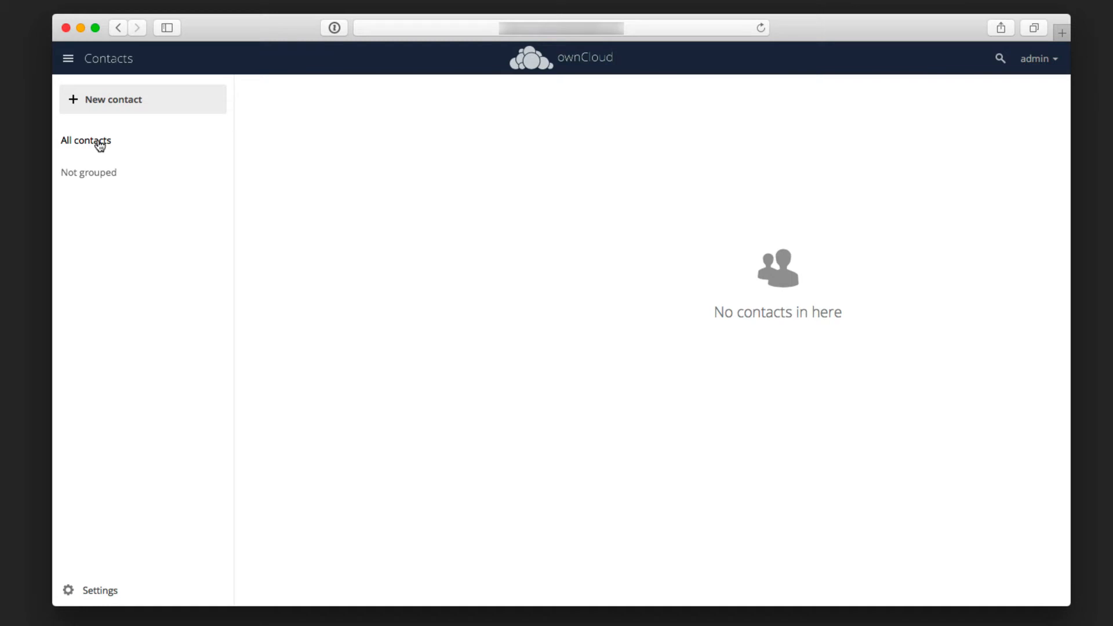
{"action": "mouse_move", "coordinate": [197, 166]}
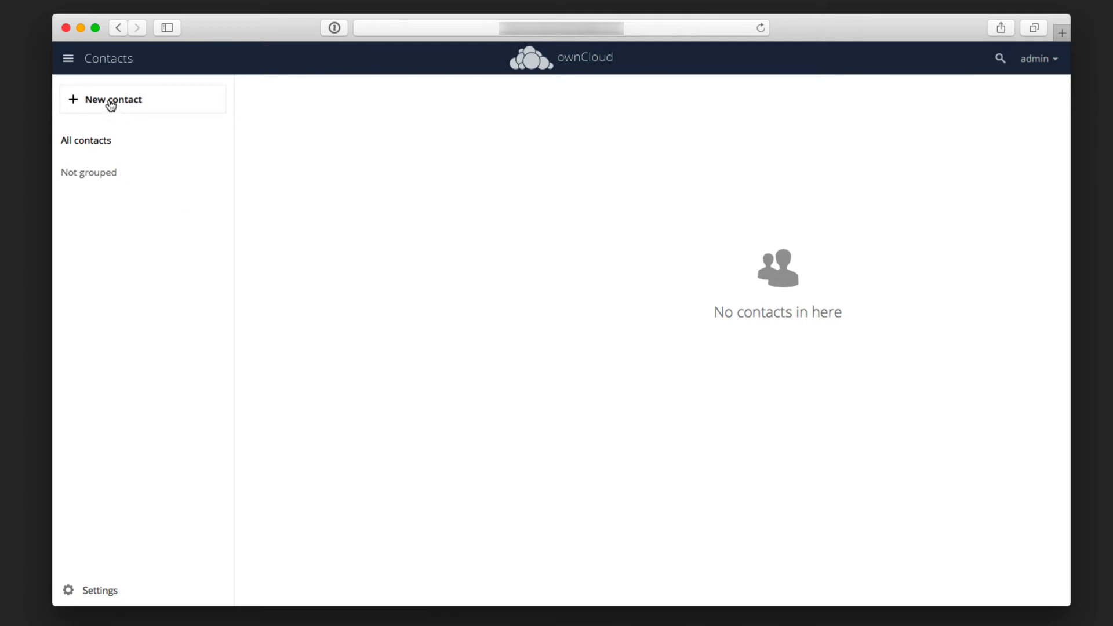
Create a new contact John Doe with organization OwnCloud and title Boss.
{"action": "left_click", "coordinate": [113, 99]}
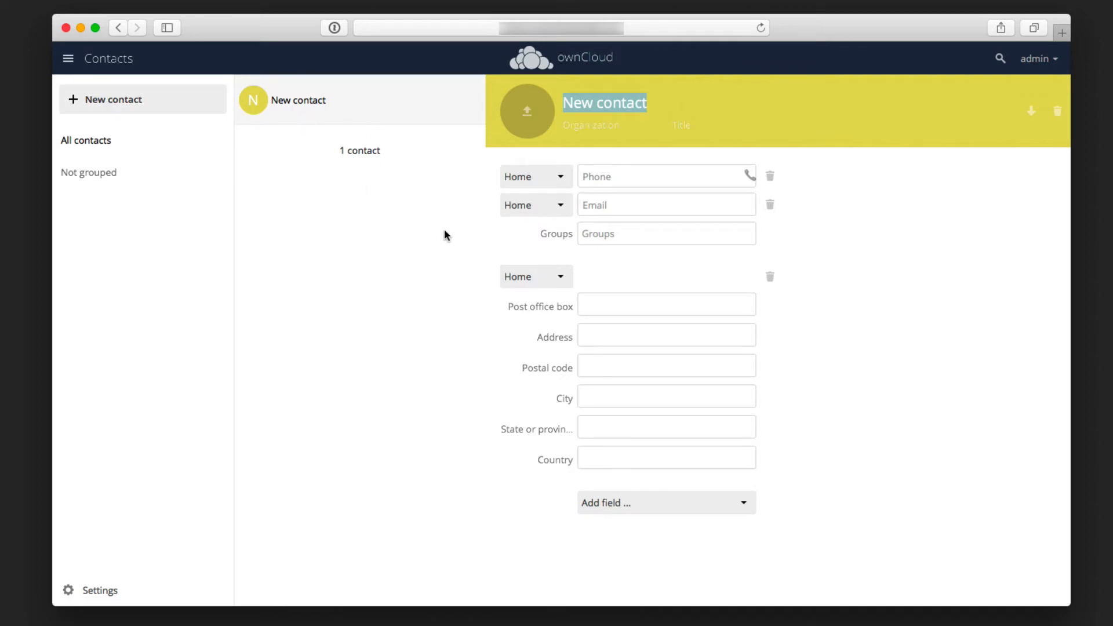
{"action": "mouse_move", "coordinate": [855, 283]}
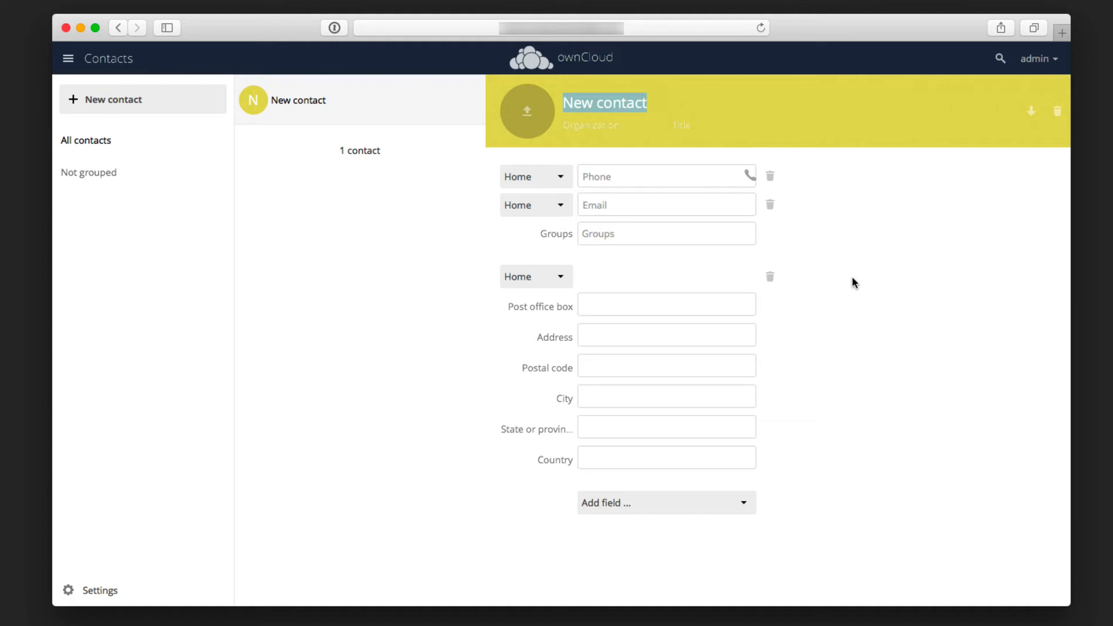
{"action": "type", "text": "John Doe"}
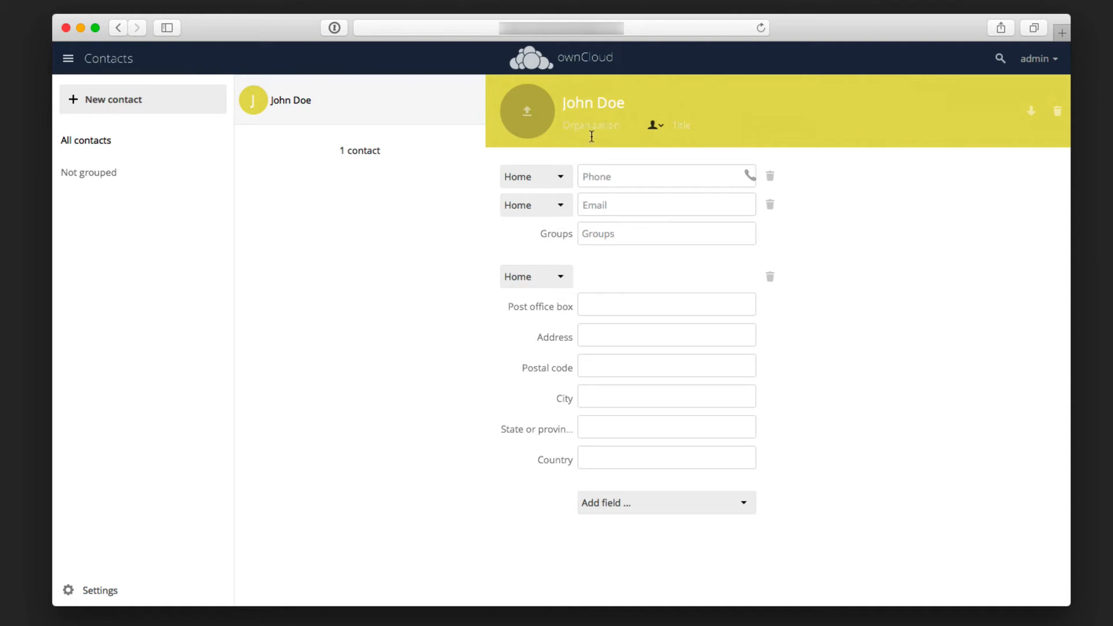
{"action": "mouse_move", "coordinate": [475, 175]}
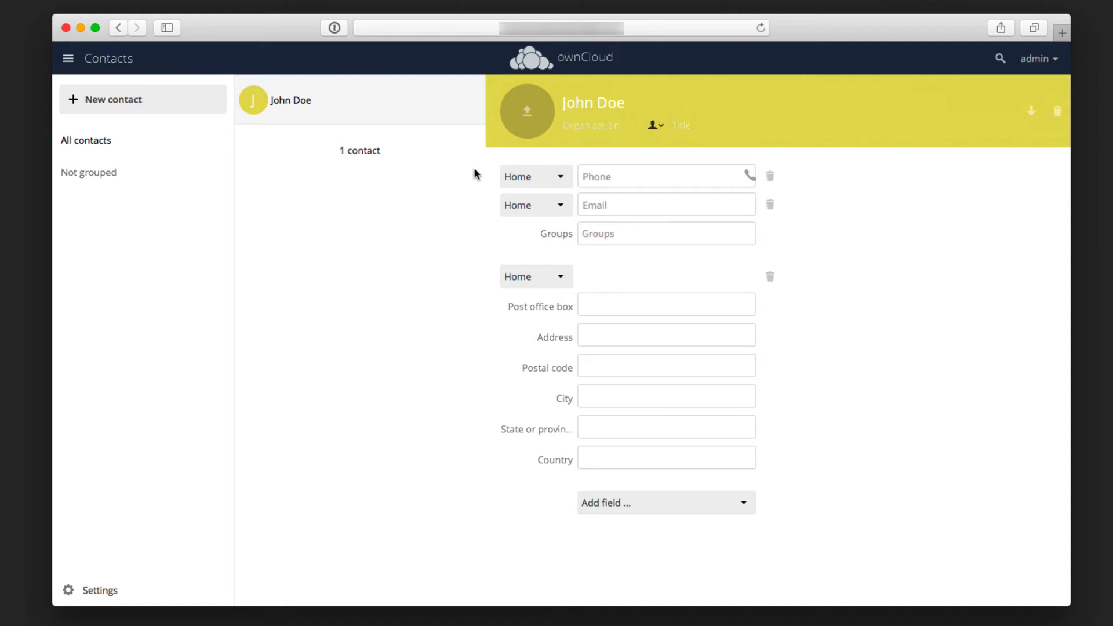
{"action": "type", "text": "Own"}
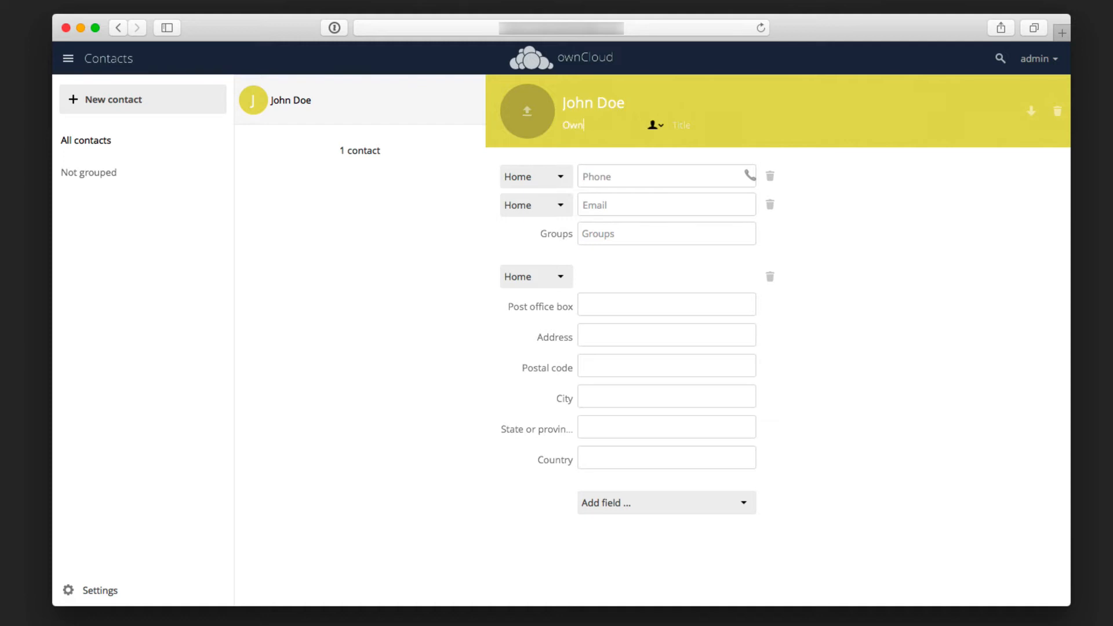
{"action": "type", "text": "Cloud"}
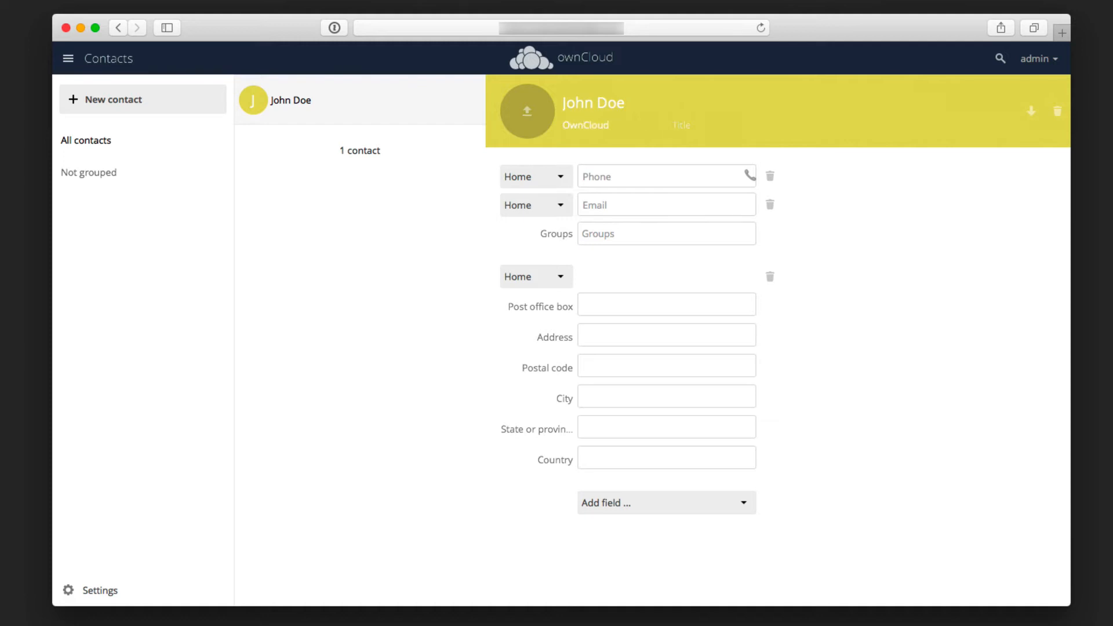
{"action": "type", "text": "Boss"}
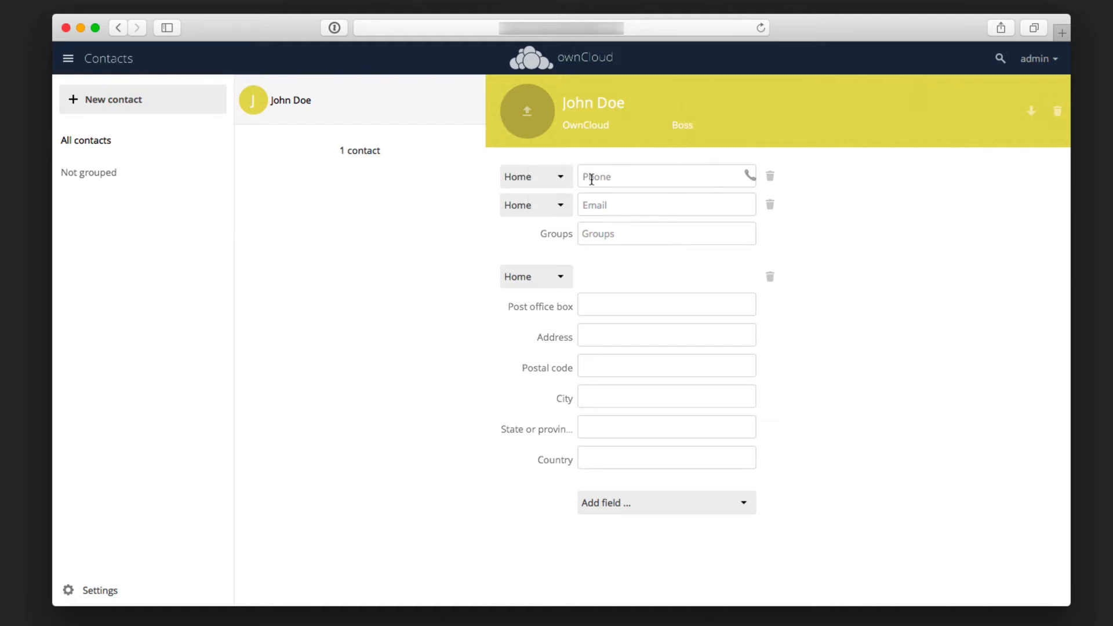
{"action": "left_click", "coordinate": [533, 176]}
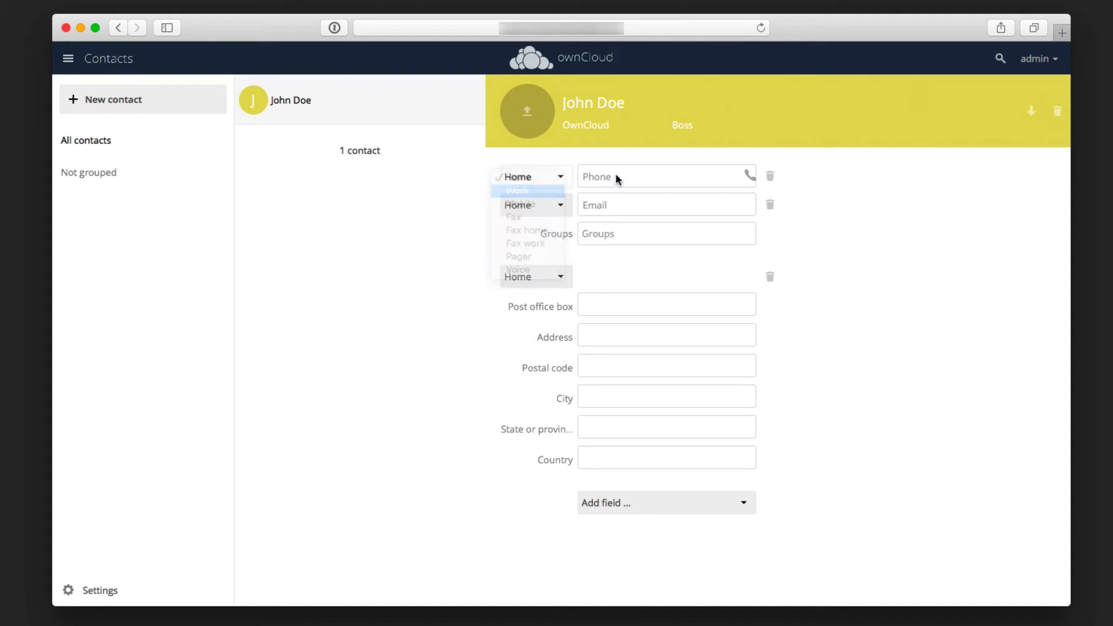
{"action": "left_click", "coordinate": [517, 189]}
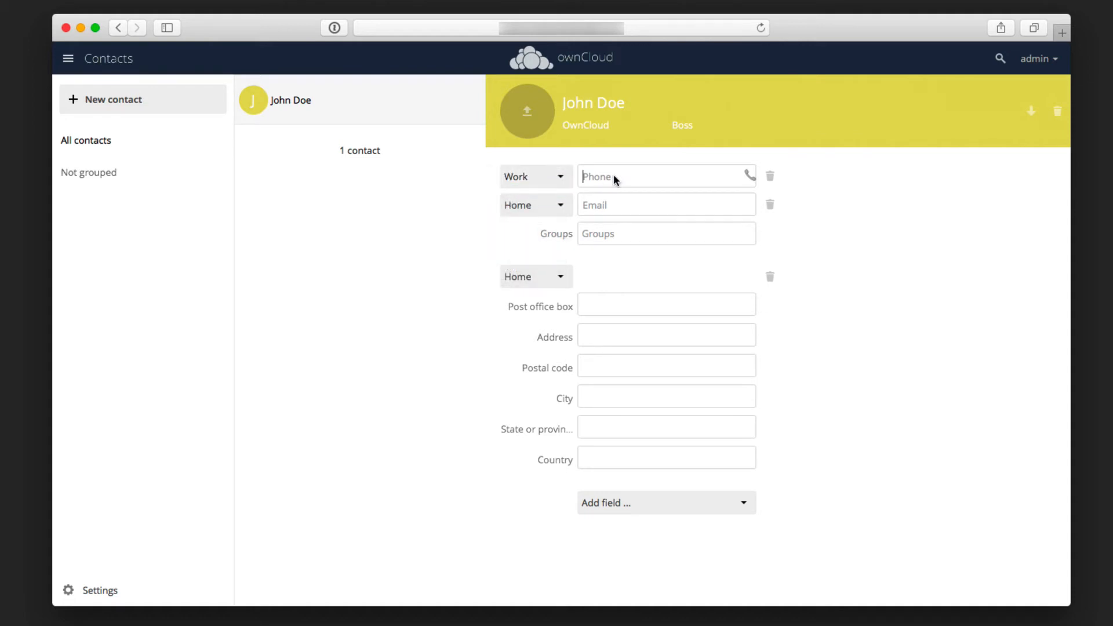
{"action": "type", "text": "999-ii"}
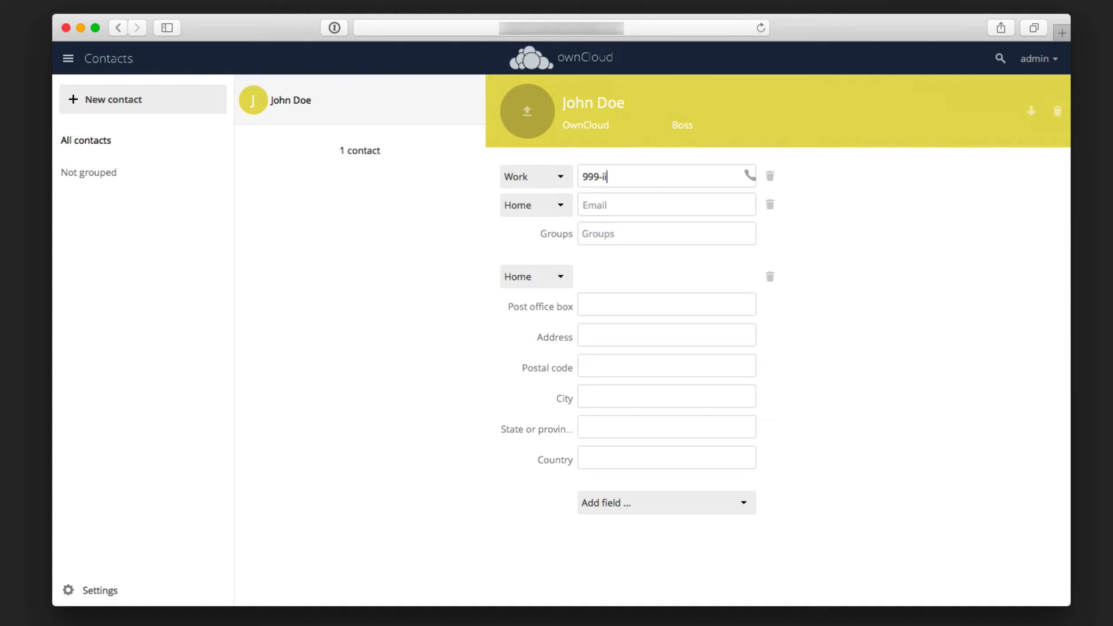
{"action": "type", "text": "999-9999"}
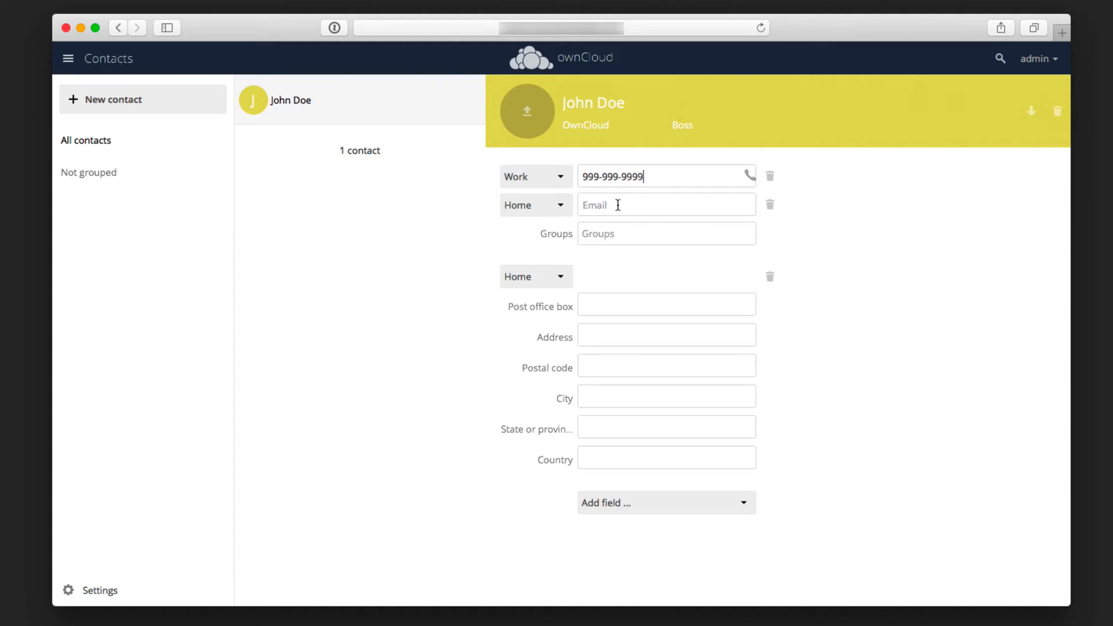
{"action": "left_click", "coordinate": [536, 205]}
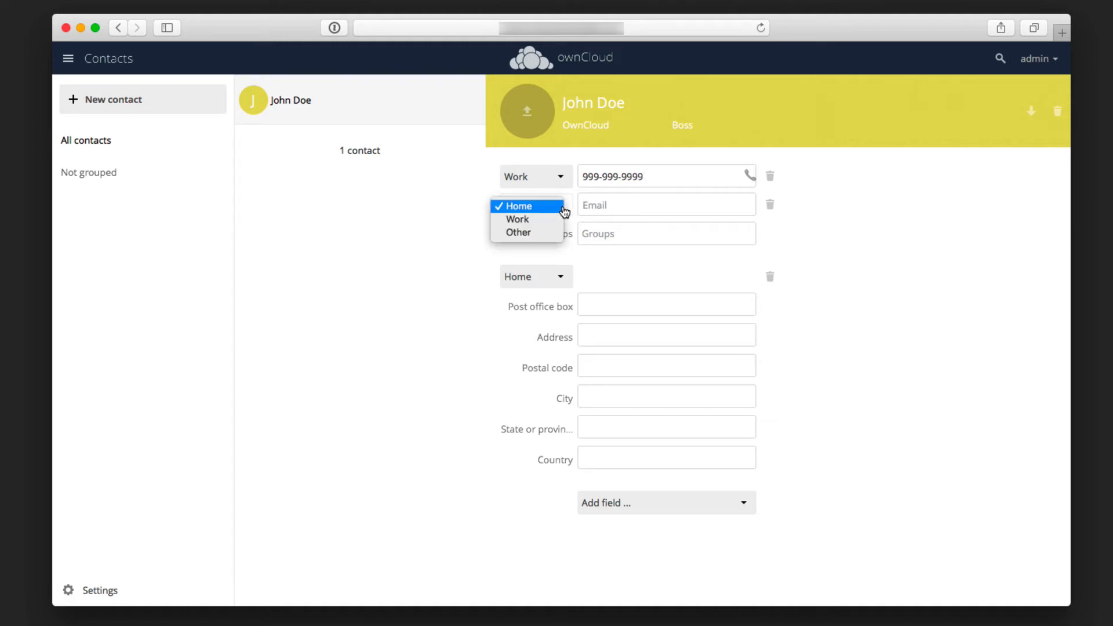
{"action": "left_click", "coordinate": [517, 220]}
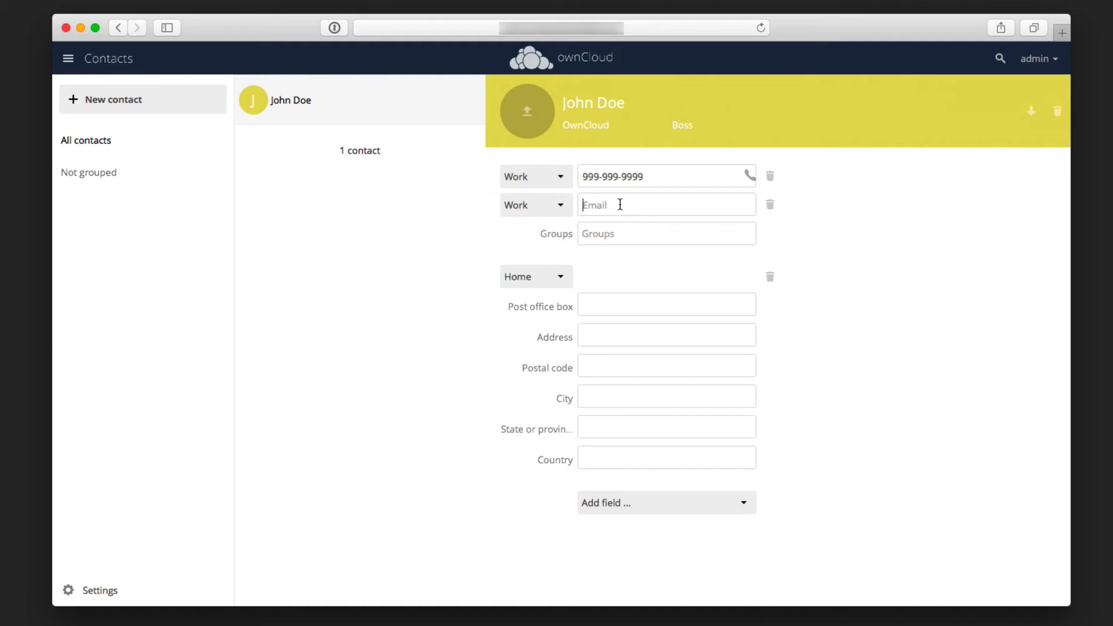
{"action": "type", "text": "Doe"}
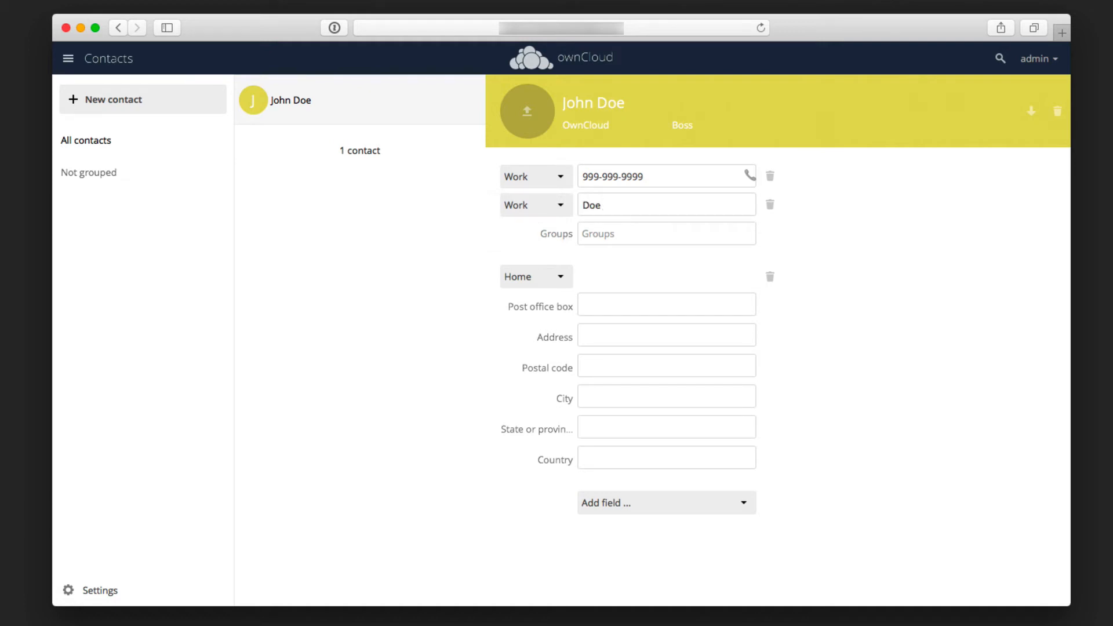
{"action": "type", "text": "@owncloud"}
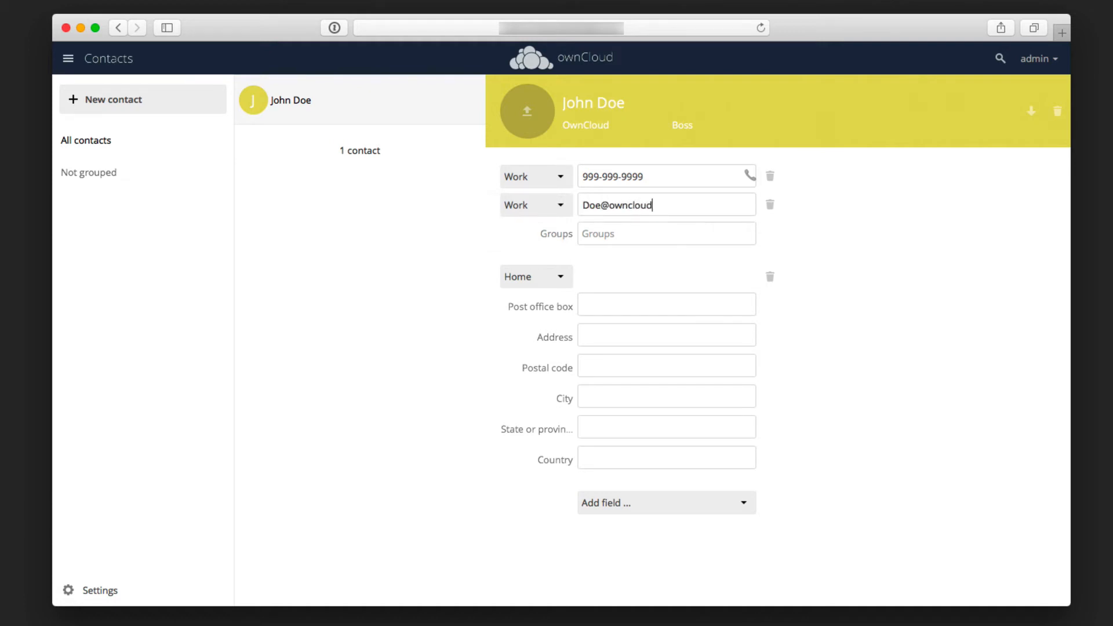
{"action": "type", "text": ".com"}
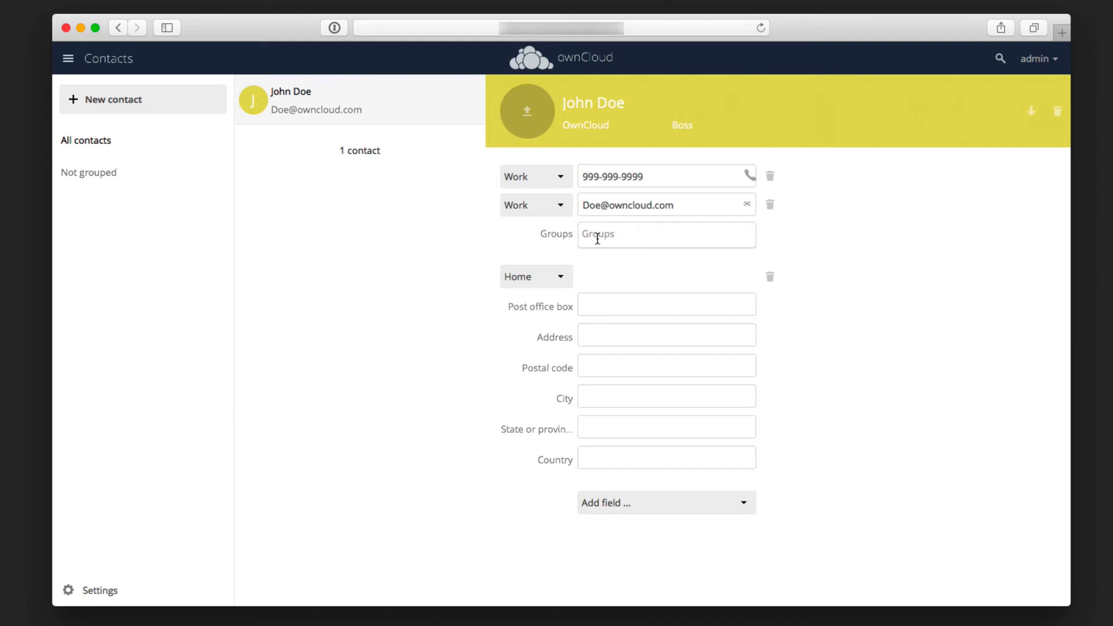
{"action": "type", "text": "Buseiness"}
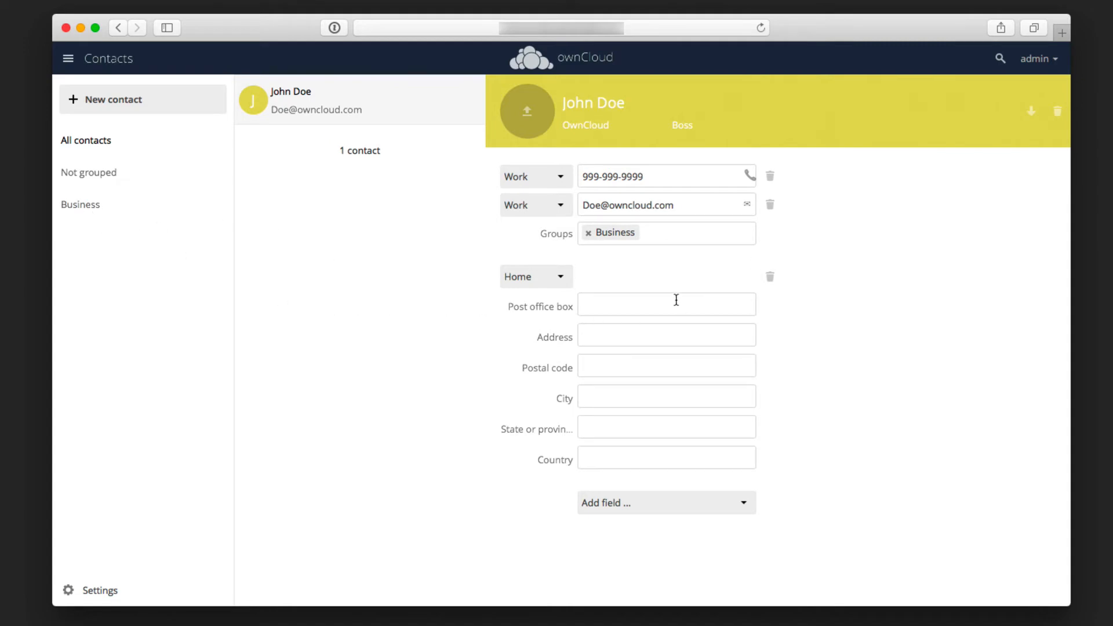
Add a work address: PO box 9999, postal code 92999, Anywhere, CA, USA.
{"action": "left_click", "coordinate": [536, 277]}
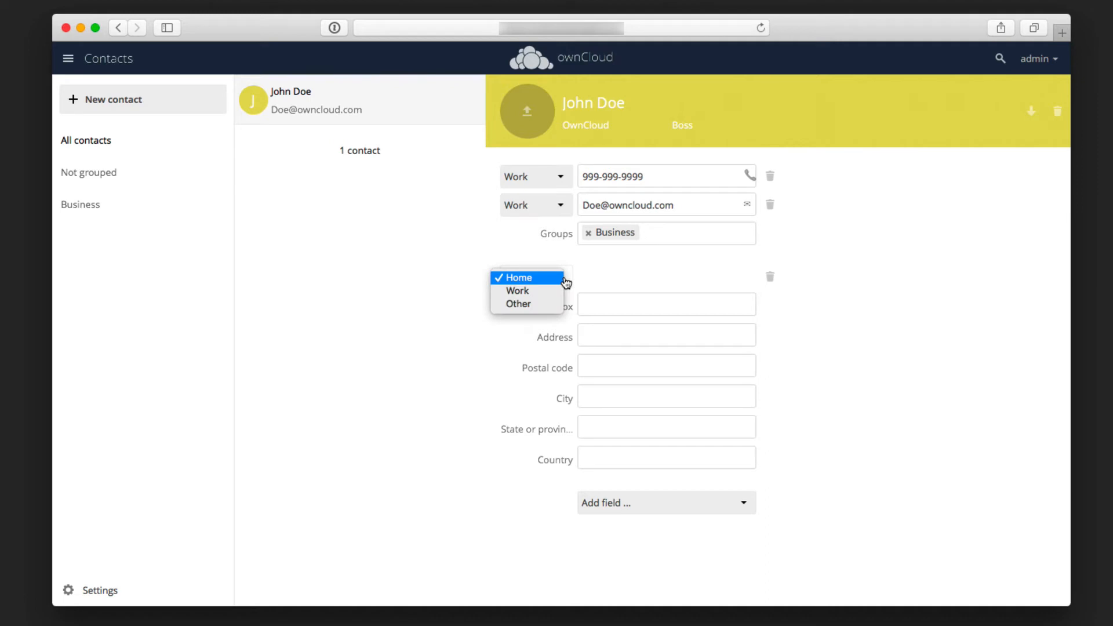
{"action": "left_click", "coordinate": [517, 290]}
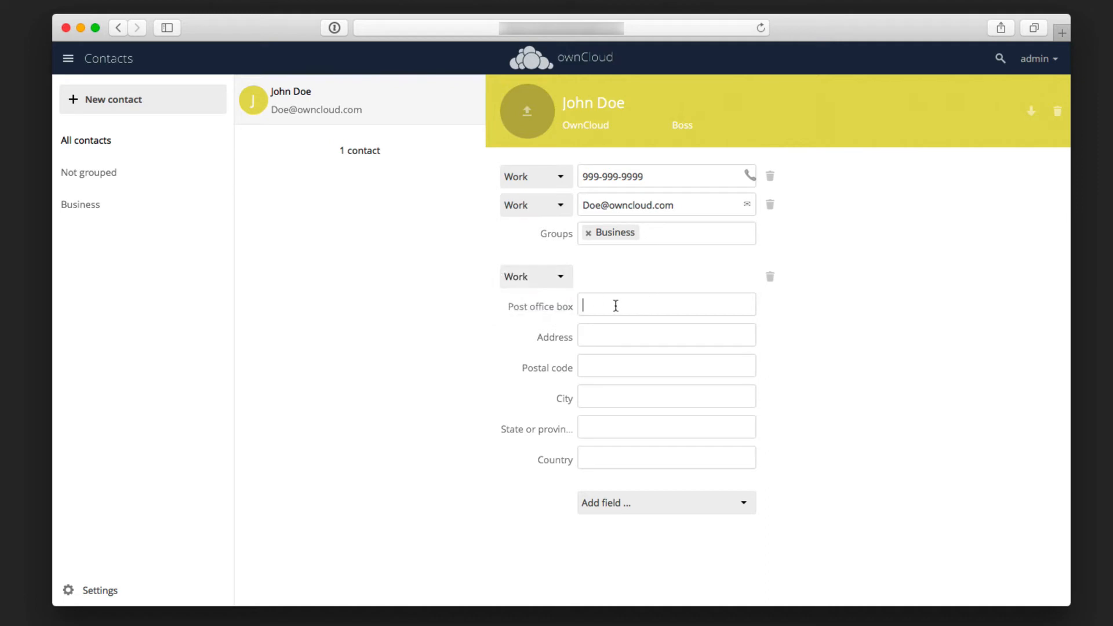
{"action": "type", "text": "9999"}
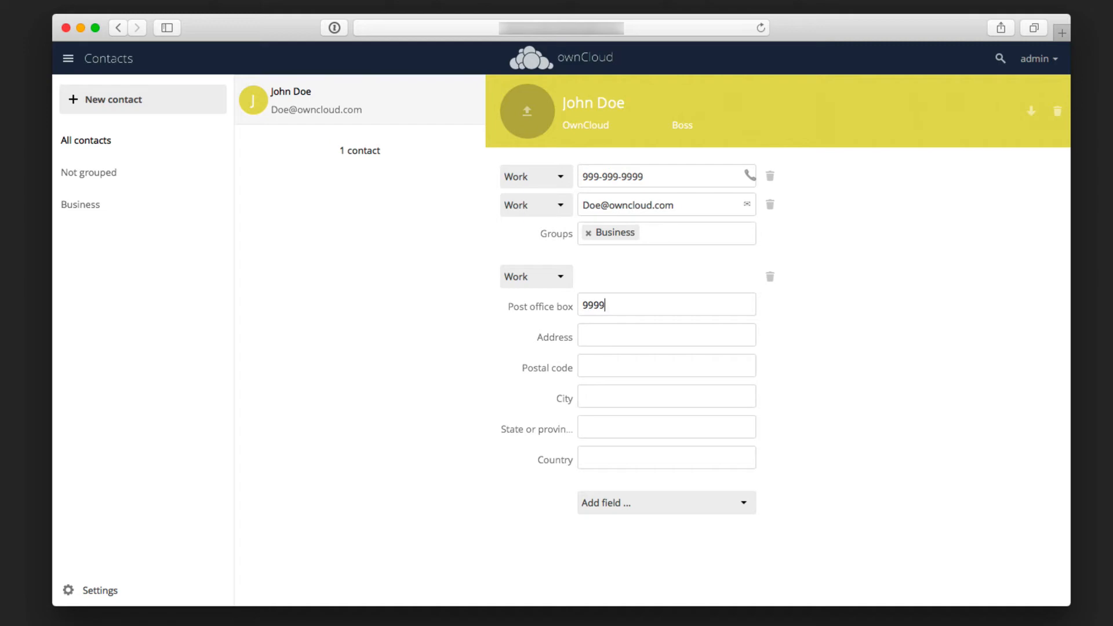
{"action": "left_click", "coordinate": [665, 368]}
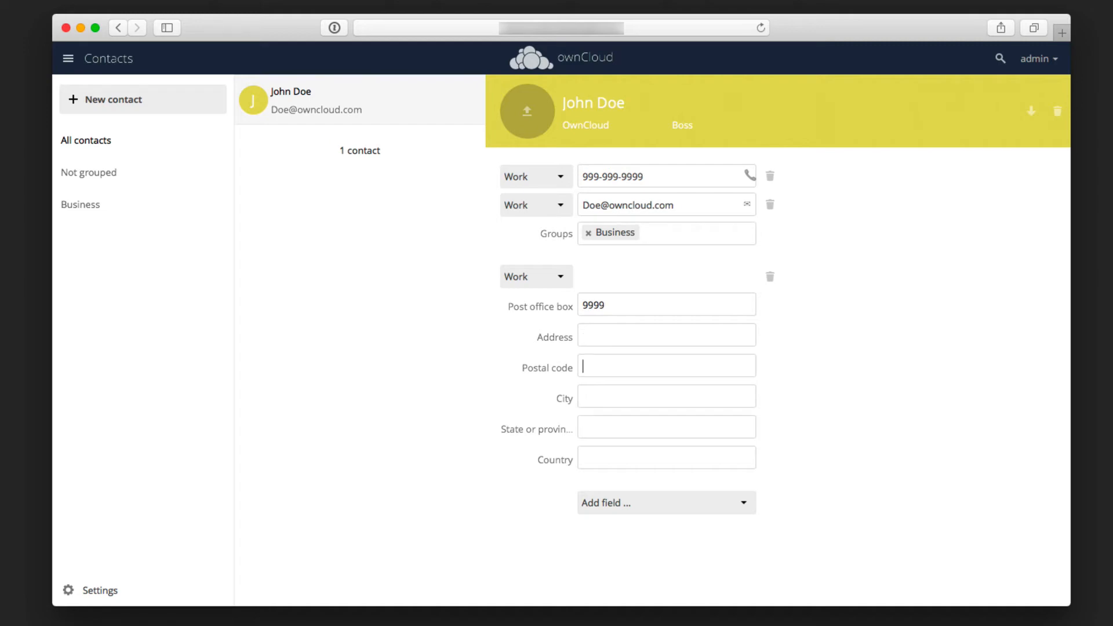
{"action": "type", "text": "9"}
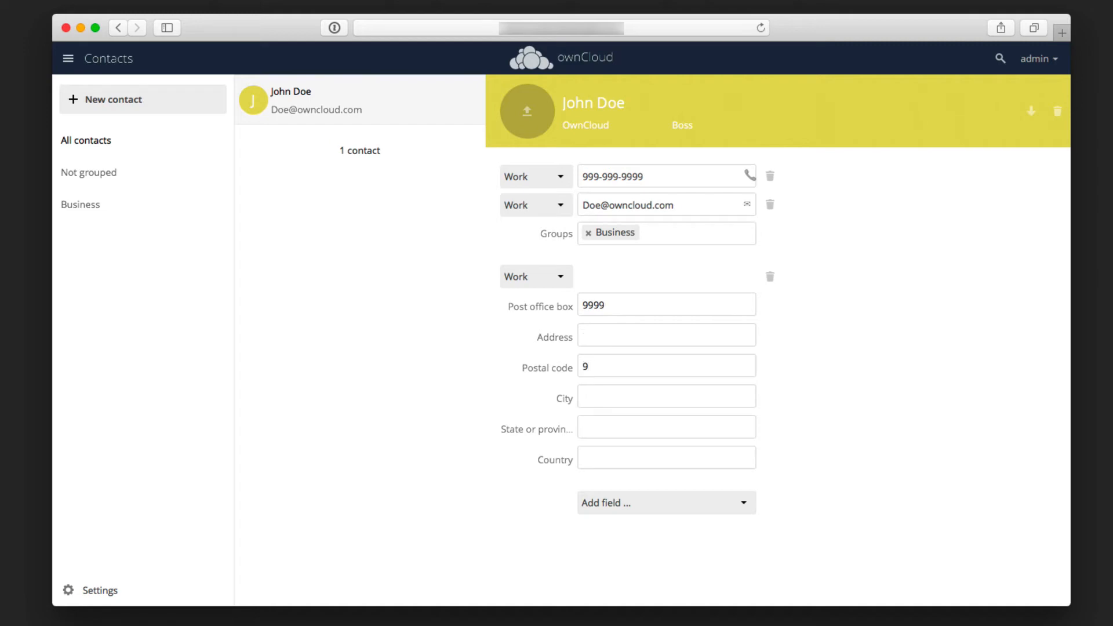
{"action": "type", "text": "2999"}
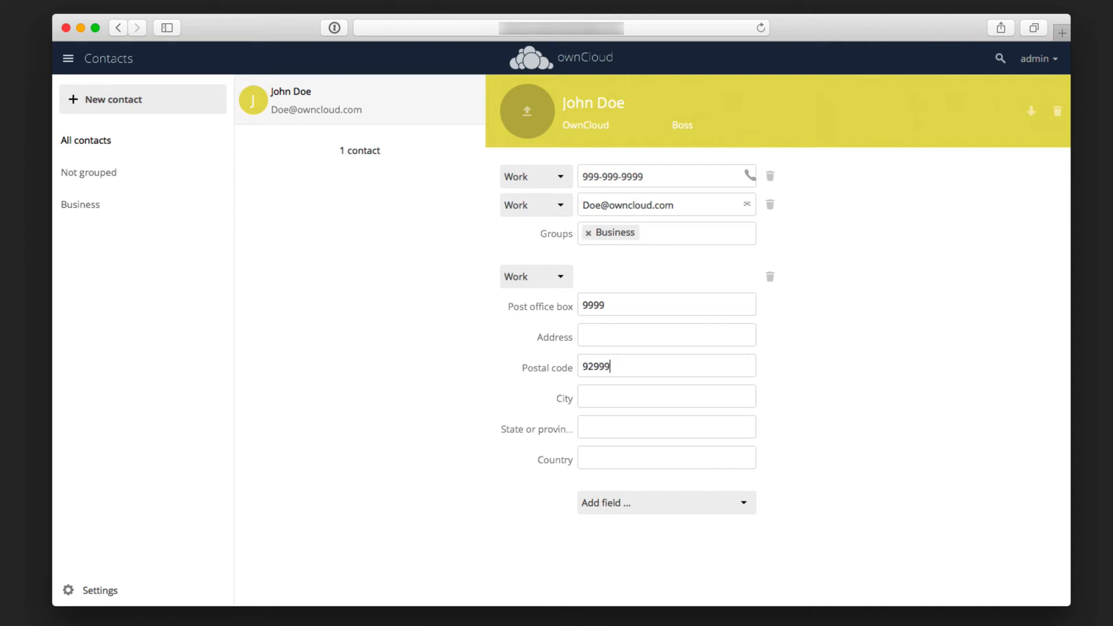
{"action": "type", "text": "A"}
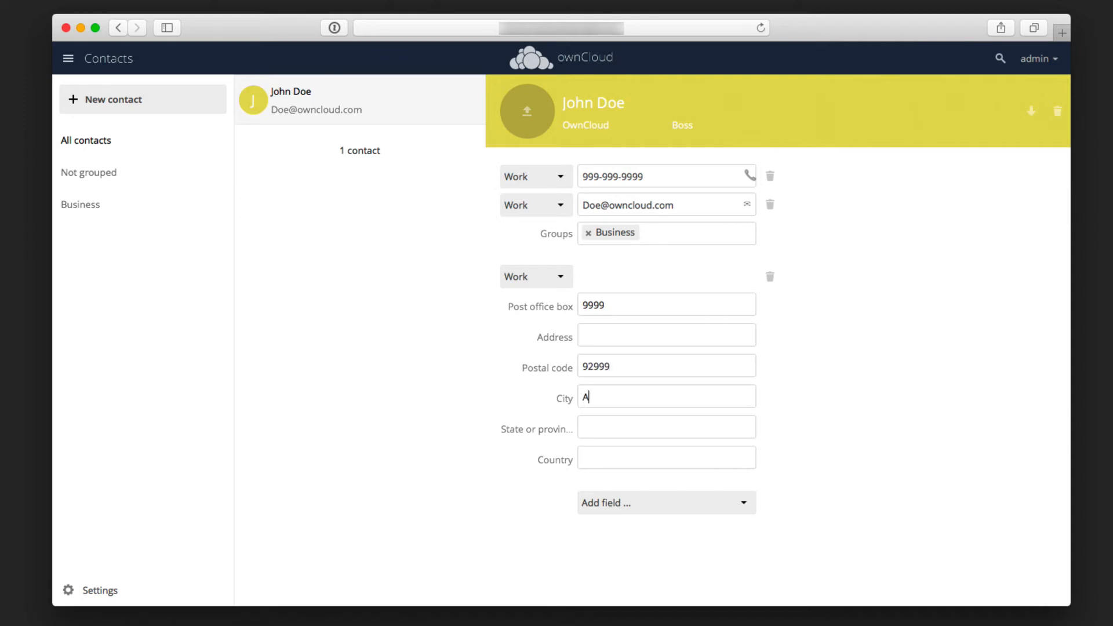
{"action": "type", "text": "nywhere"}
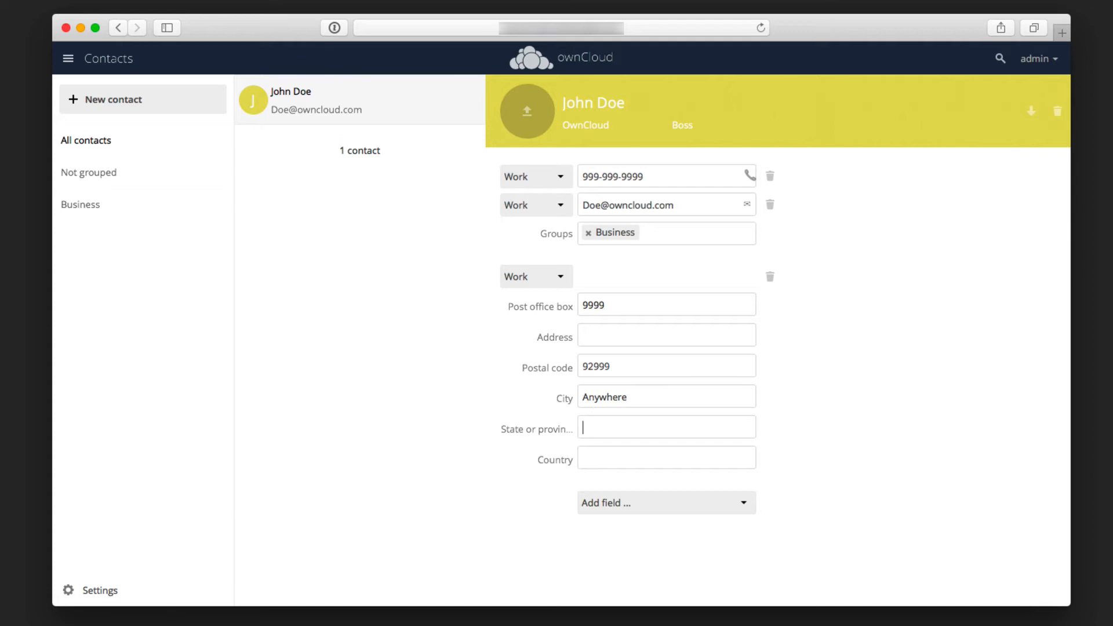
{"action": "type", "text": "CA"}
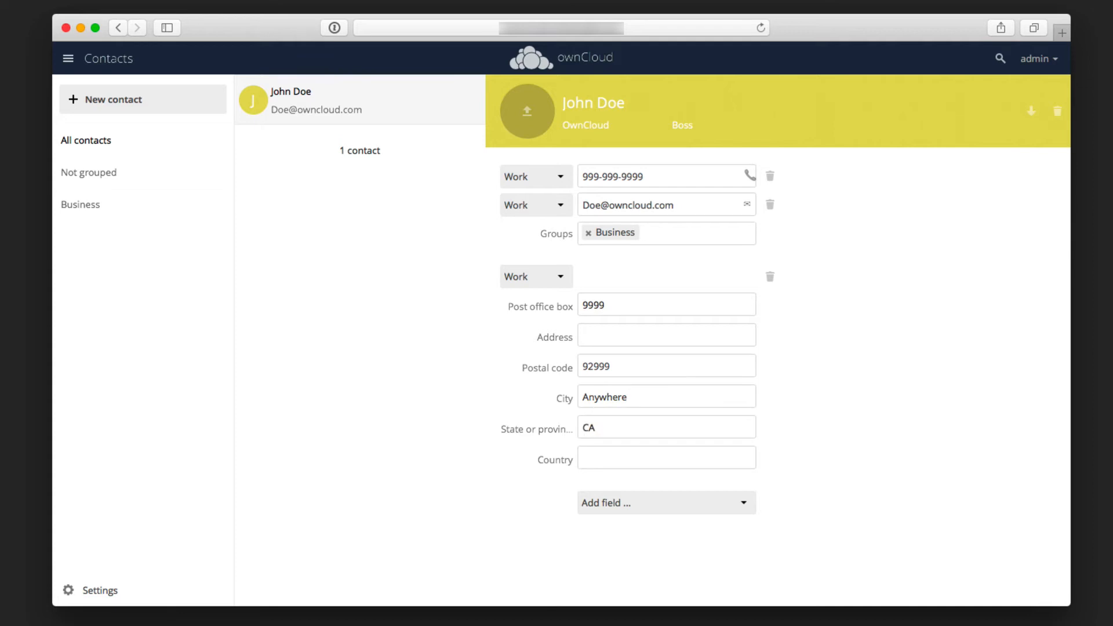
{"action": "type", "text": "USA"}
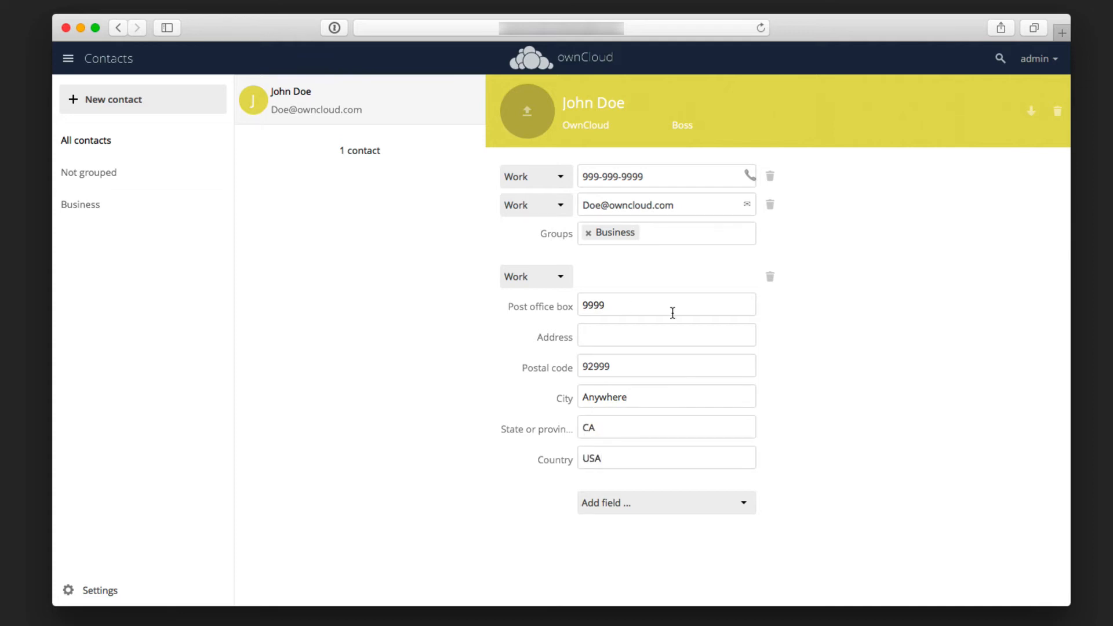
{"action": "left_click", "coordinate": [666, 502]}
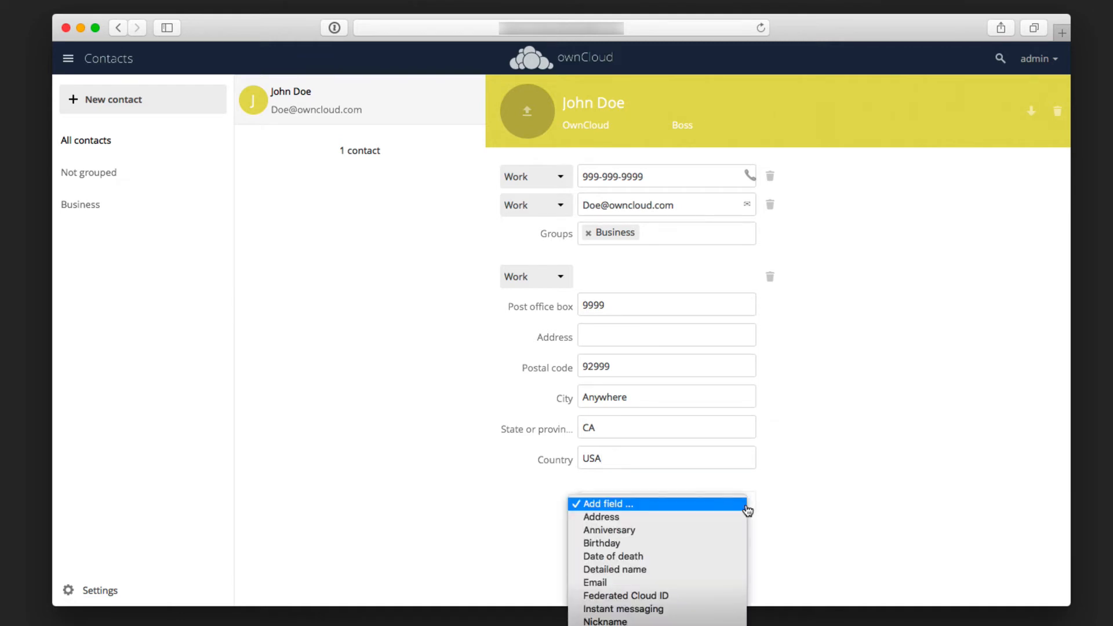
{"action": "mouse_move", "coordinate": [726, 543]}
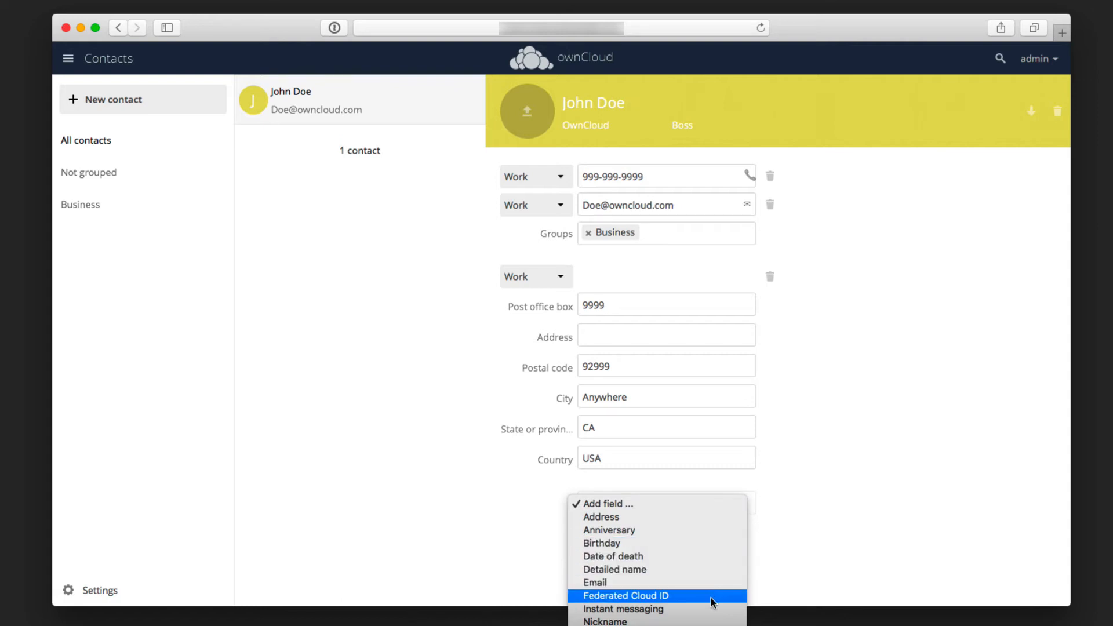
{"action": "mouse_move", "coordinate": [714, 603]}
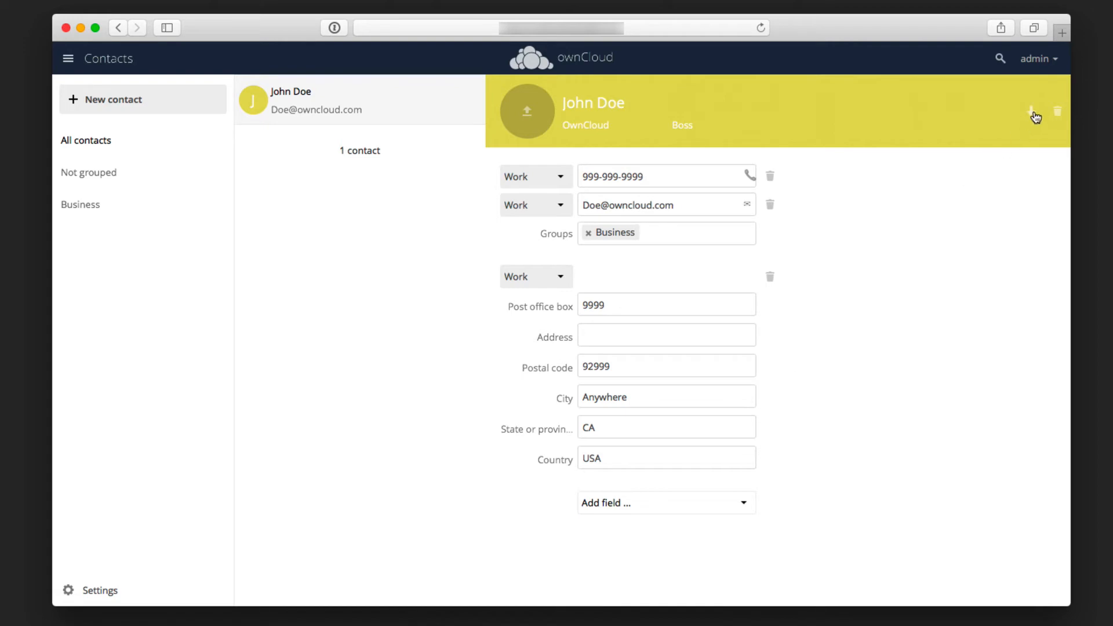
{"action": "mouse_move", "coordinate": [1057, 113]}
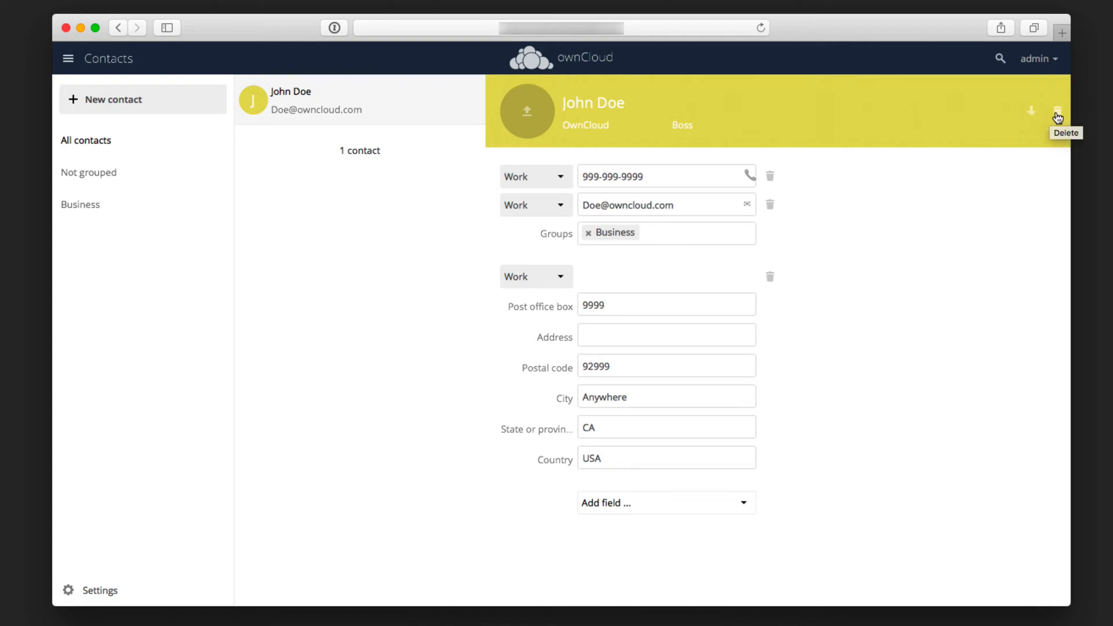
{"action": "mouse_move", "coordinate": [864, 372]}
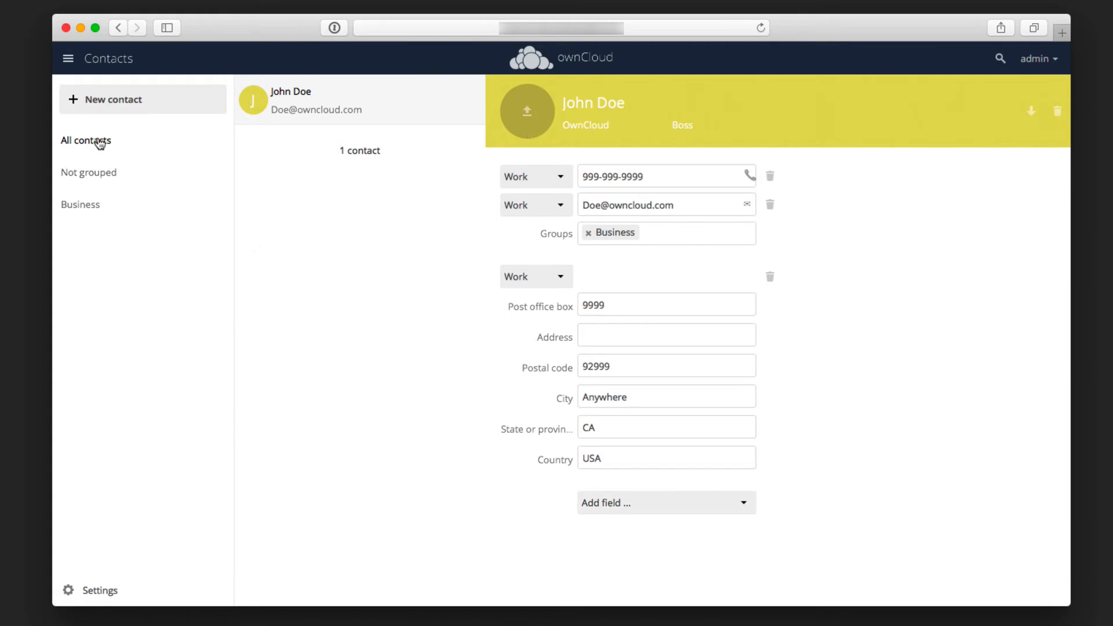
View the ungrouped contacts, then the Business group listing John Doe.
{"action": "left_click", "coordinate": [89, 173]}
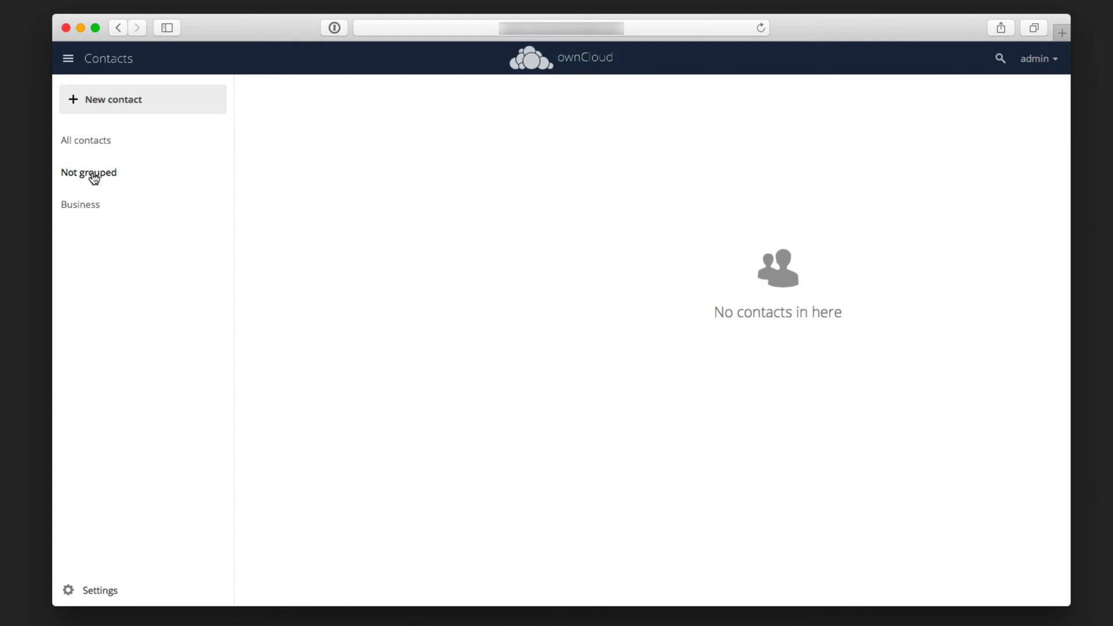
{"action": "left_click", "coordinate": [80, 204]}
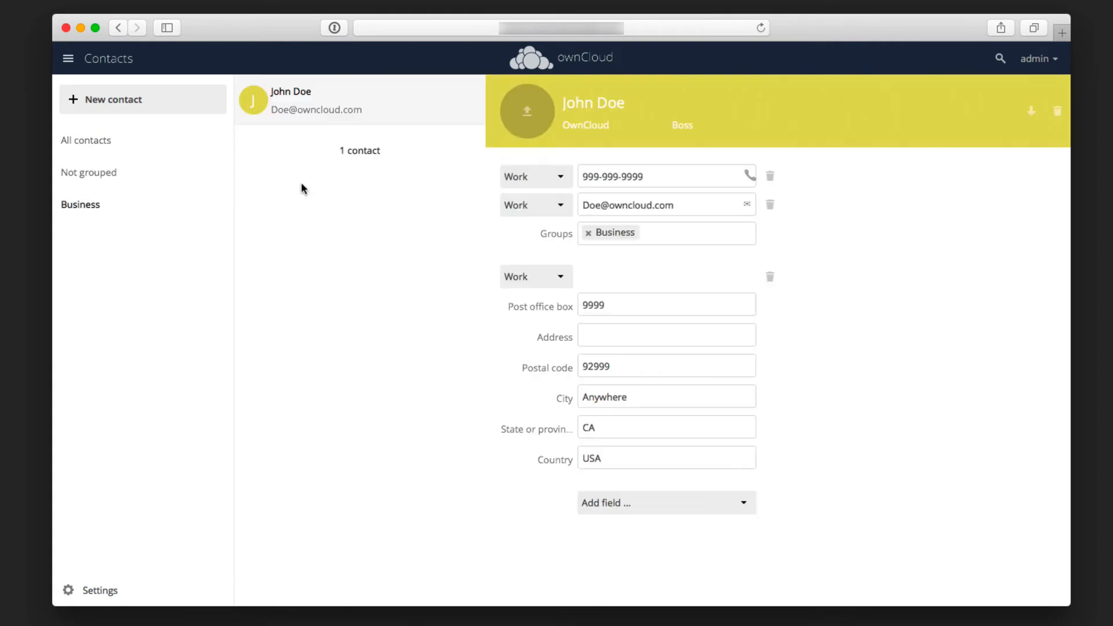
{"action": "mouse_move", "coordinate": [843, 330]}
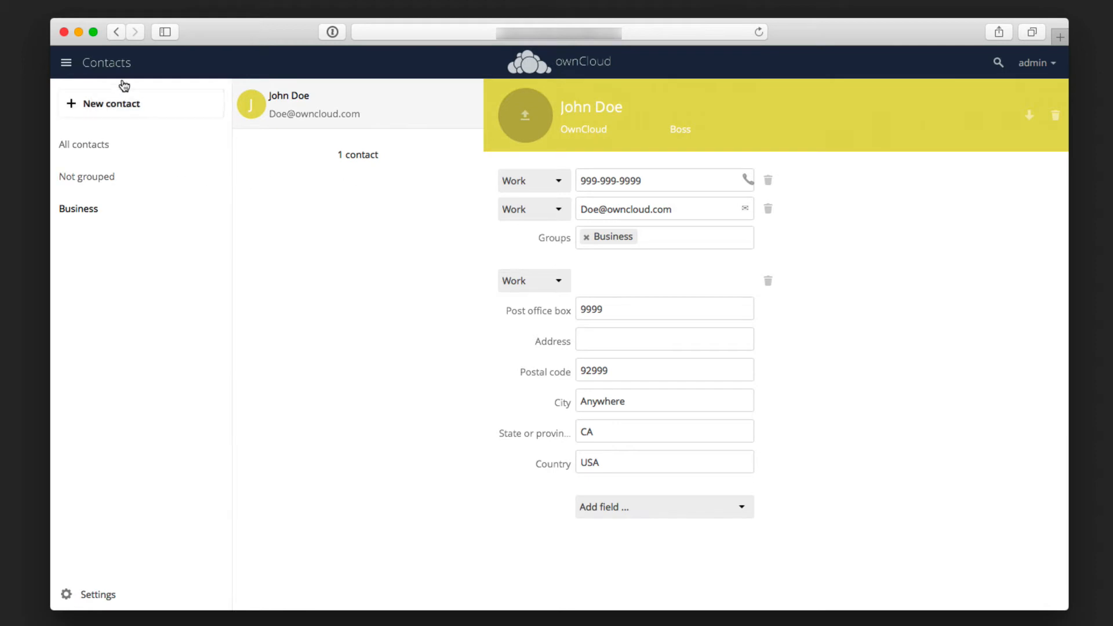
Open the Calendar app, jump to today, view a single day, then return to May 2018 month view.
{"action": "left_click", "coordinate": [66, 63]}
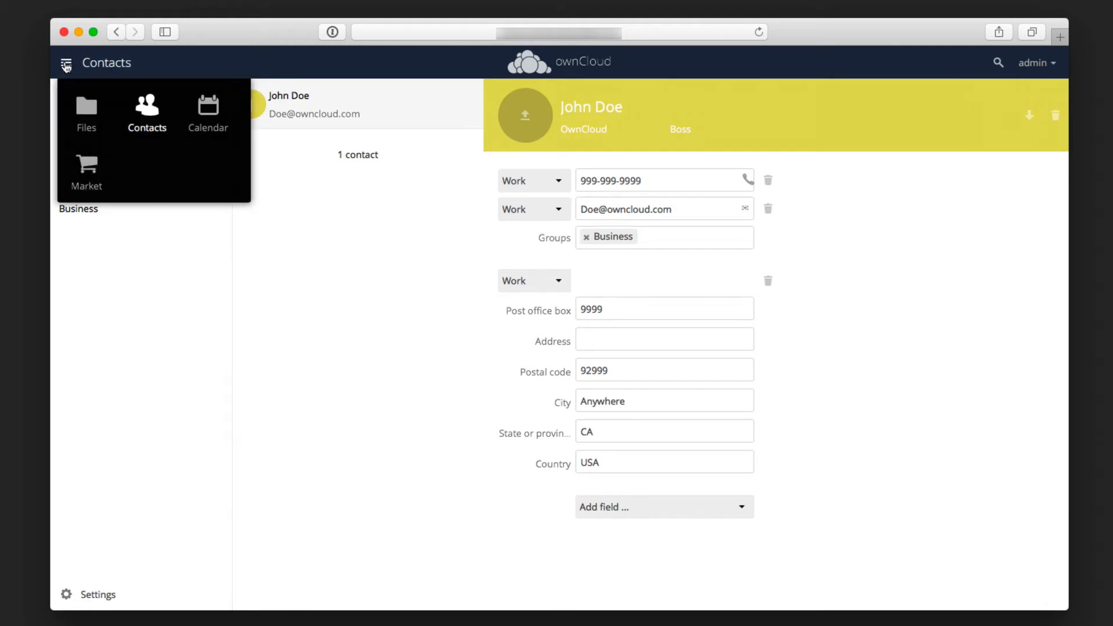
{"action": "left_click", "coordinate": [207, 108]}
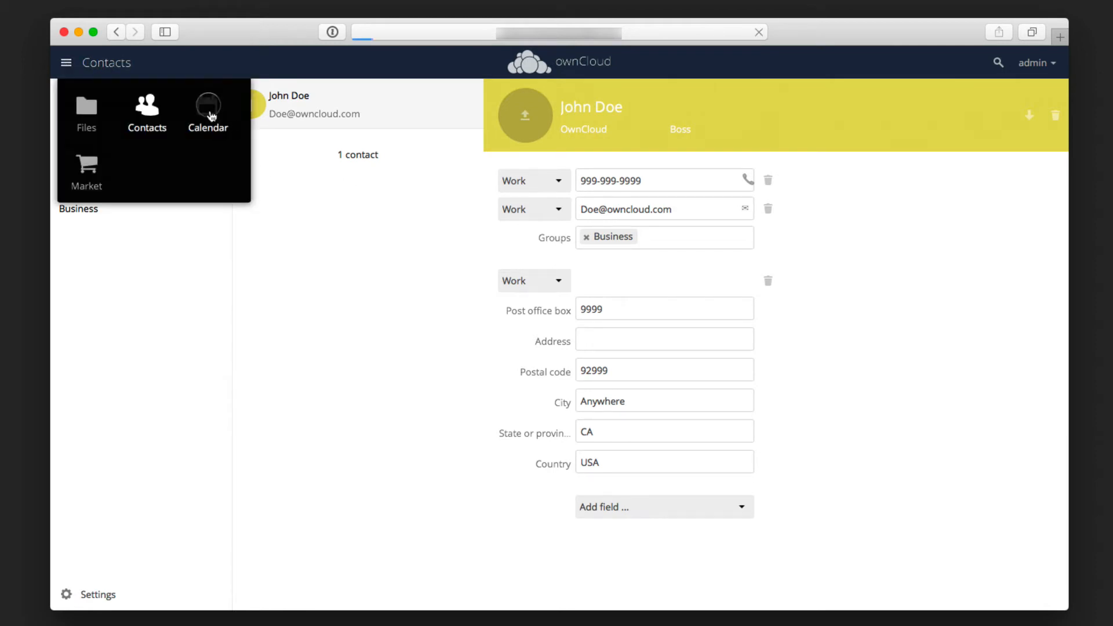
{"action": "left_click", "coordinate": [207, 110]}
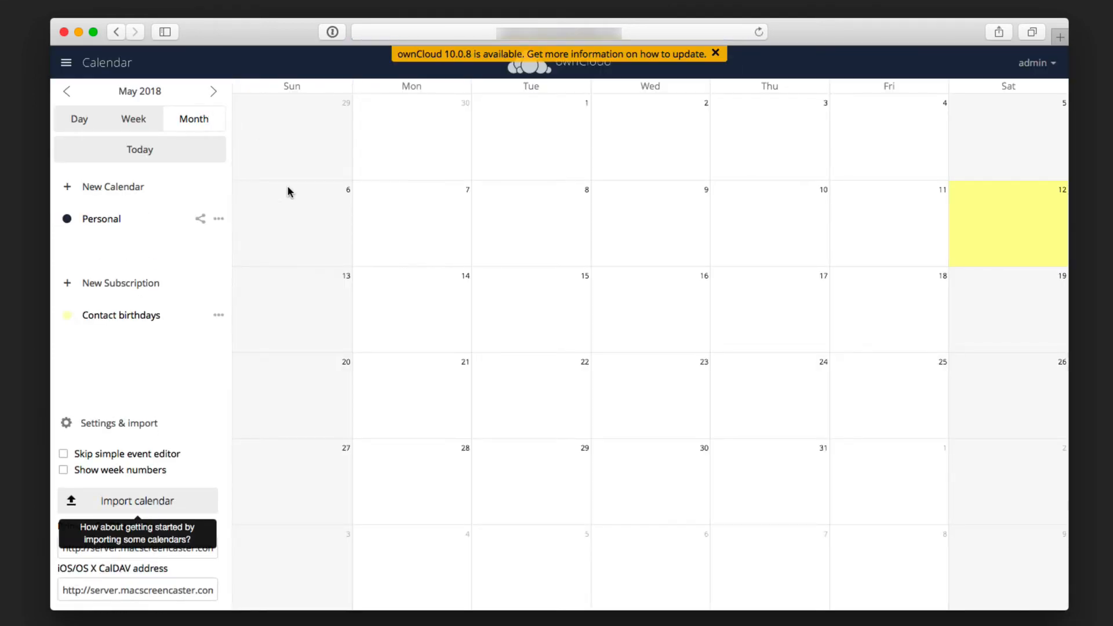
{"action": "mouse_move", "coordinate": [362, 207]}
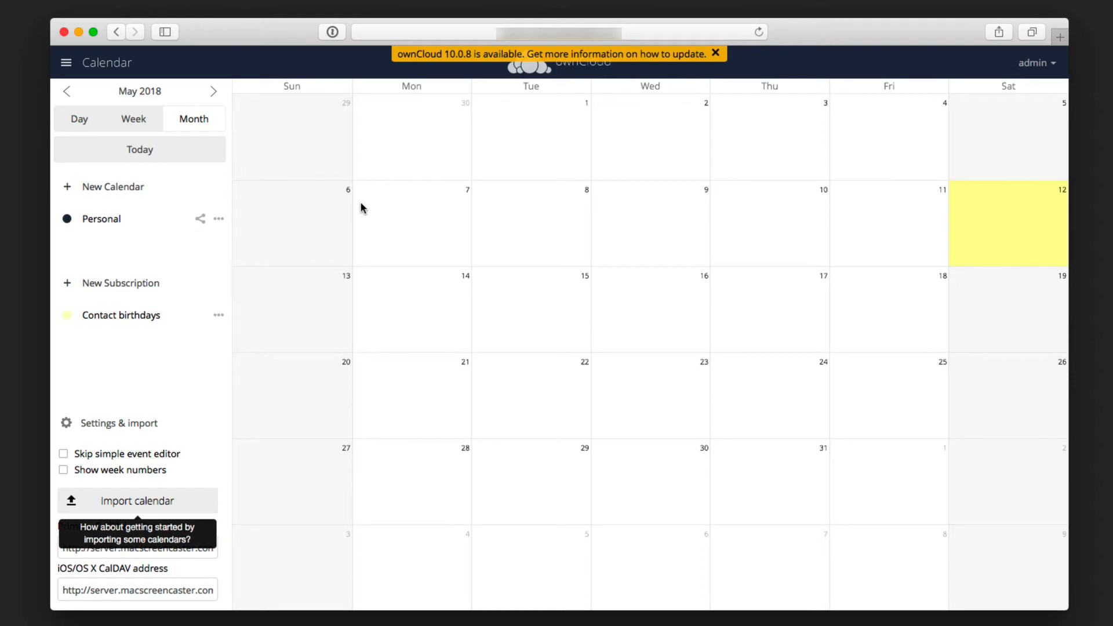
{"action": "mouse_move", "coordinate": [416, 334]}
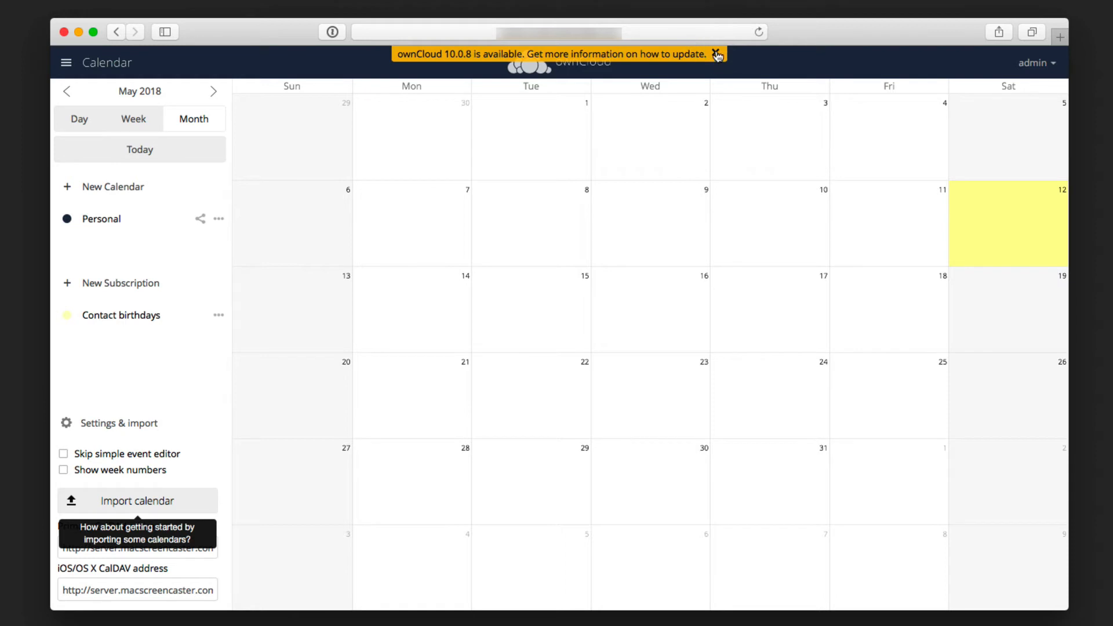
{"action": "left_click", "coordinate": [717, 54]}
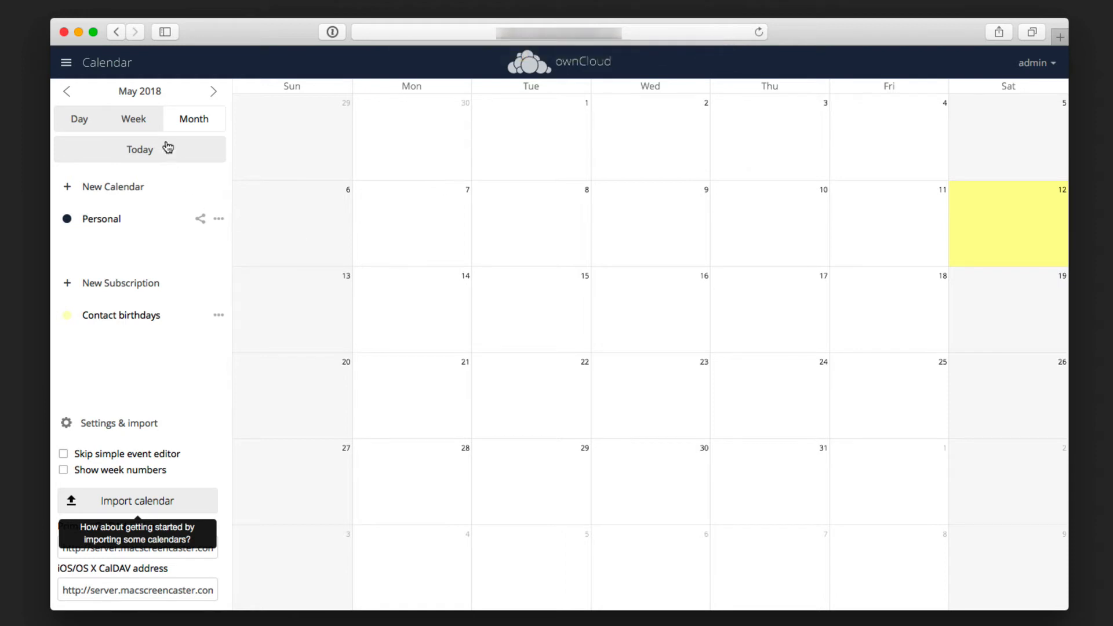
{"action": "left_click", "coordinate": [78, 118]}
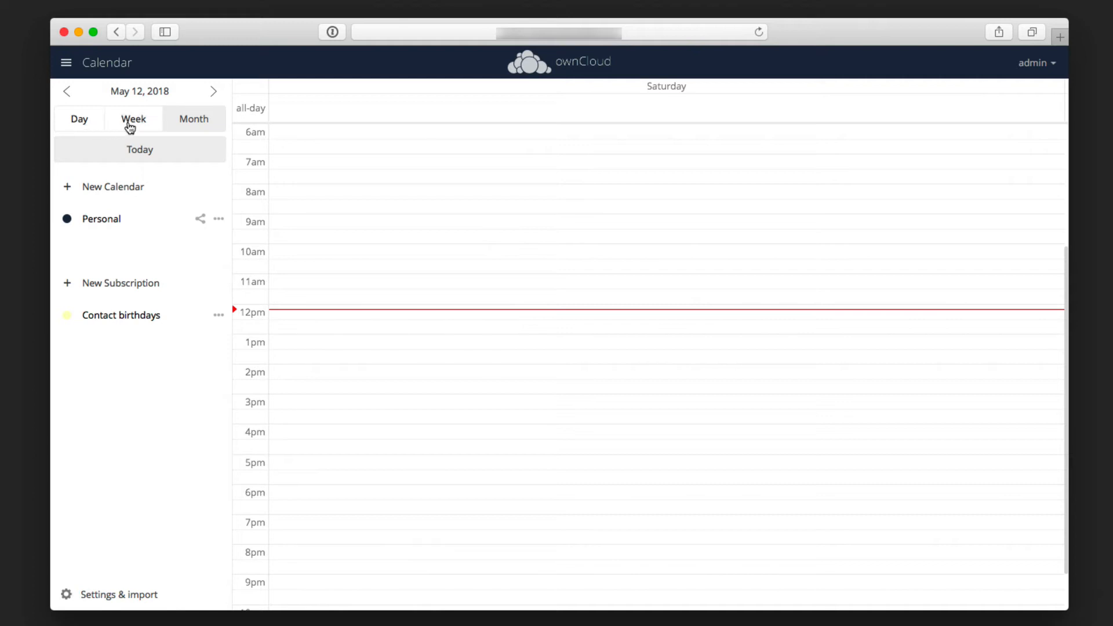
{"action": "left_click", "coordinate": [194, 118]}
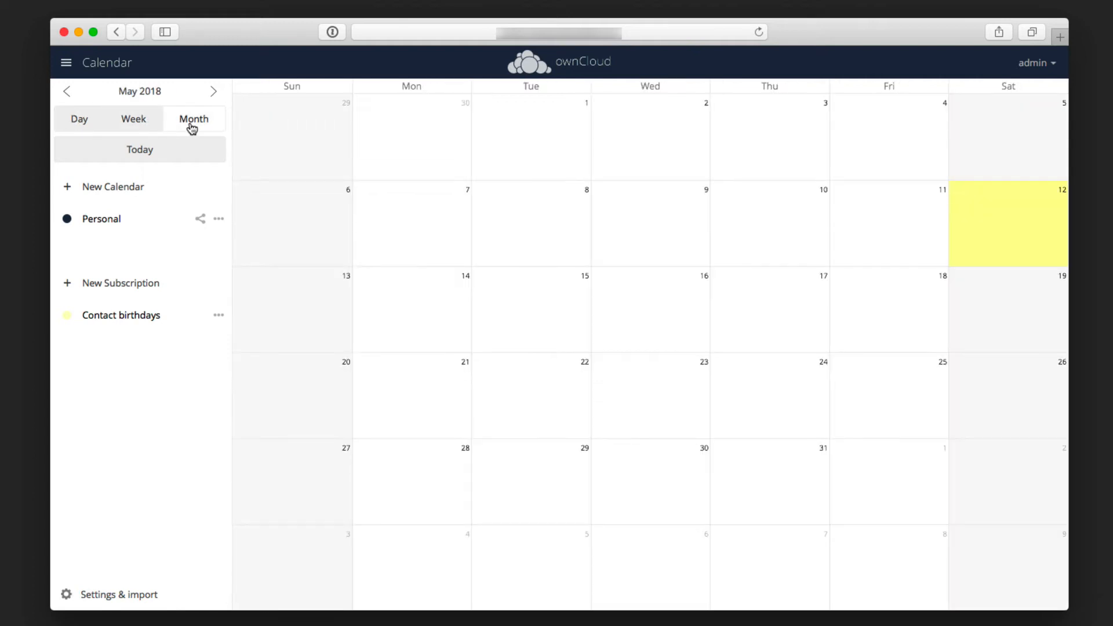
{"action": "mouse_move", "coordinate": [859, 305]}
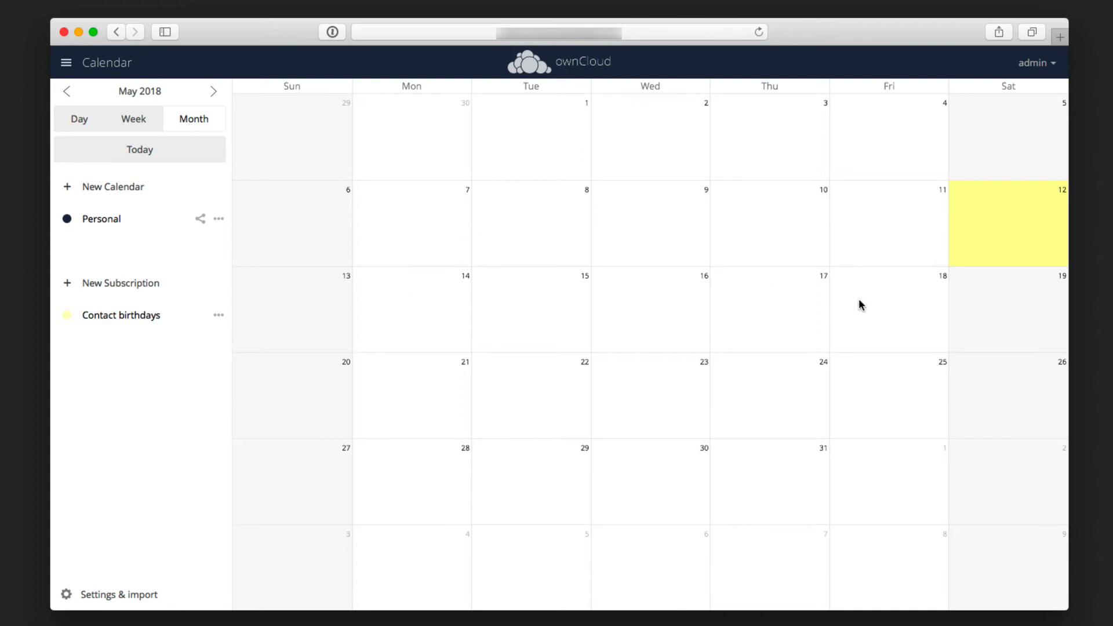
{"action": "mouse_move", "coordinate": [1000, 239]}
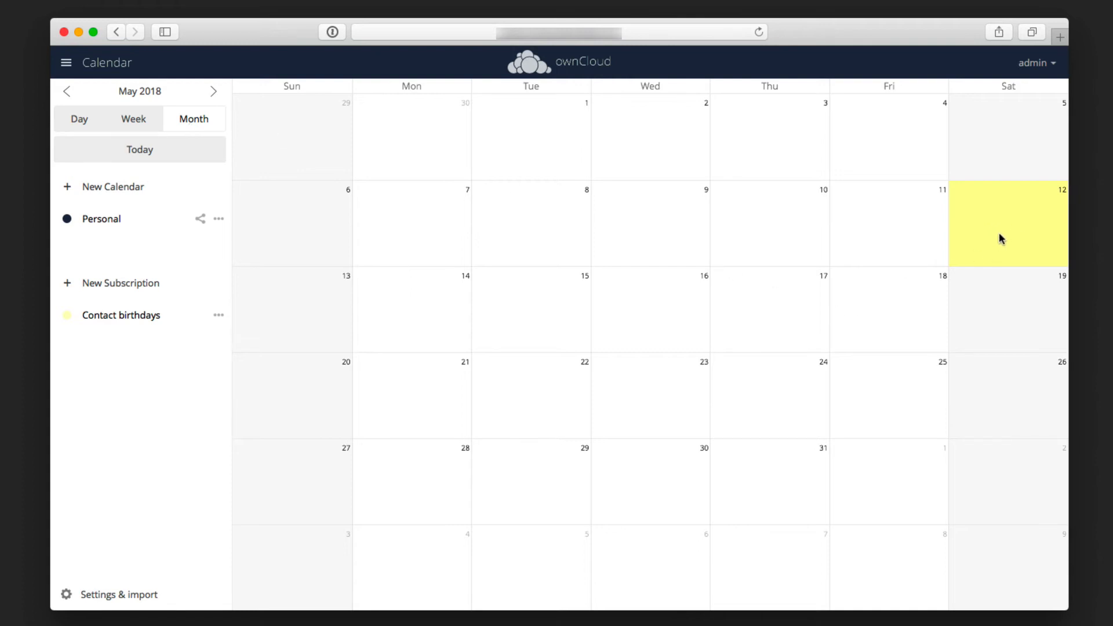
{"action": "mouse_move", "coordinate": [346, 272]}
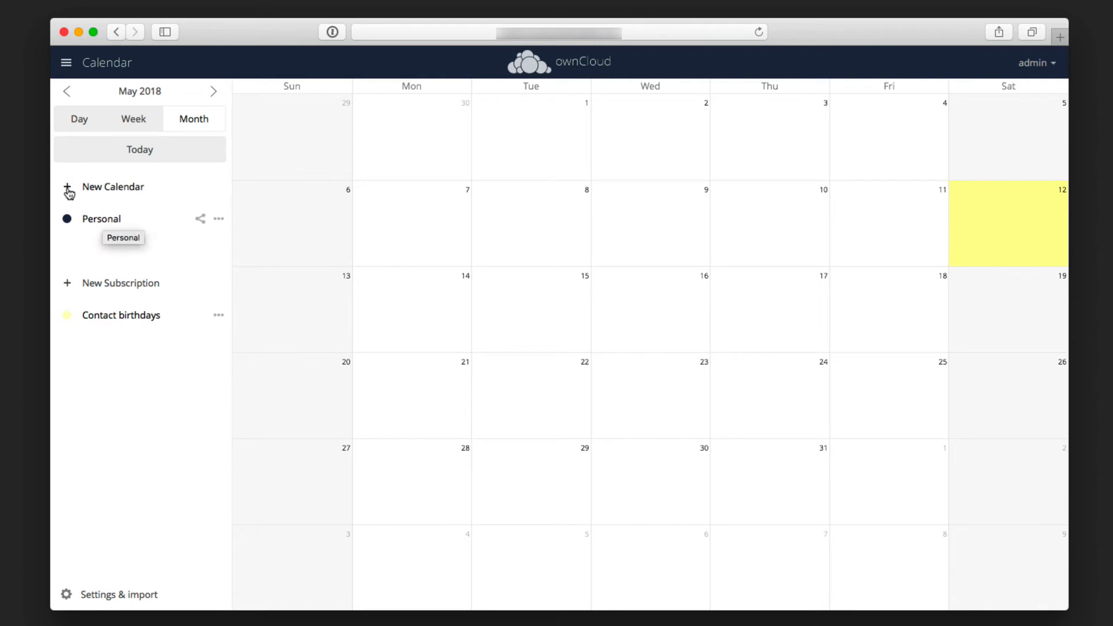
Create a new calendar named 'Business', keeping the default red colour.
{"action": "left_click", "coordinate": [112, 185]}
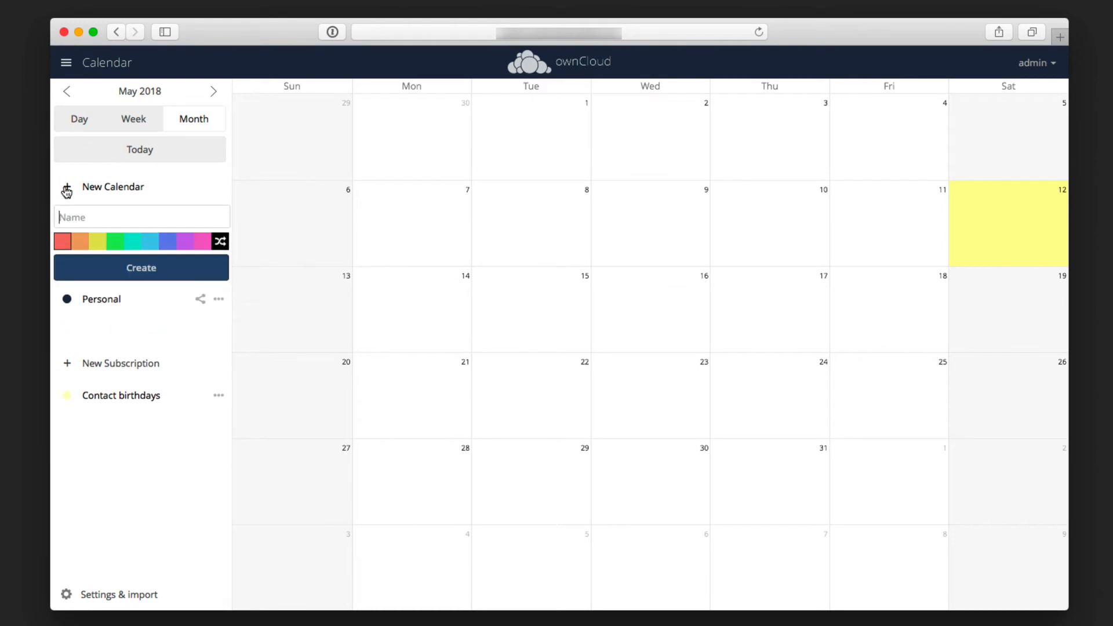
{"action": "type", "text": "B"}
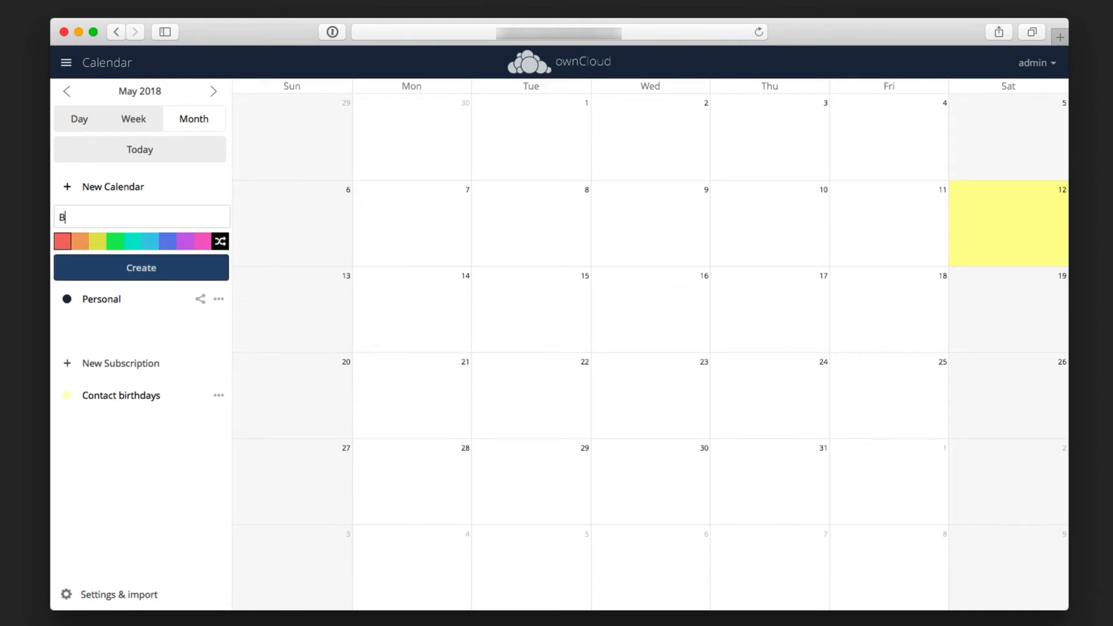
{"action": "type", "text": "usiness"}
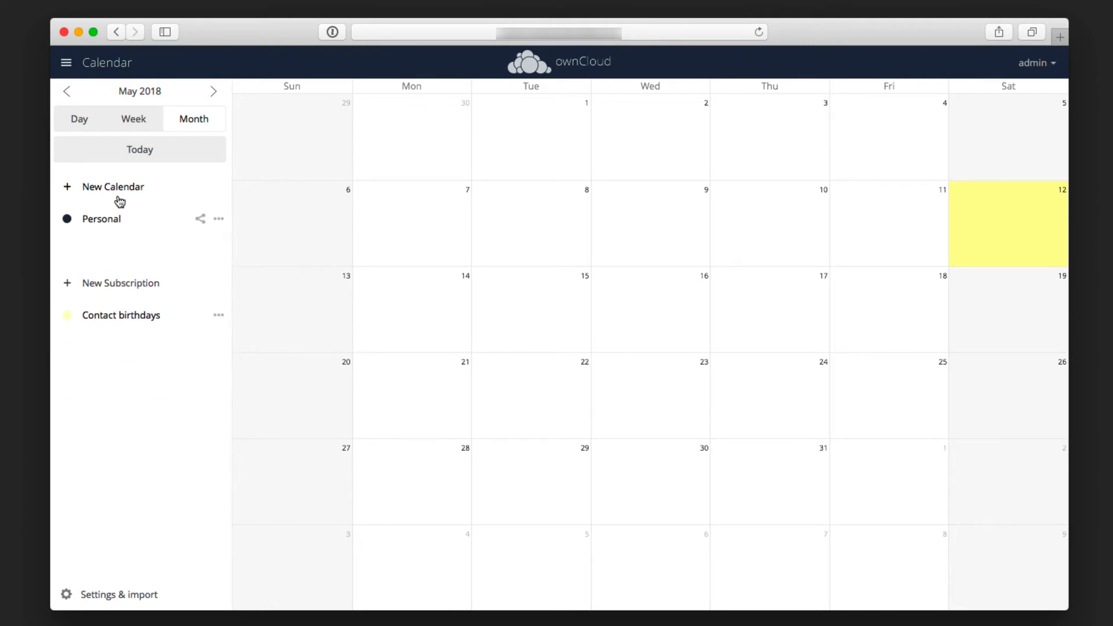
{"action": "left_click", "coordinate": [112, 186]}
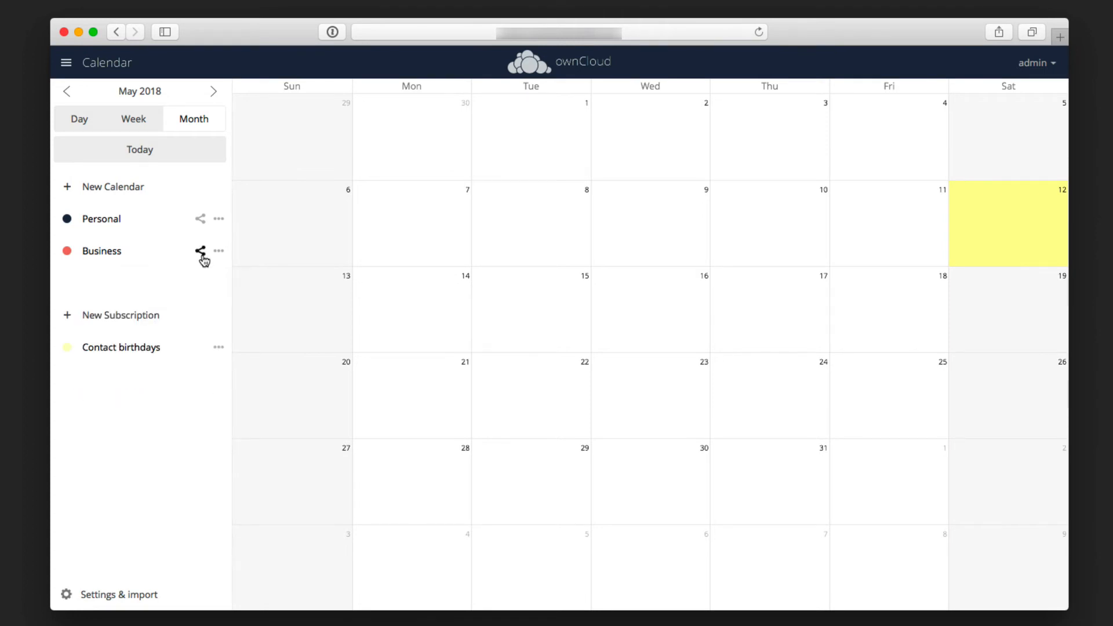
Enable 'Share link' on the Business calendar and view its public link page.
{"action": "left_click", "coordinate": [200, 252]}
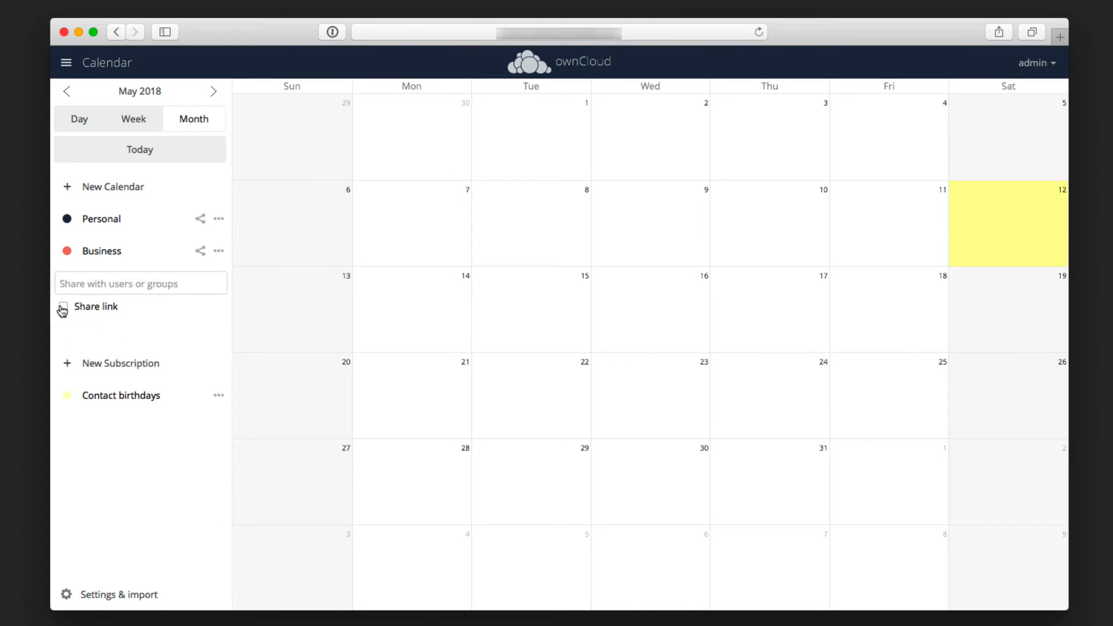
{"action": "left_click", "coordinate": [63, 306]}
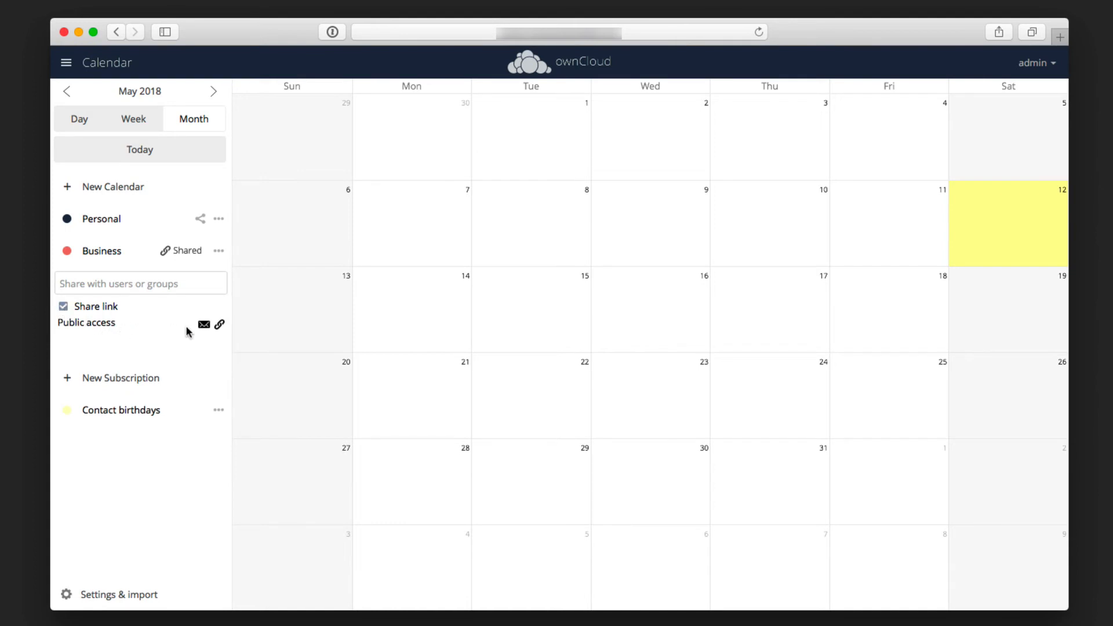
{"action": "mouse_move", "coordinate": [206, 328]}
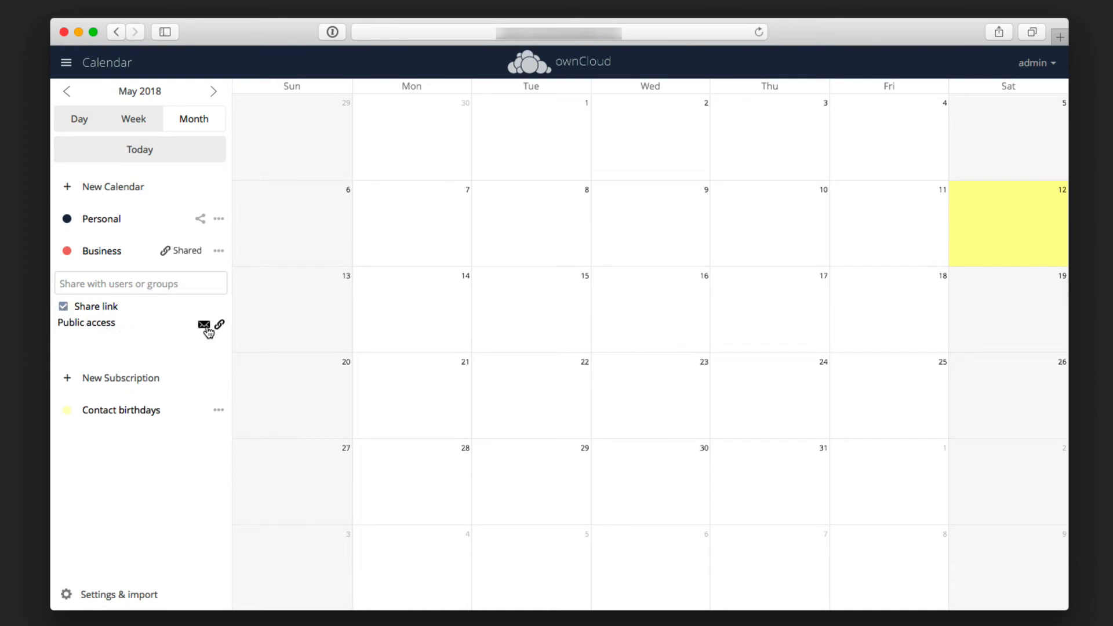
{"action": "left_click", "coordinate": [204, 325]}
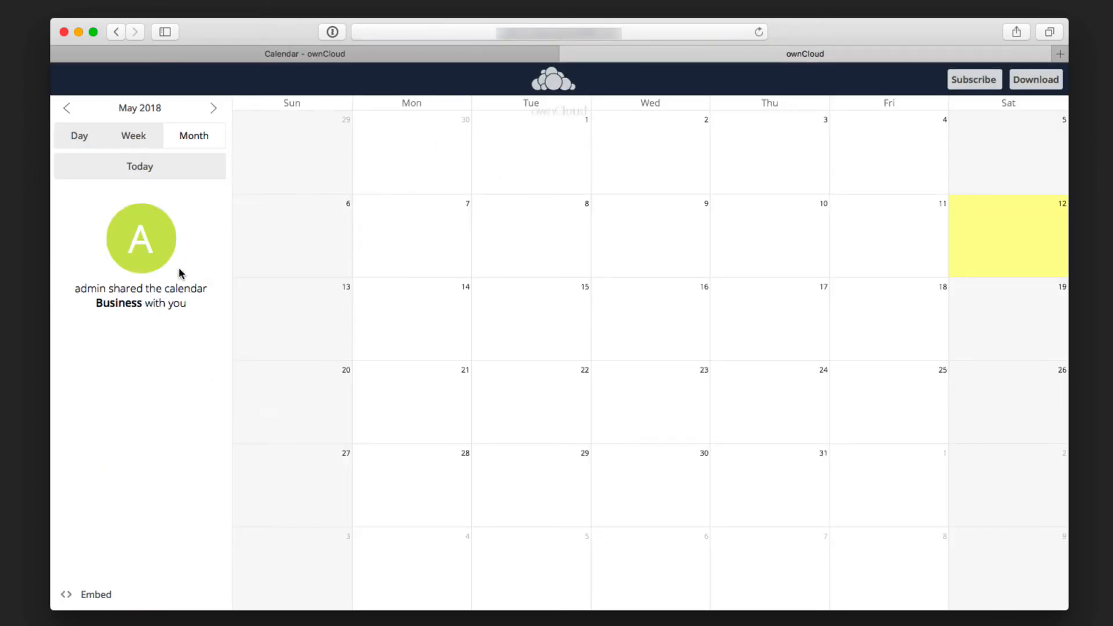
{"action": "mouse_move", "coordinate": [154, 322]}
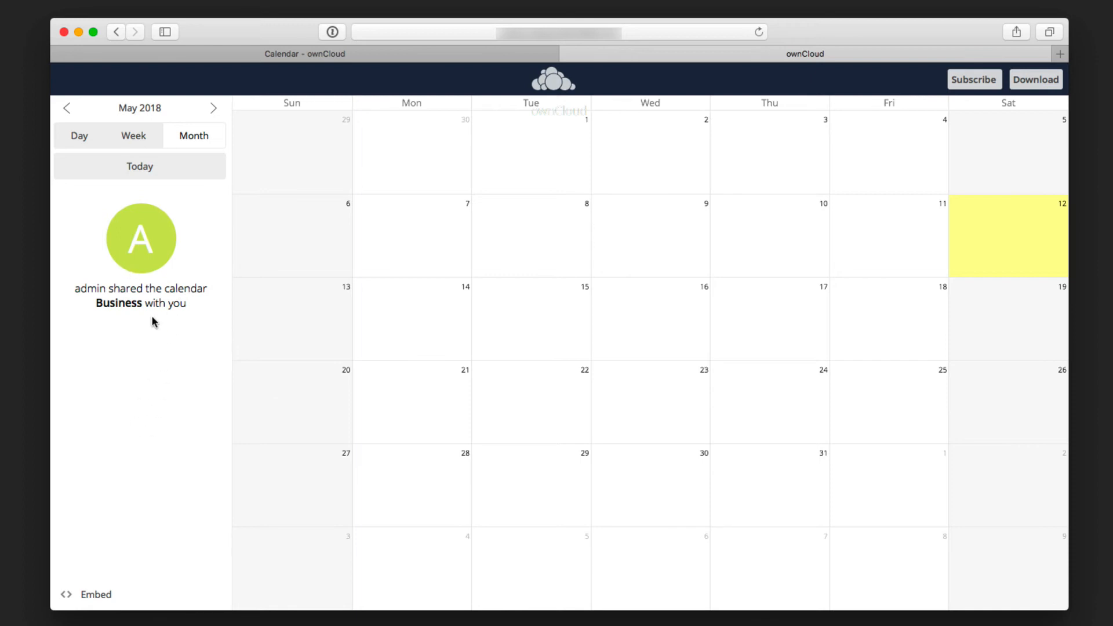
{"action": "mouse_move", "coordinate": [543, 117]}
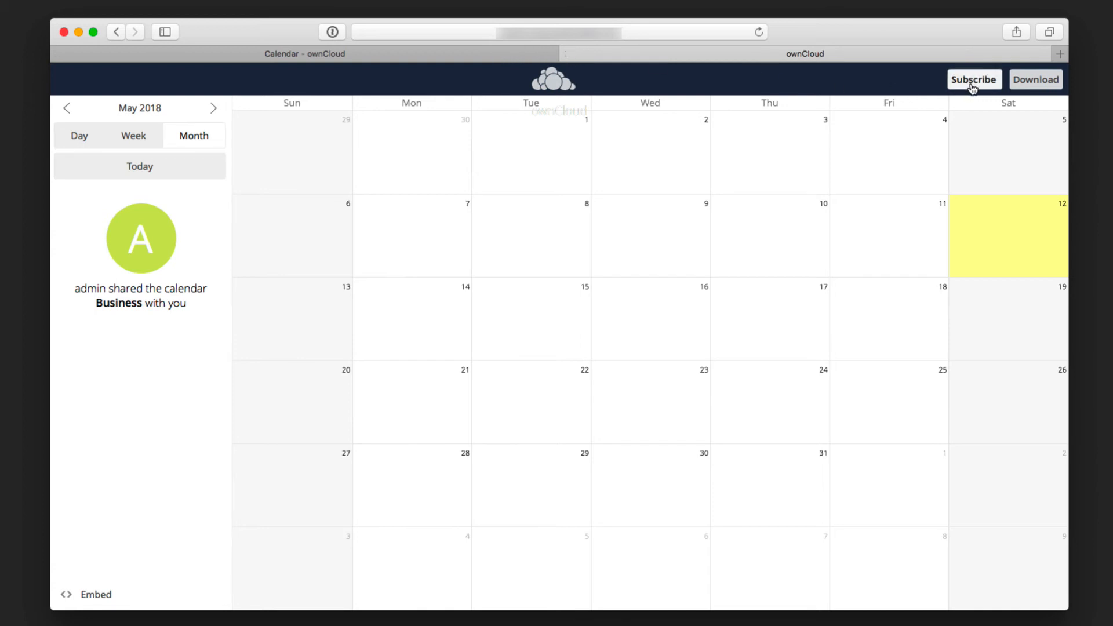
{"action": "mouse_move", "coordinate": [628, 89]}
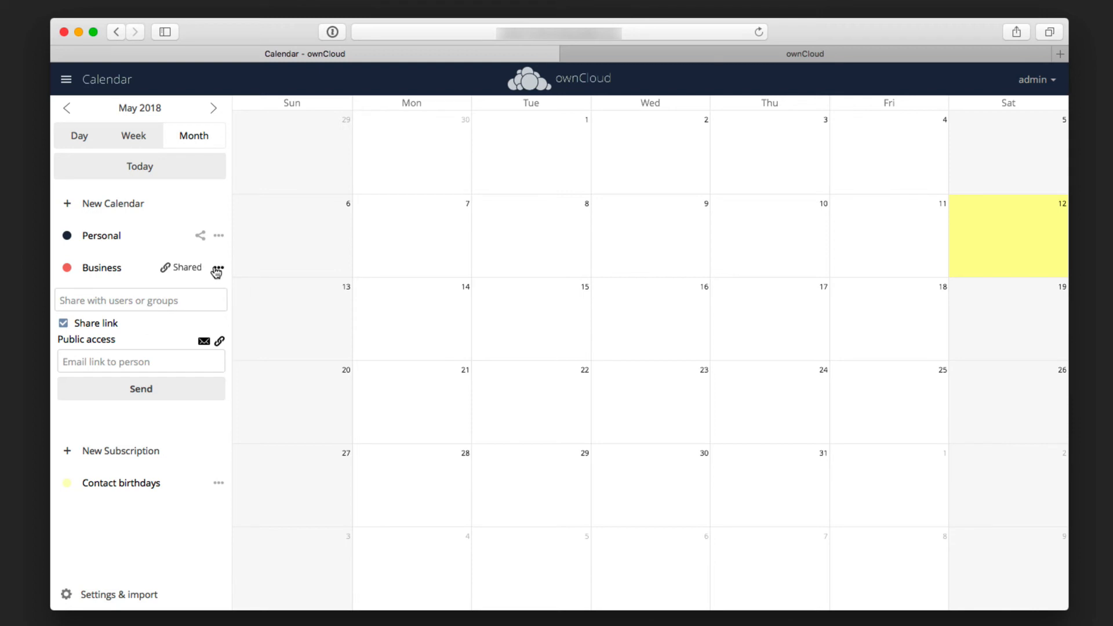
Show the Business calendar's extra options menu (edit, link, download, delete).
{"action": "left_click", "coordinate": [218, 268]}
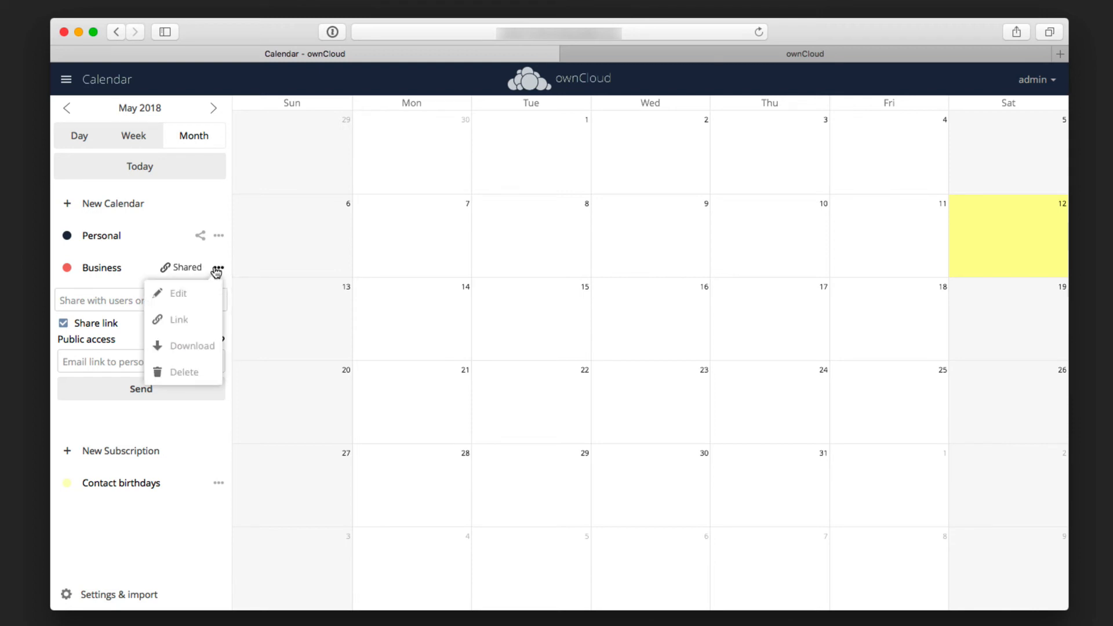
{"action": "mouse_move", "coordinate": [191, 346]}
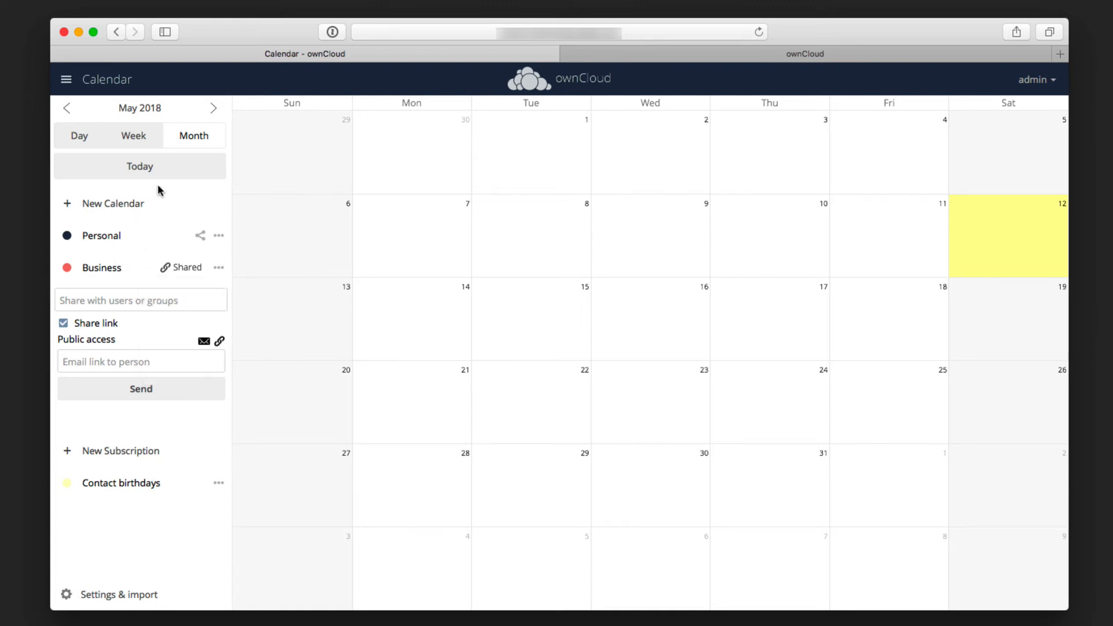
{"action": "mouse_move", "coordinate": [110, 451]}
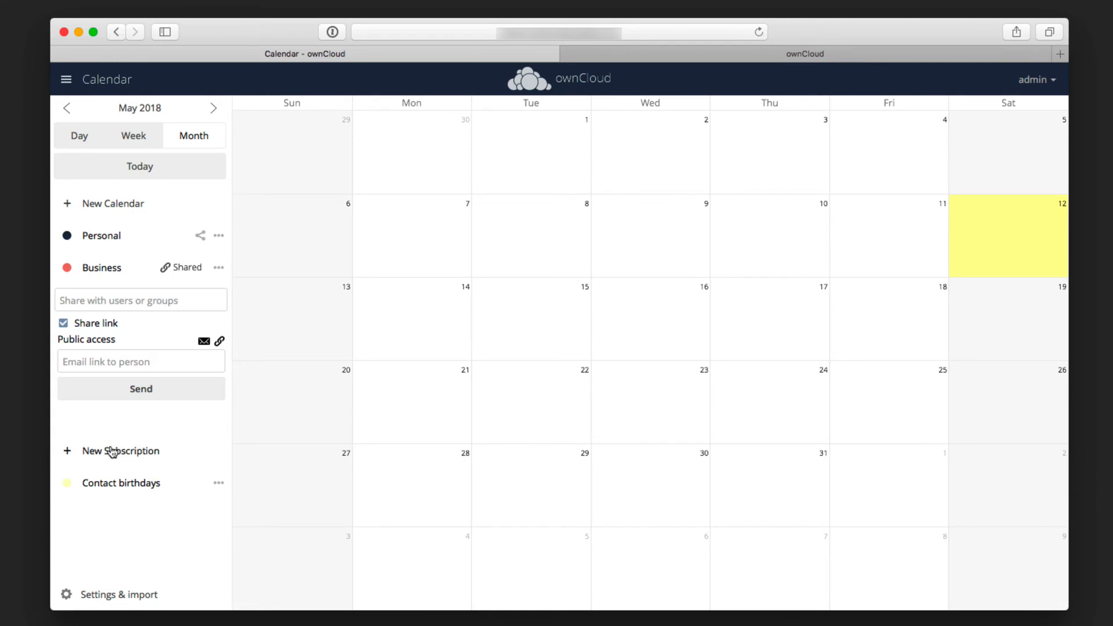
{"action": "mouse_move", "coordinate": [68, 454]}
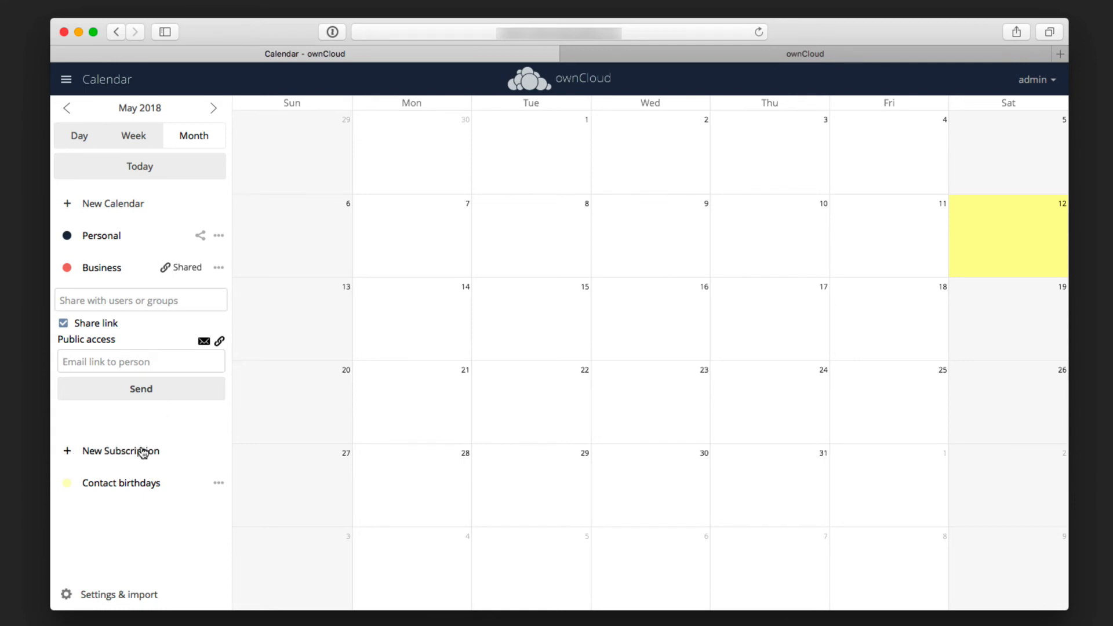
{"action": "left_click", "coordinate": [120, 451]}
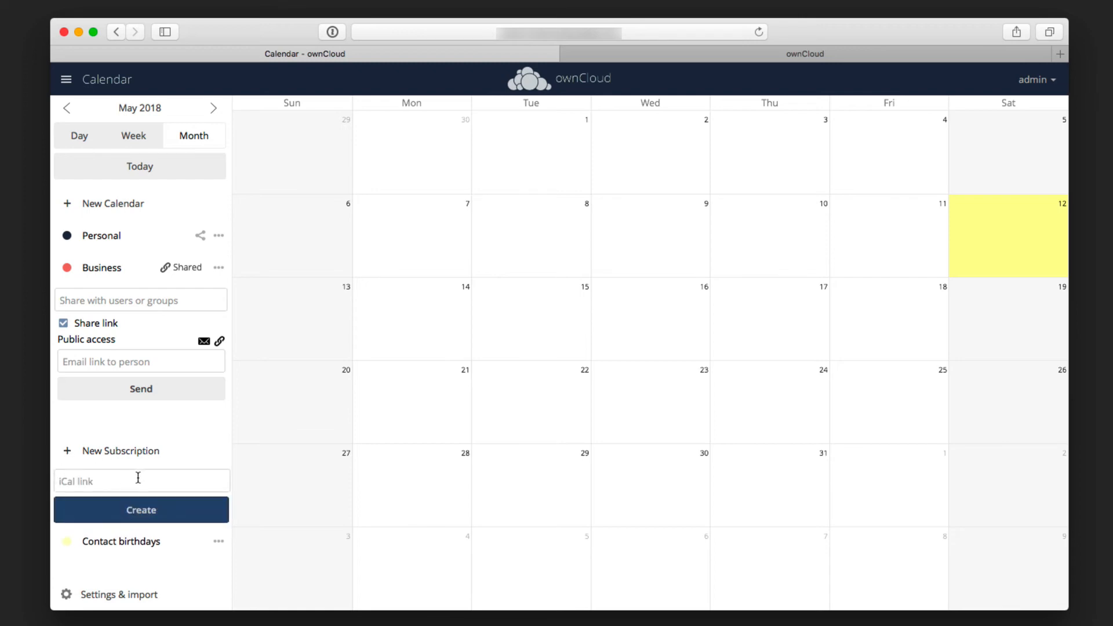
{"action": "mouse_move", "coordinate": [124, 469]}
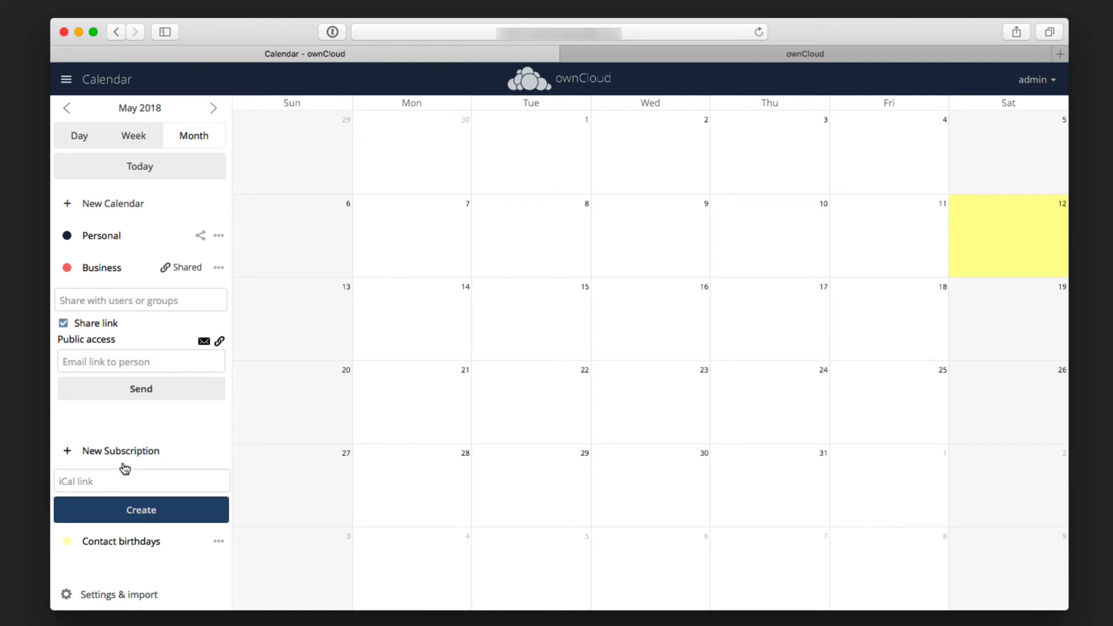
{"action": "left_click", "coordinate": [120, 451]}
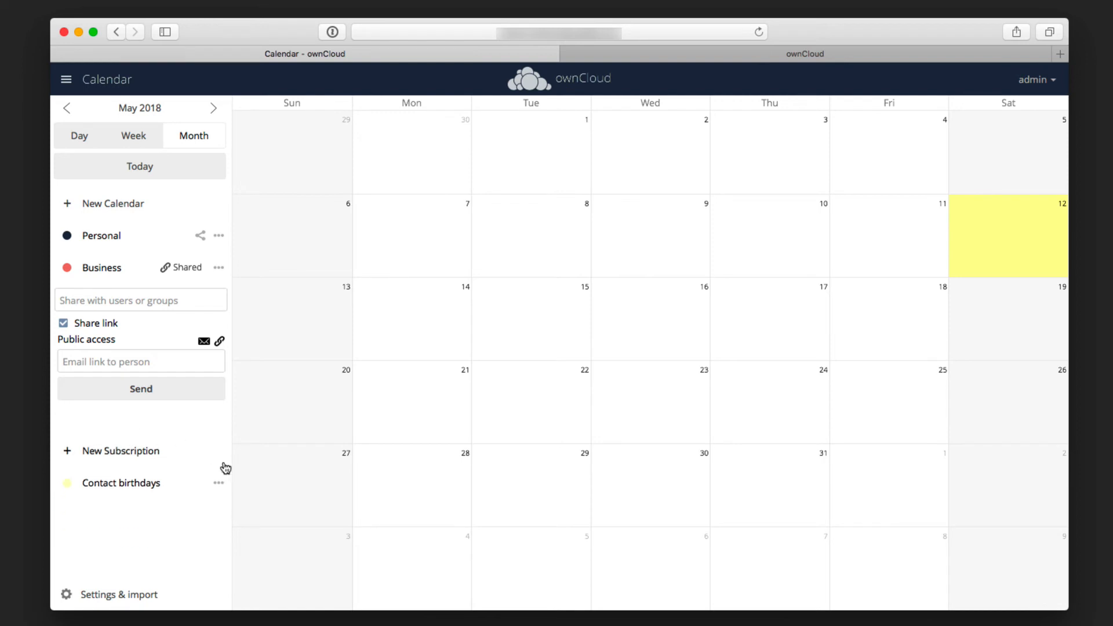
{"action": "mouse_move", "coordinate": [123, 490]}
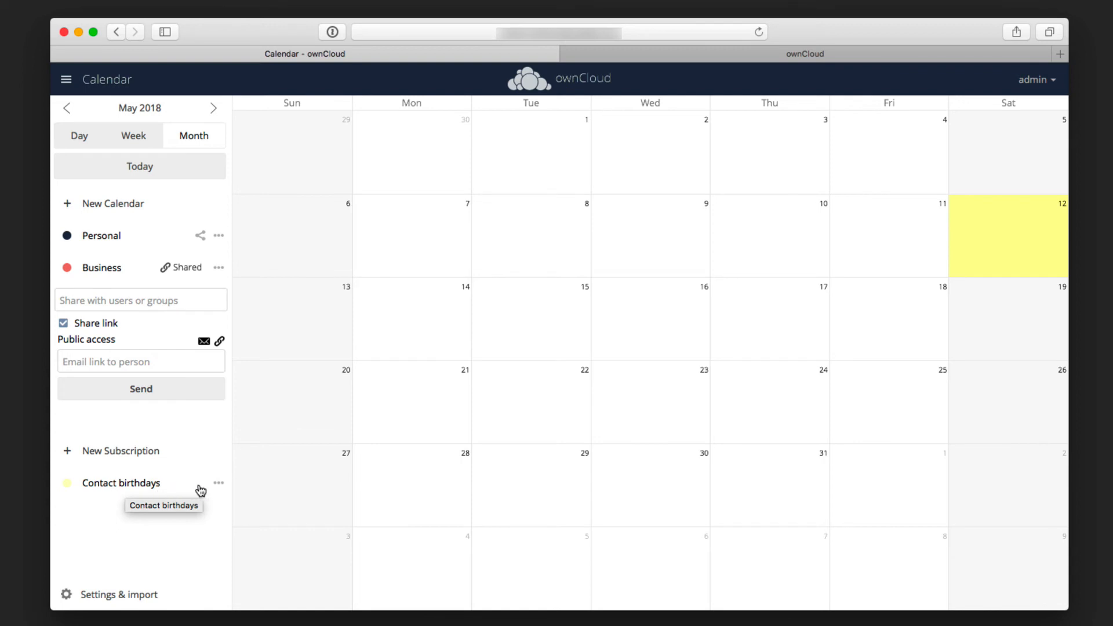
{"action": "mouse_move", "coordinate": [132, 495]}
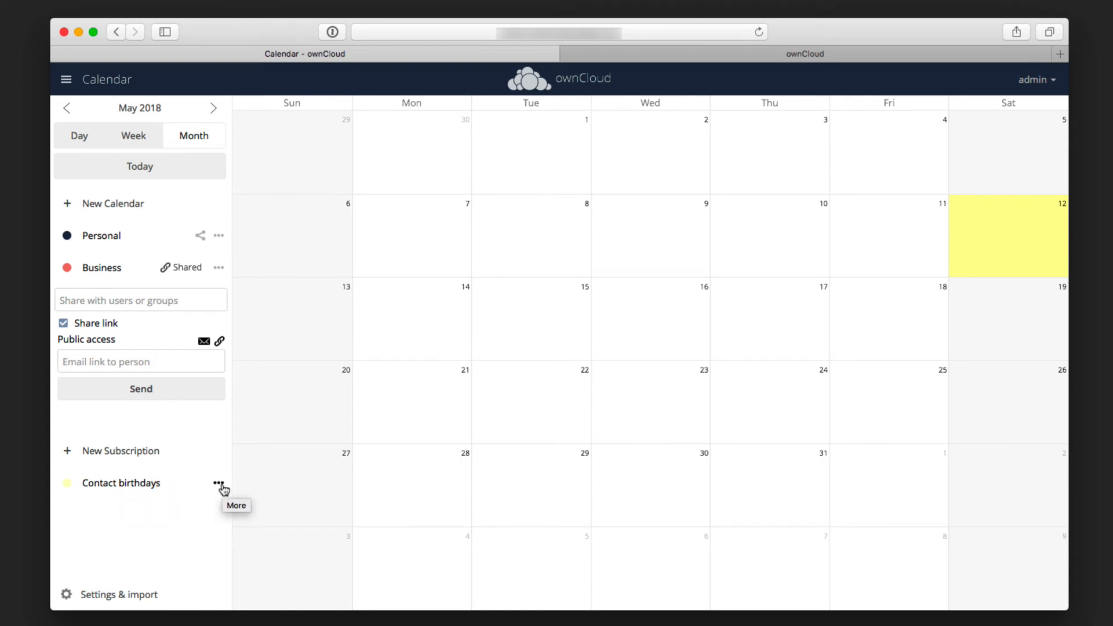
{"action": "left_click", "coordinate": [219, 483]}
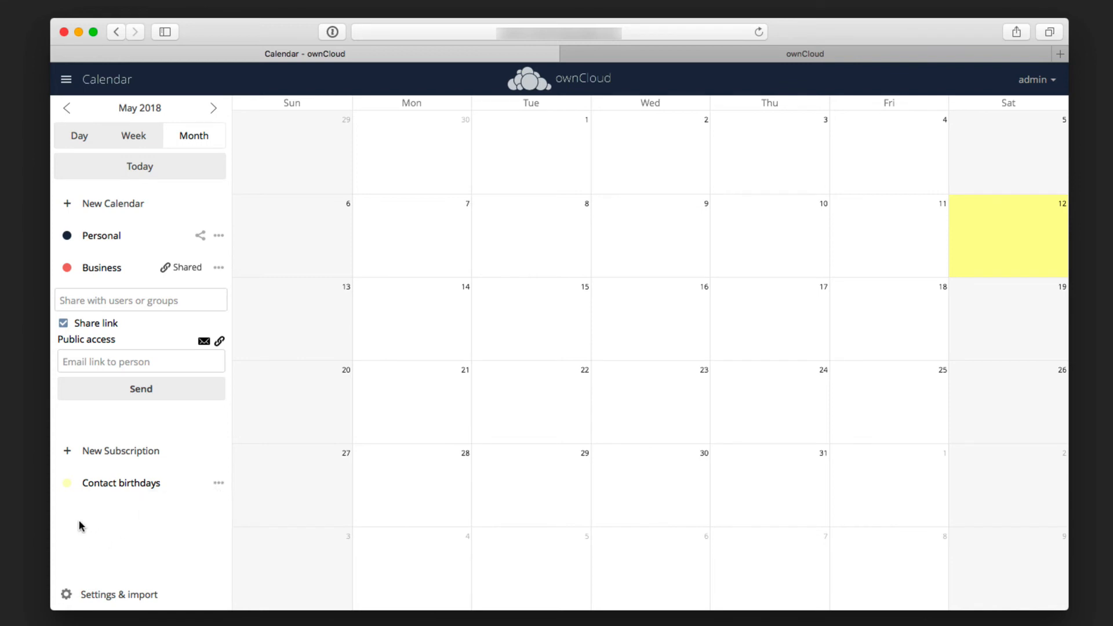
{"action": "mouse_move", "coordinate": [125, 522]}
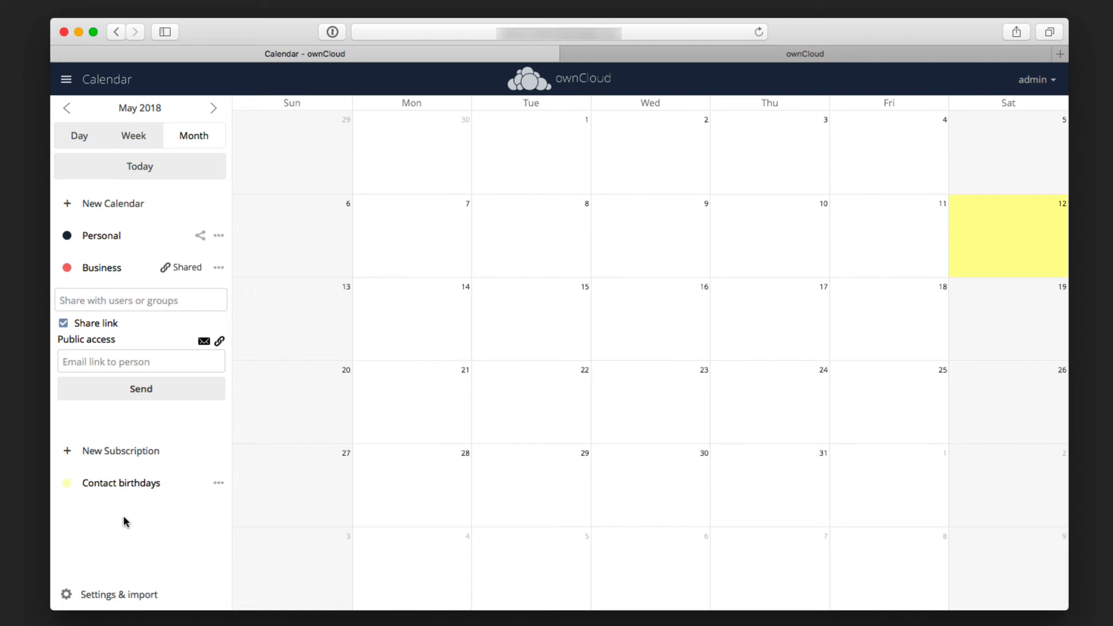
Toggle week numbers on and back off in Settings & import, then collapse the panel.
{"action": "left_click", "coordinate": [118, 594]}
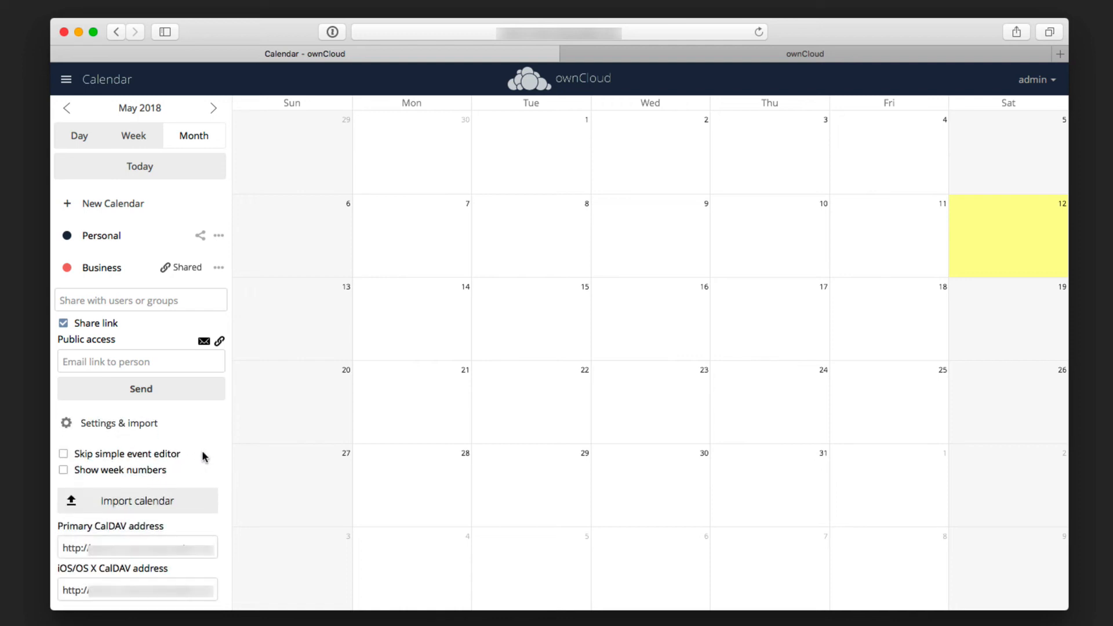
{"action": "mouse_move", "coordinate": [163, 474]}
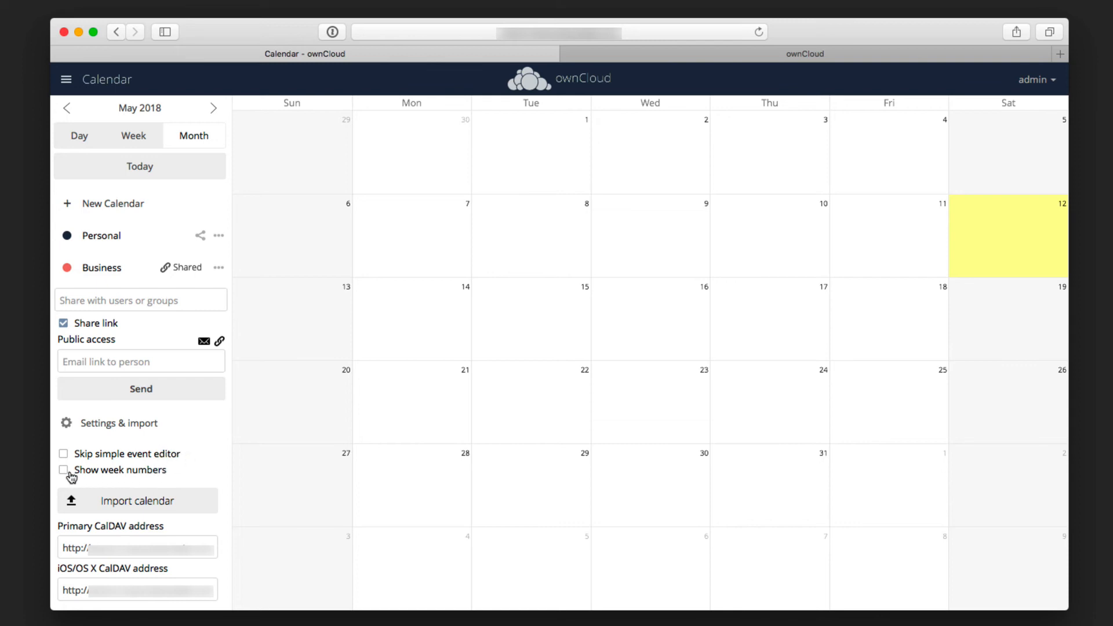
{"action": "left_click", "coordinate": [63, 471]}
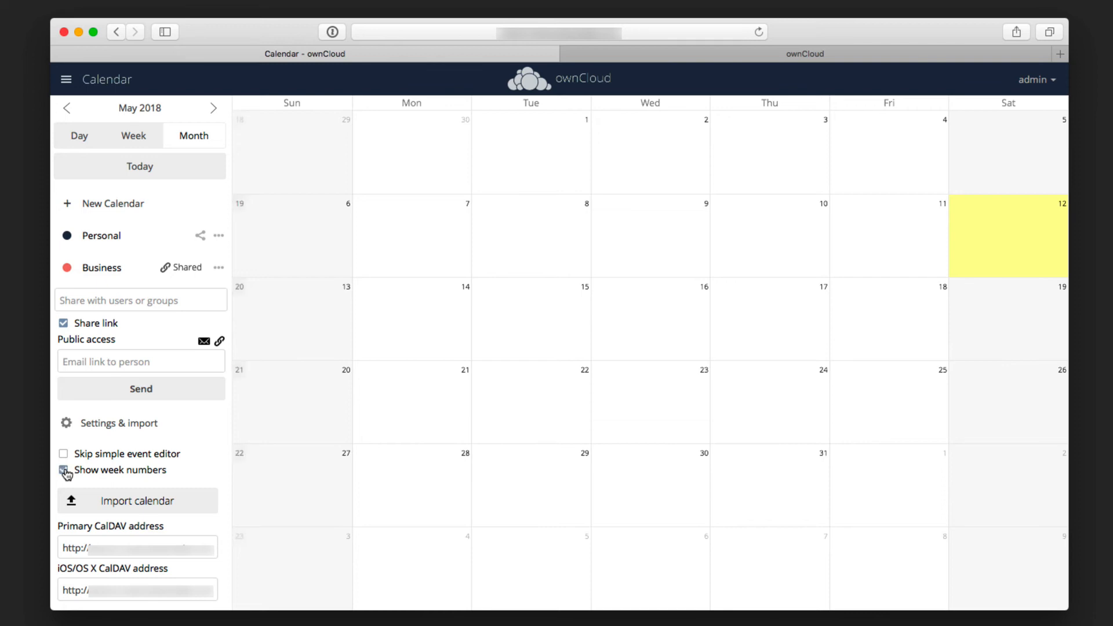
{"action": "left_click", "coordinate": [63, 469]}
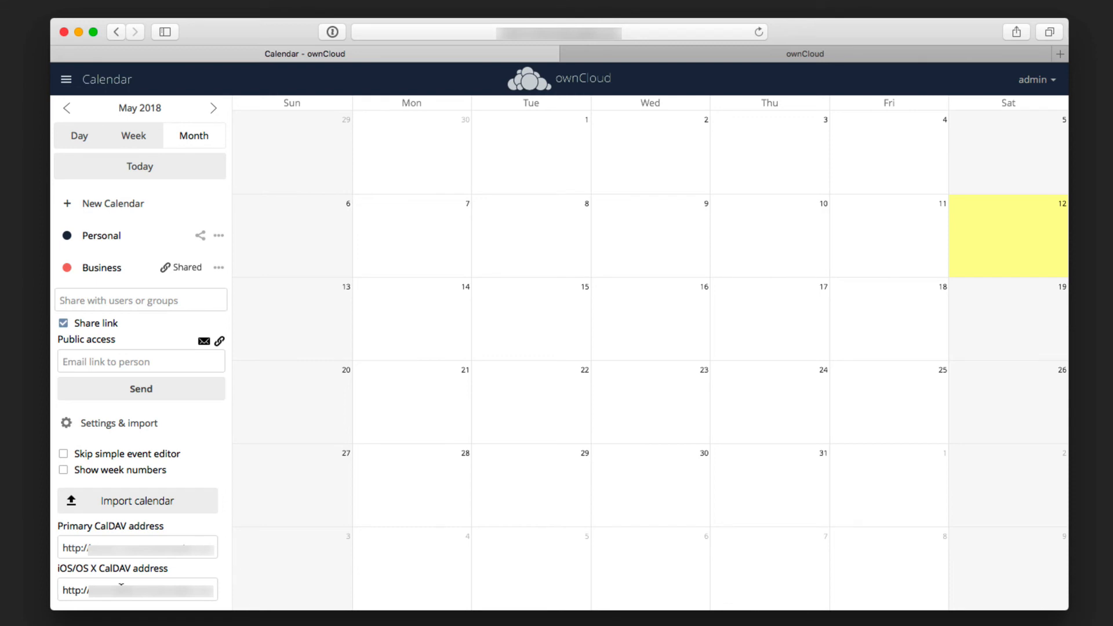
{"action": "left_click", "coordinate": [119, 423]}
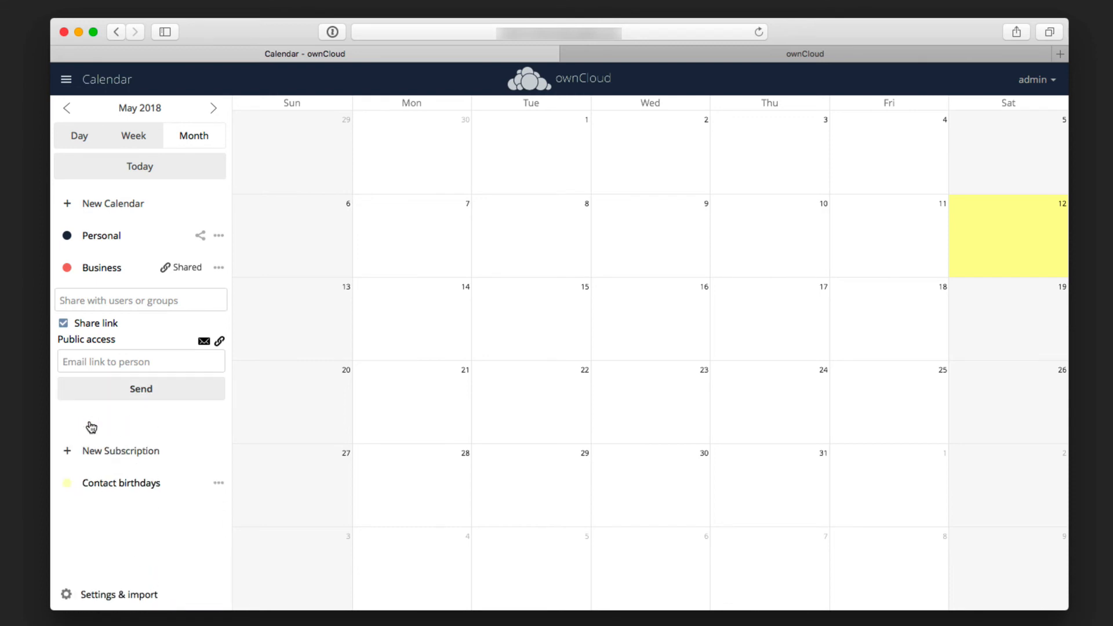
{"action": "mouse_move", "coordinate": [409, 184]}
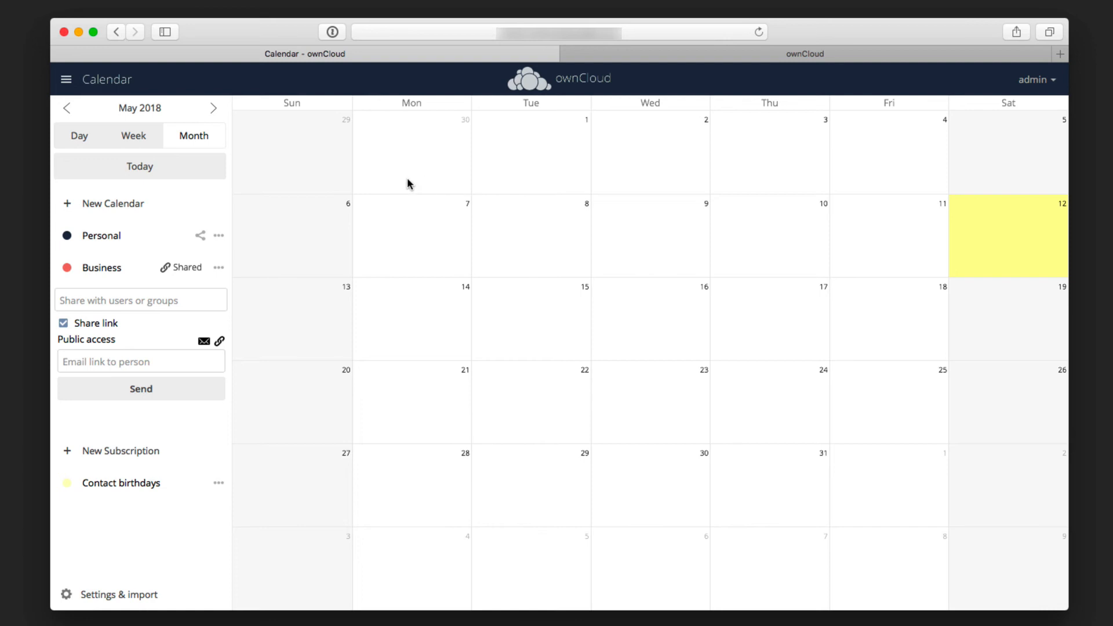
{"action": "mouse_move", "coordinate": [420, 236]}
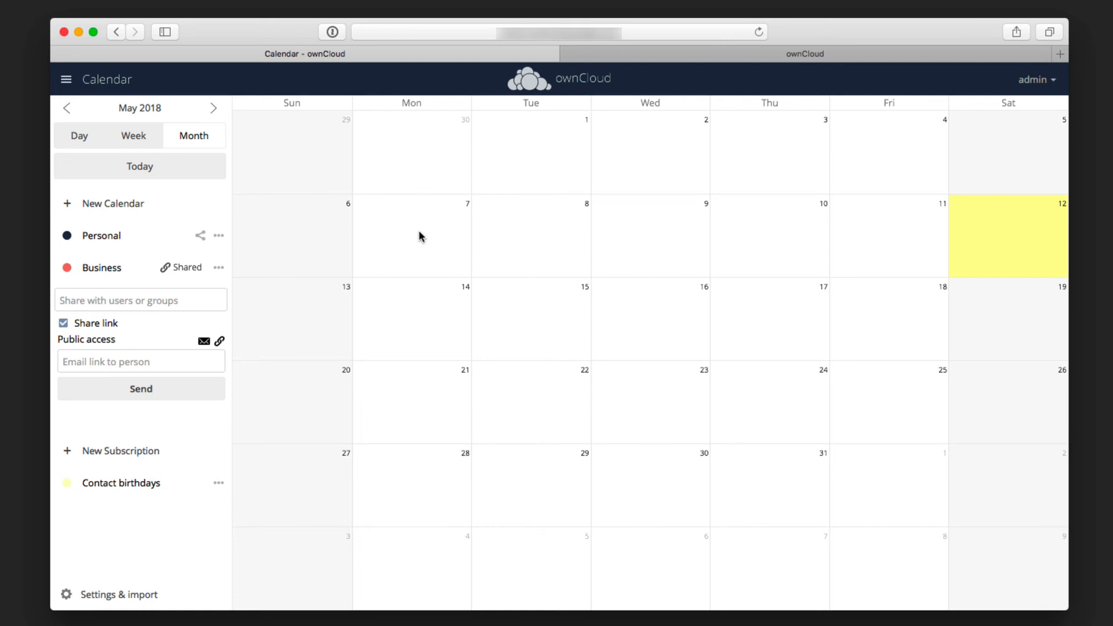
Create an all-day 'Lunch with Joe' event on May 7 in the Business calendar and show More details.
{"action": "left_click", "coordinate": [411, 234]}
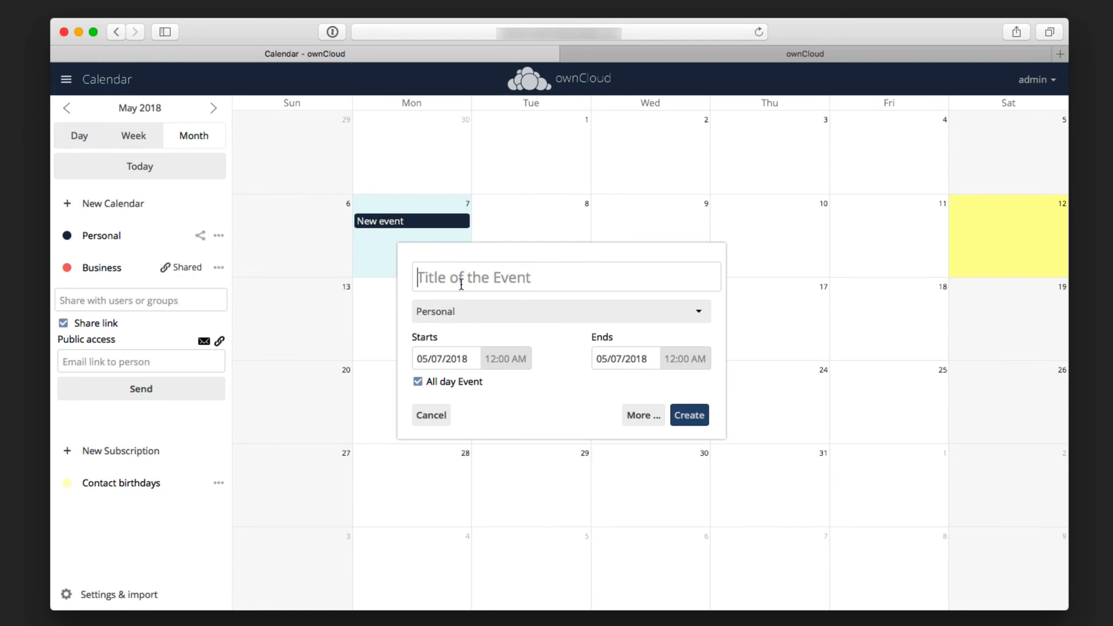
{"action": "type", "text": "Lunch wit"}
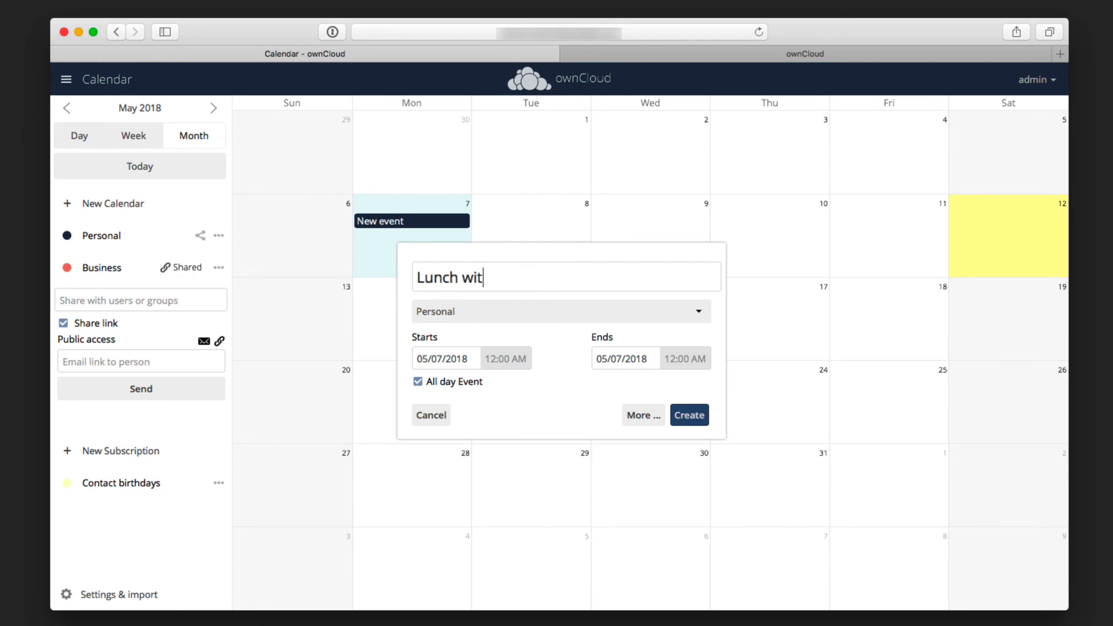
{"action": "type", "text": "h Joe"}
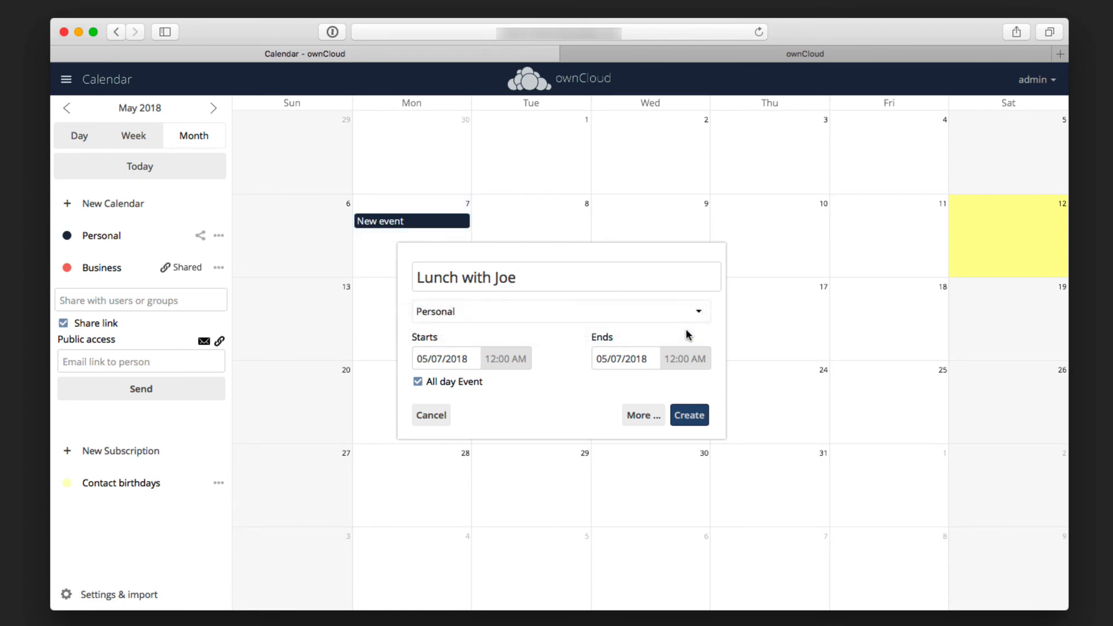
{"action": "left_click", "coordinate": [561, 311]}
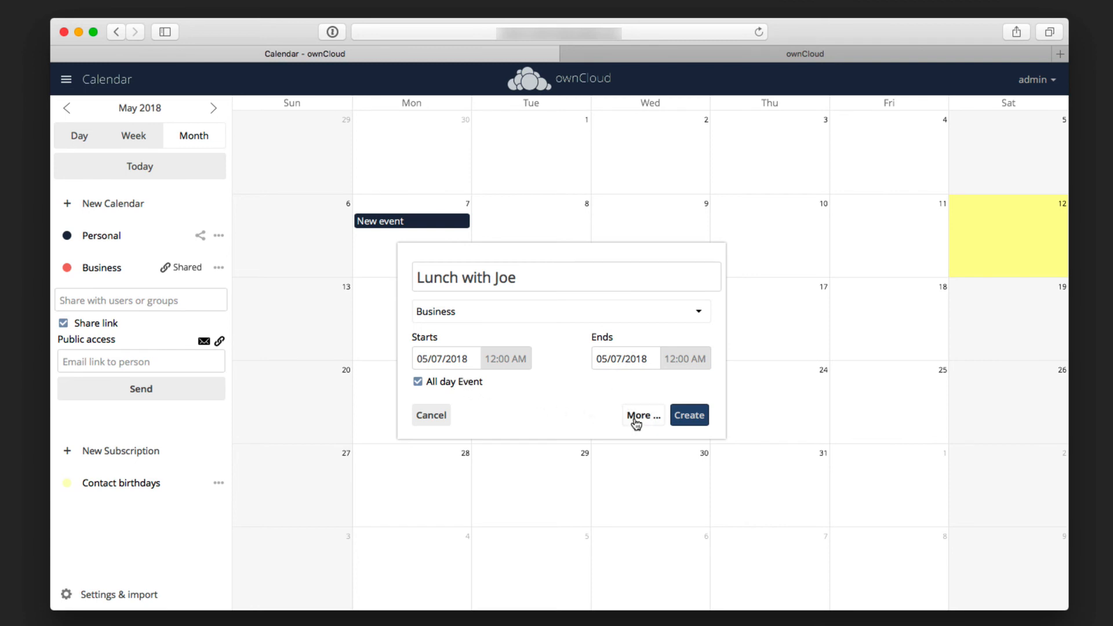
{"action": "left_click", "coordinate": [643, 415]}
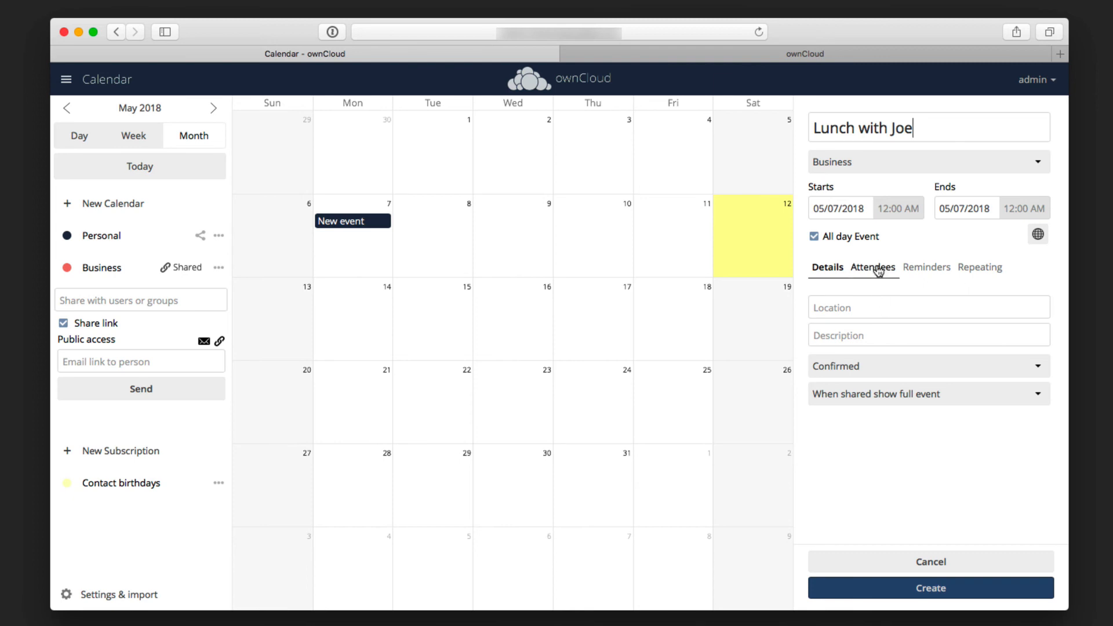
Review the Attendees, Reminders and Repeating tabs, adding and removing a reminder.
{"action": "left_click", "coordinate": [872, 267]}
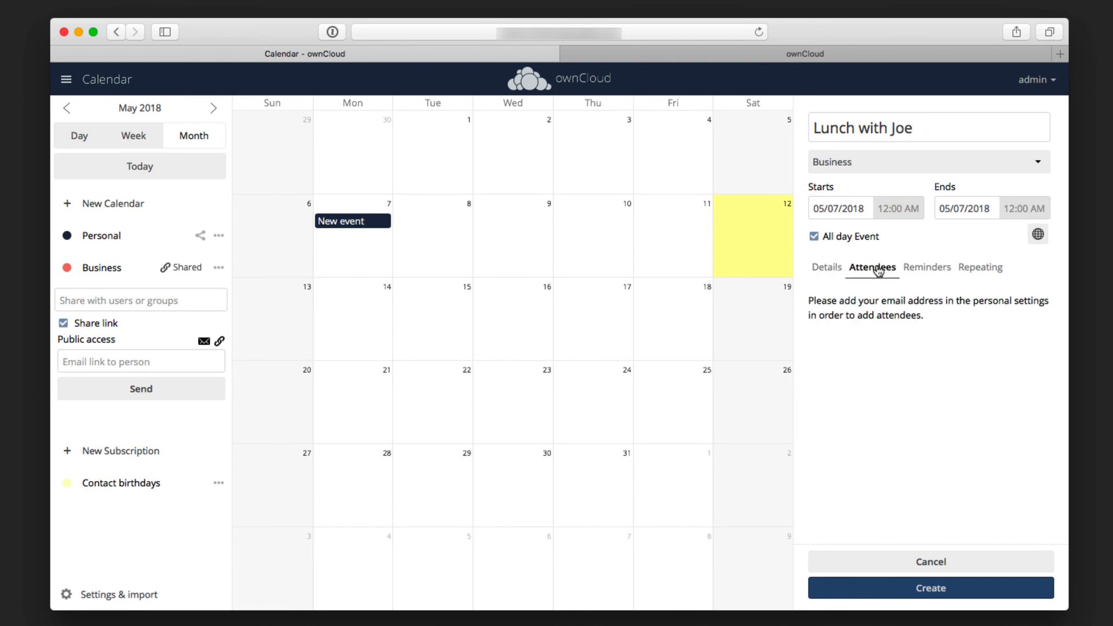
{"action": "mouse_move", "coordinate": [927, 268]}
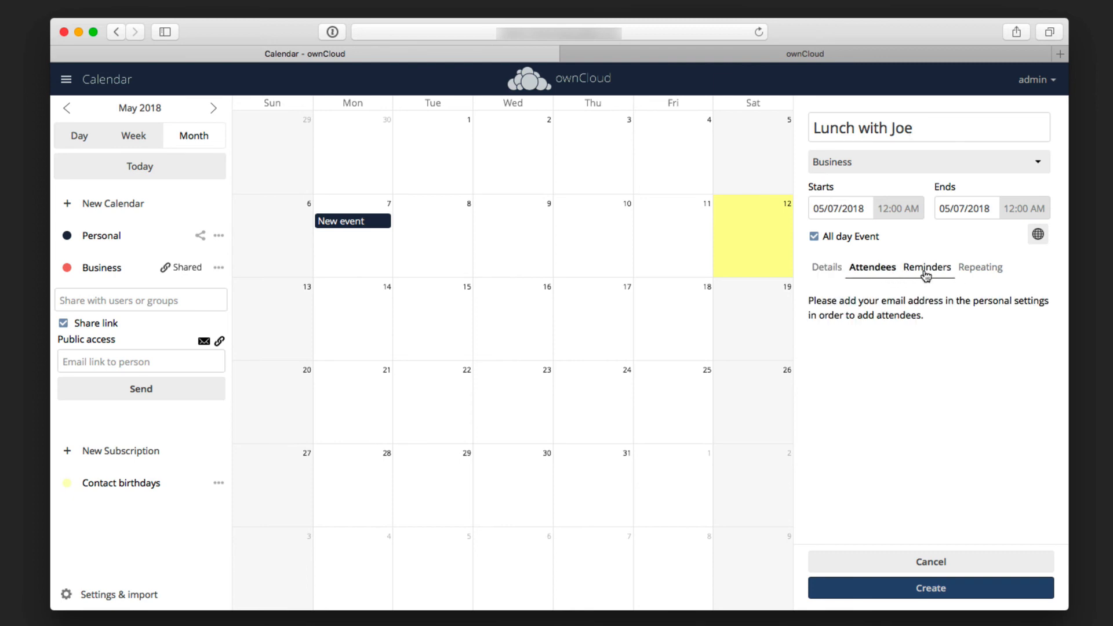
{"action": "left_click", "coordinate": [925, 266]}
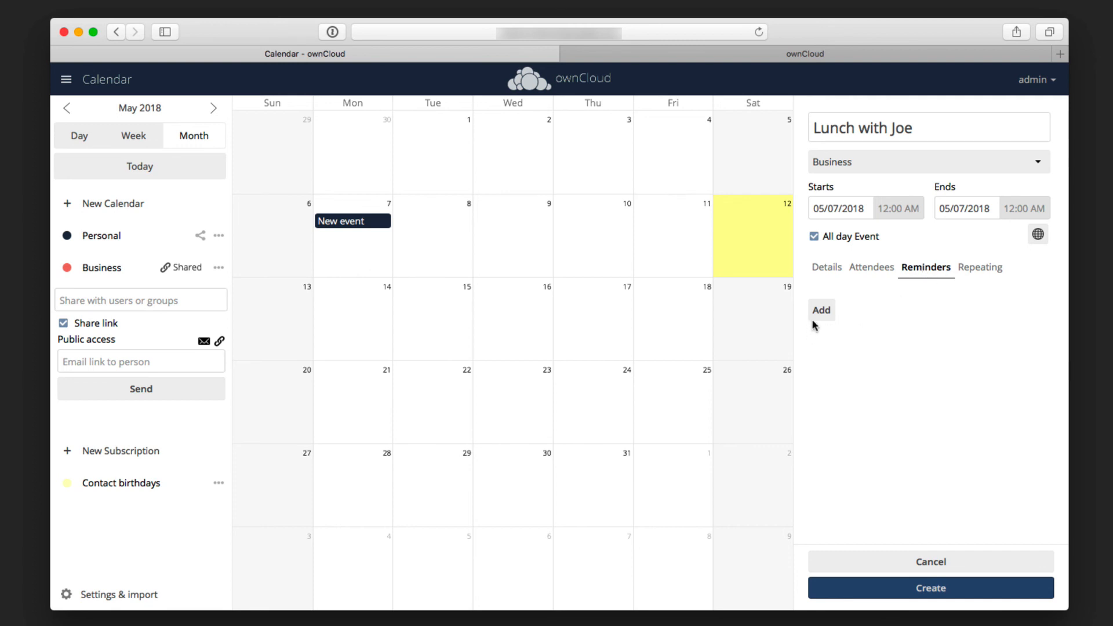
{"action": "left_click", "coordinate": [821, 310]}
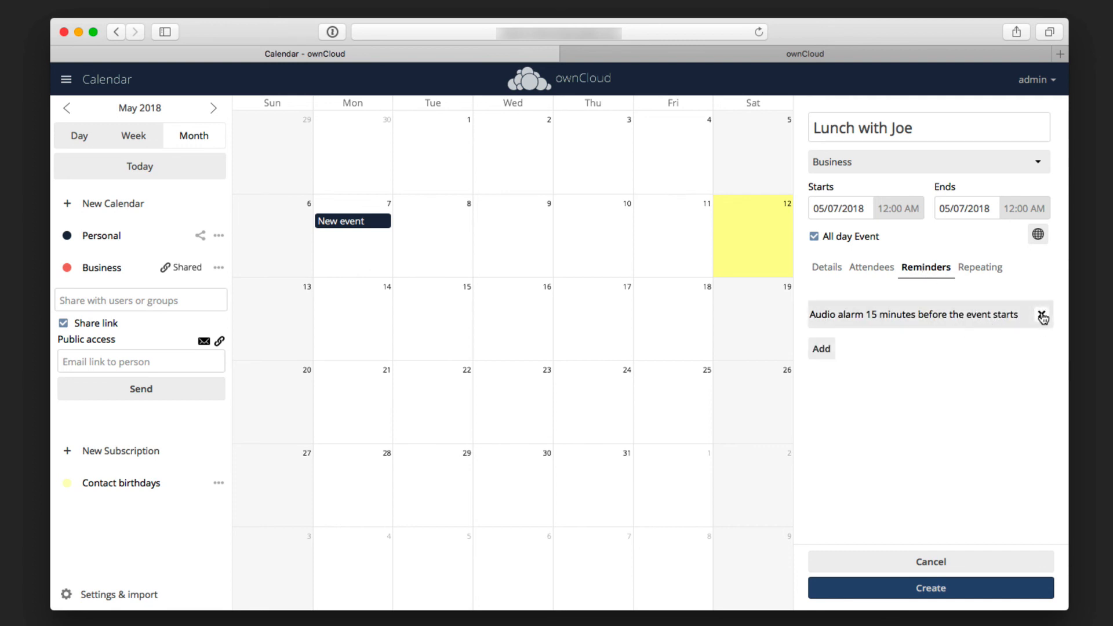
{"action": "left_click", "coordinate": [1042, 316]}
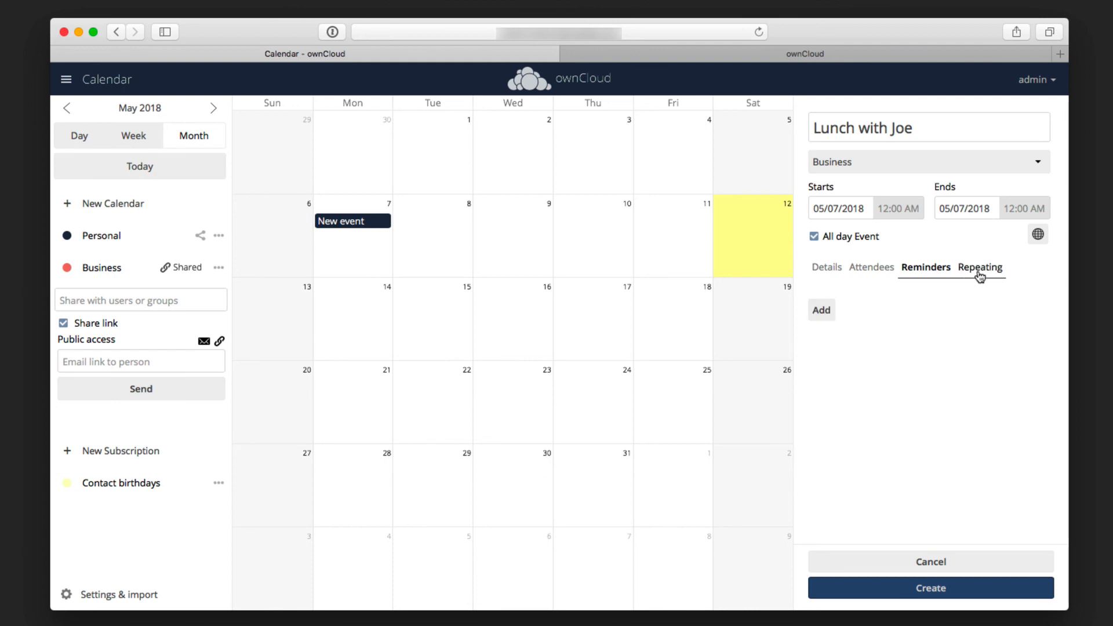
{"action": "left_click", "coordinate": [980, 268]}
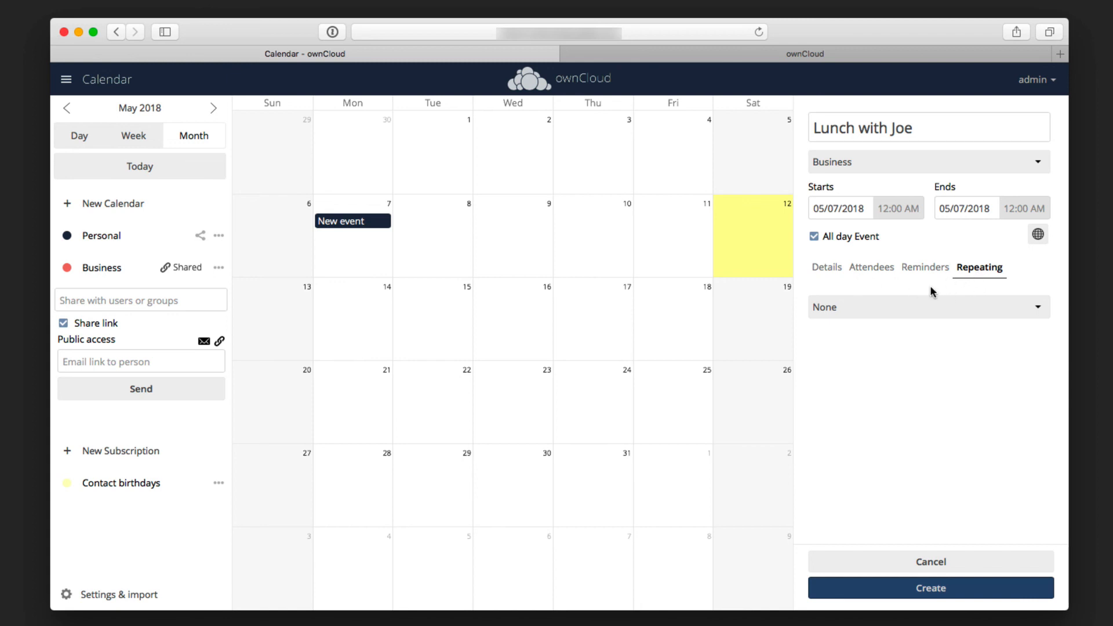
{"action": "left_click", "coordinate": [826, 268]}
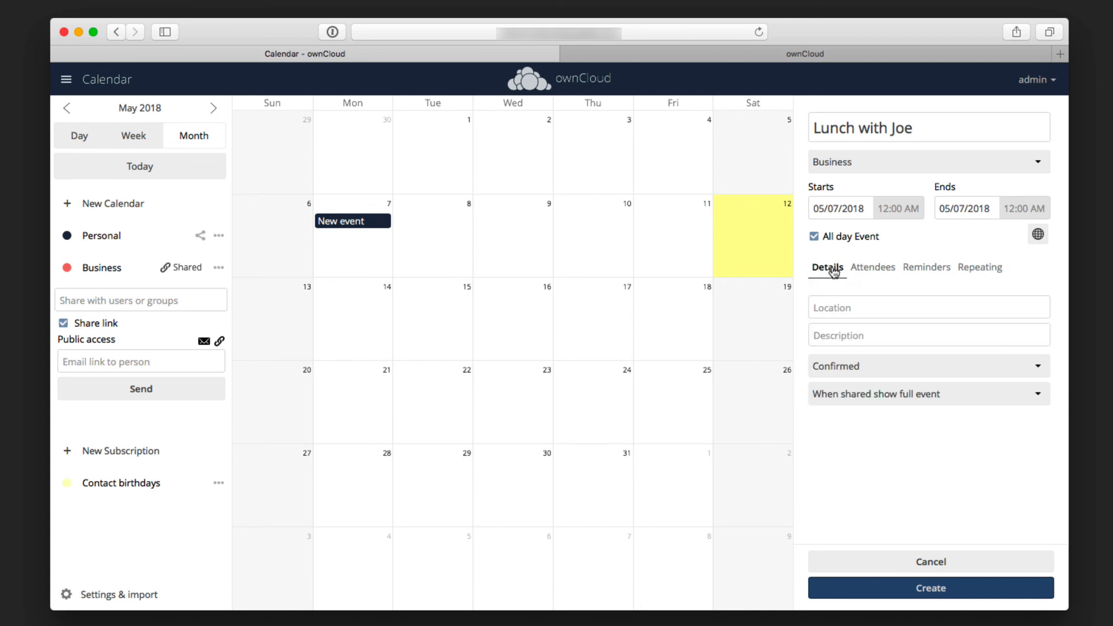
Check the event status and sharing visibility choices without changing them, then finish editing.
{"action": "left_click", "coordinate": [928, 365]}
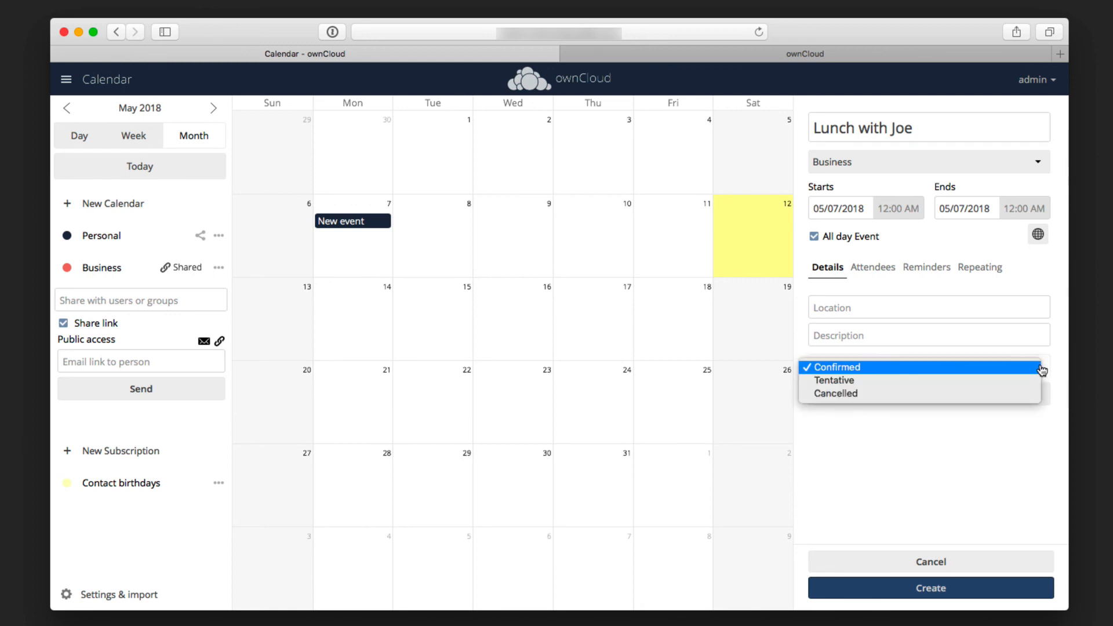
{"action": "mouse_move", "coordinate": [834, 380]}
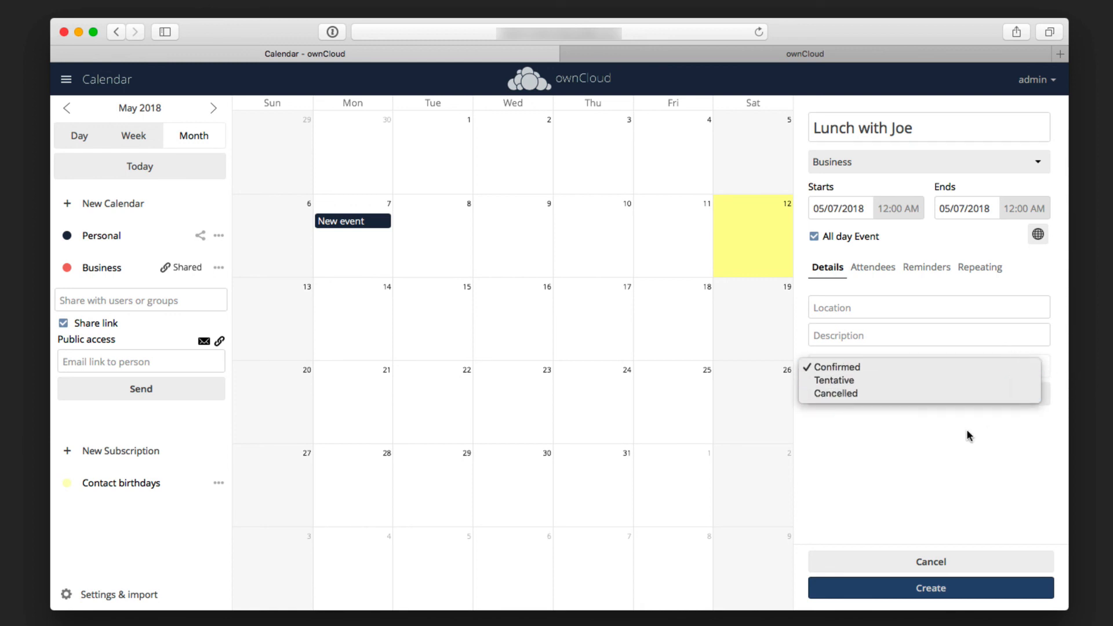
{"action": "left_click", "coordinate": [836, 367]}
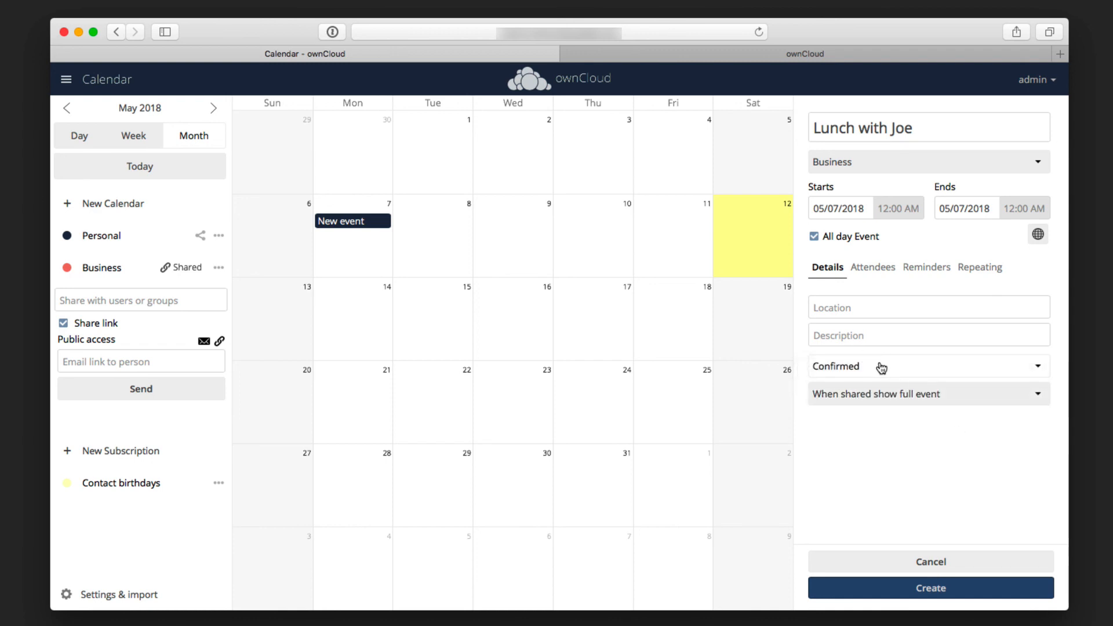
{"action": "mouse_move", "coordinate": [890, 411]}
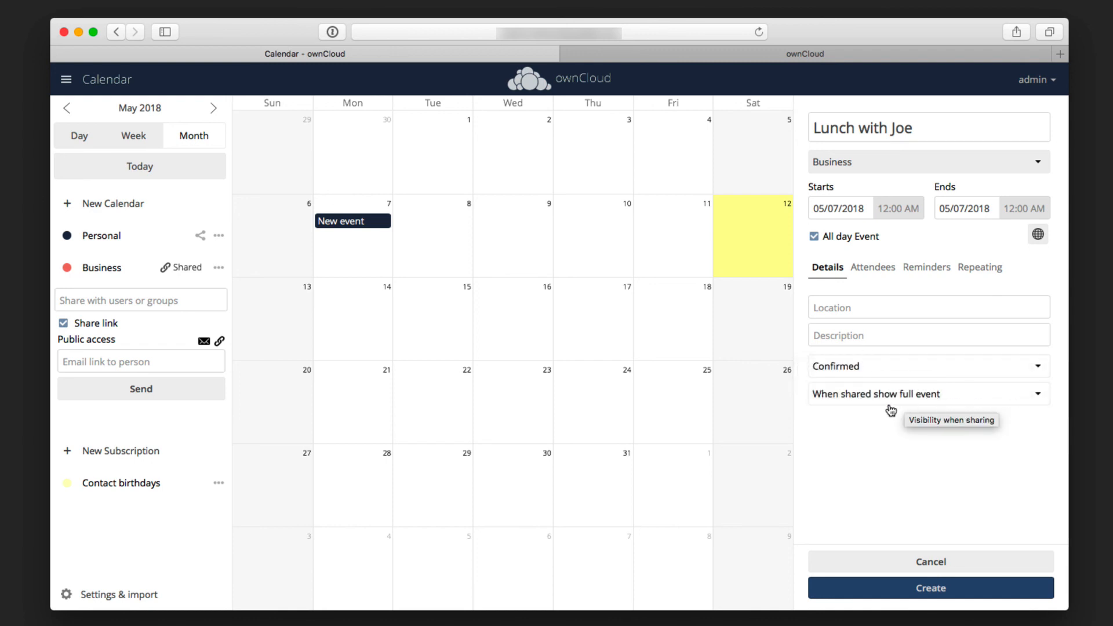
{"action": "mouse_move", "coordinate": [1037, 400]}
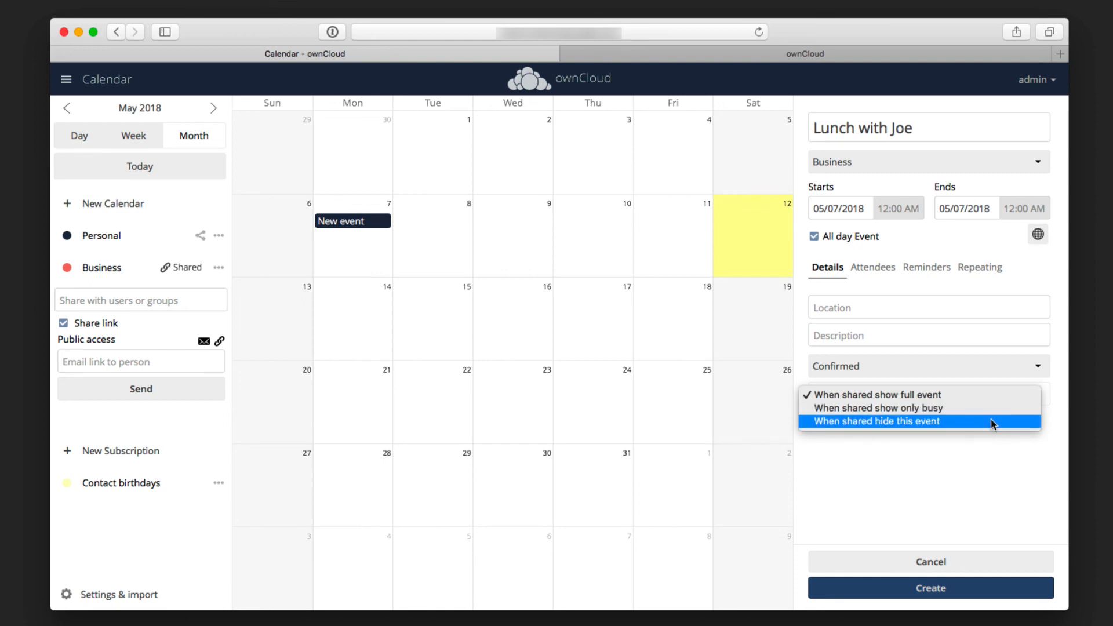
{"action": "mouse_move", "coordinate": [937, 422]}
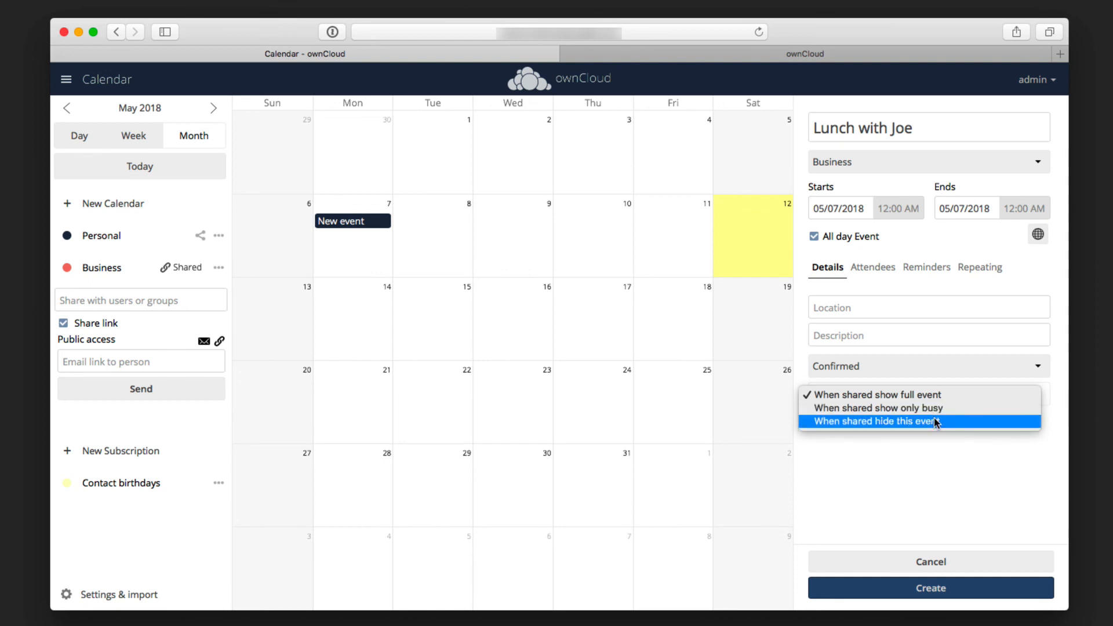
{"action": "left_click", "coordinate": [876, 394]}
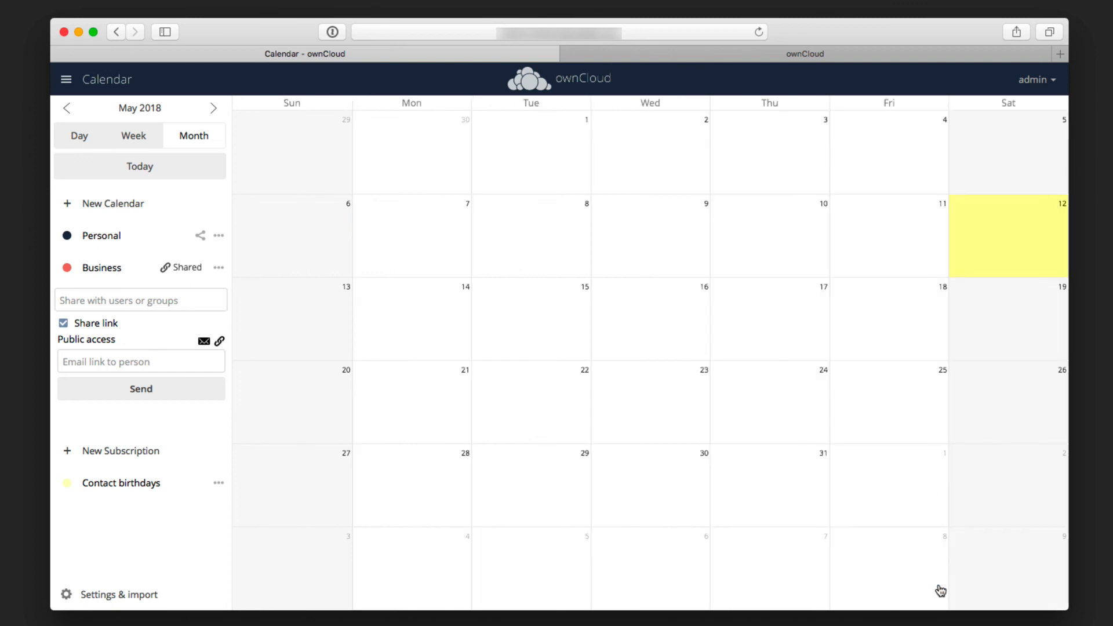
Inspect Lunch with Joe on May 7, then begin a new all-day event on May 10.
{"action": "left_click", "coordinate": [66, 267]}
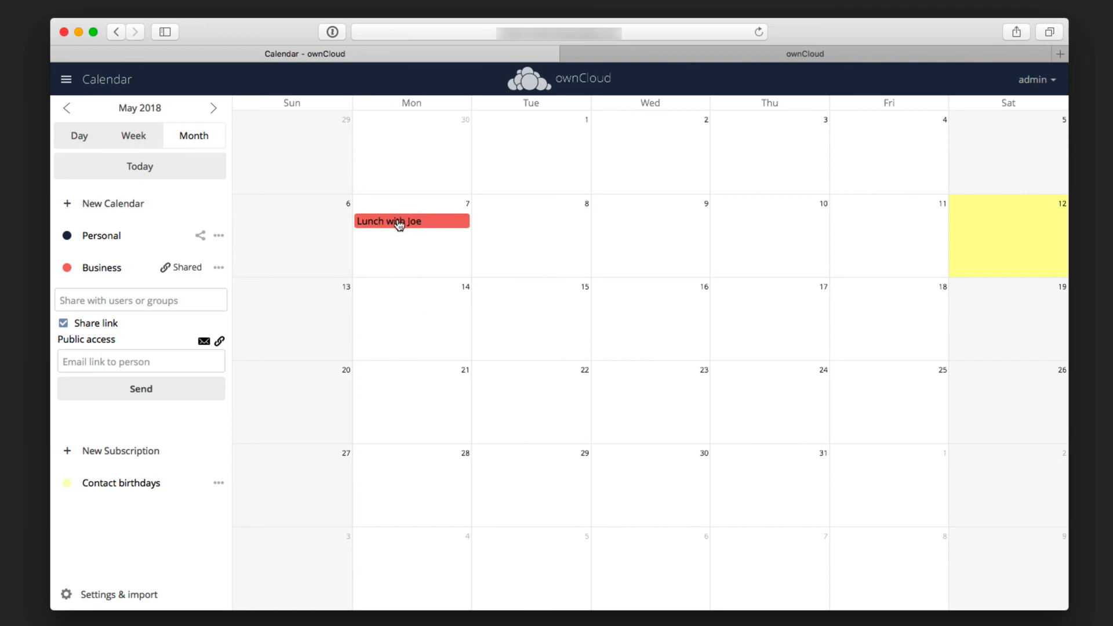
{"action": "left_click", "coordinate": [397, 221]}
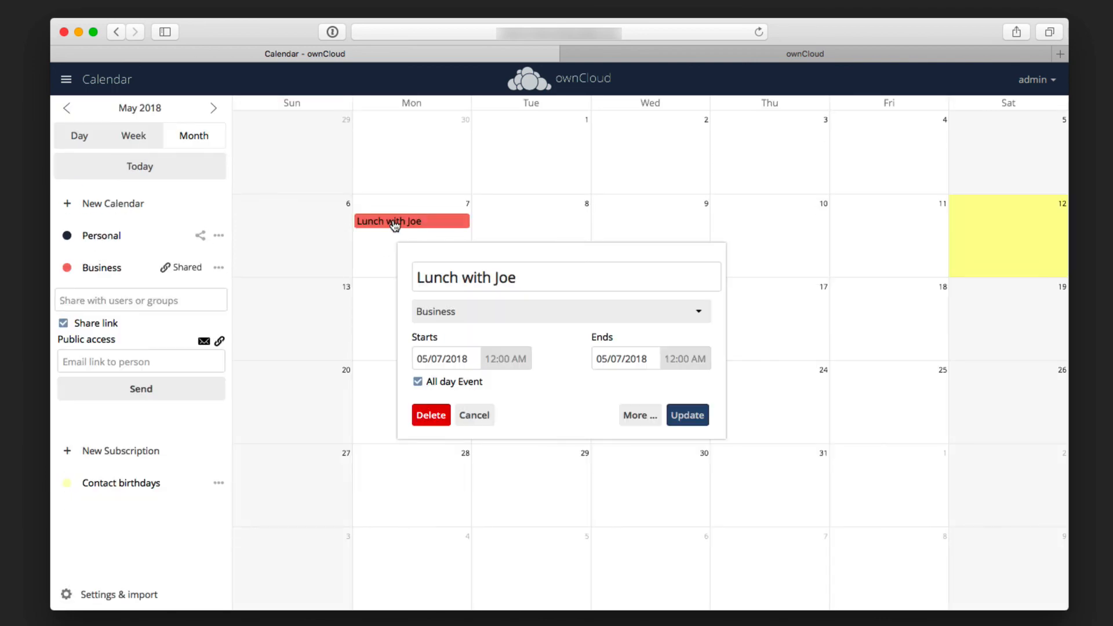
{"action": "left_click", "coordinate": [519, 277]}
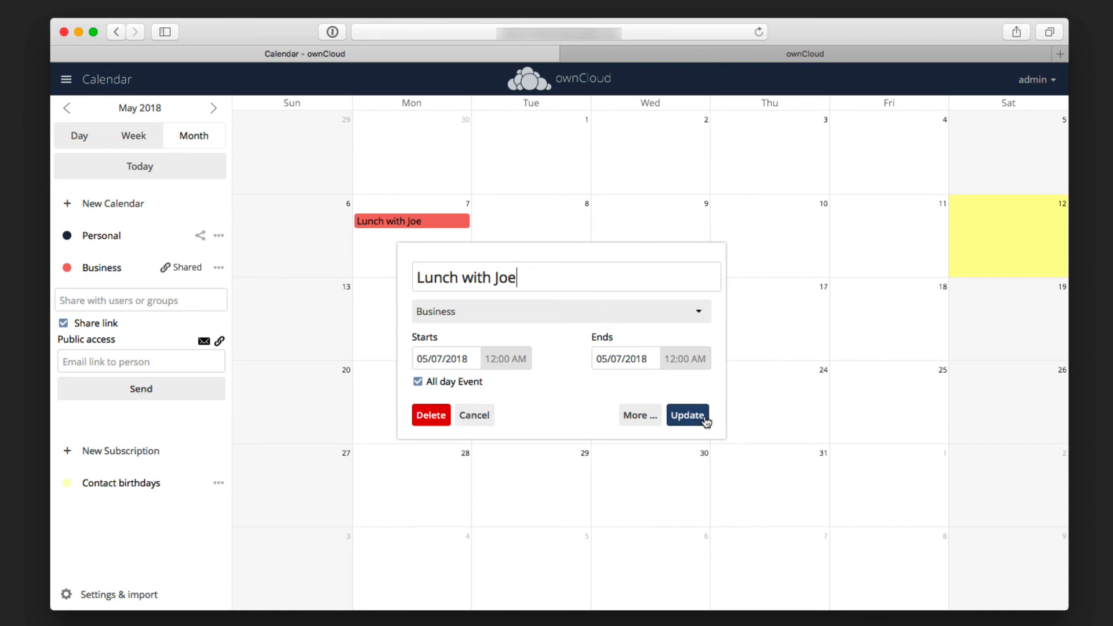
{"action": "mouse_move", "coordinate": [497, 411]}
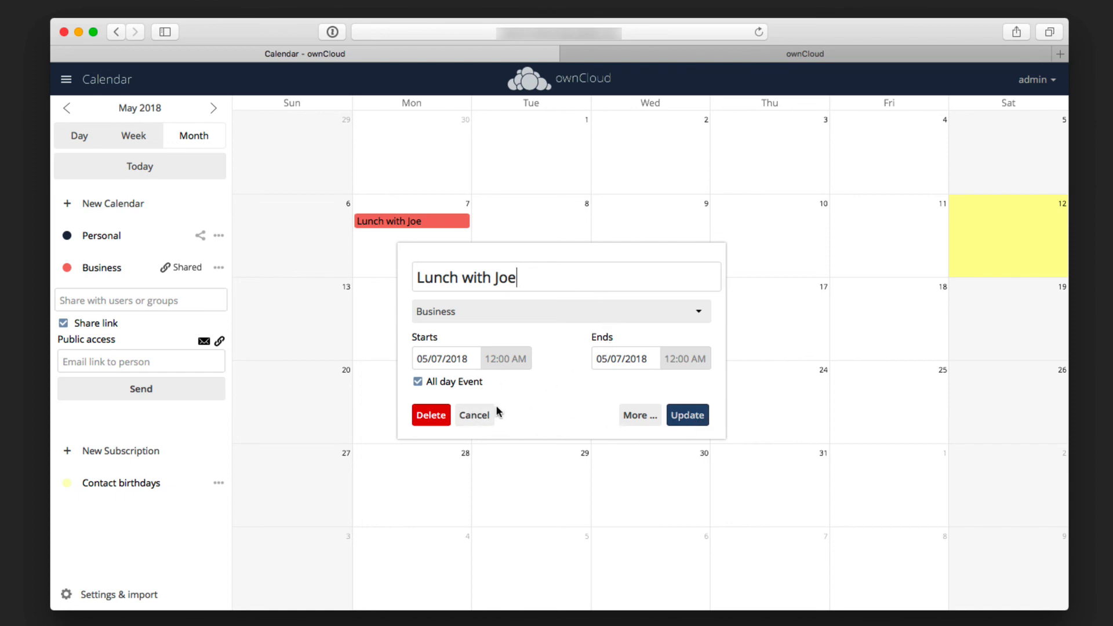
{"action": "mouse_move", "coordinate": [770, 242]}
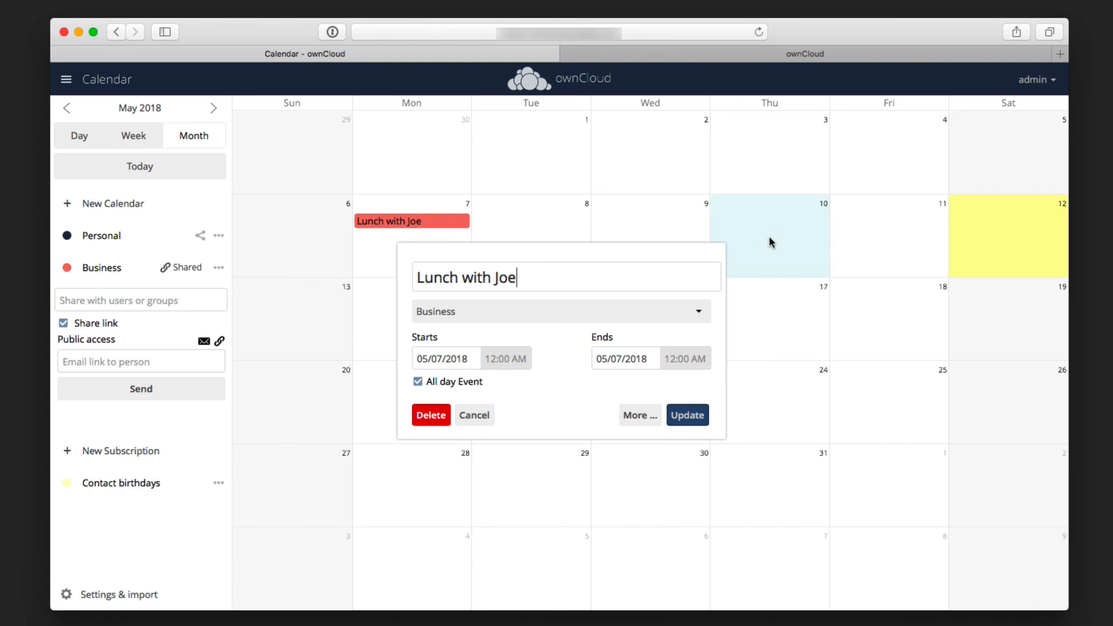
{"action": "left_click", "coordinate": [769, 234]}
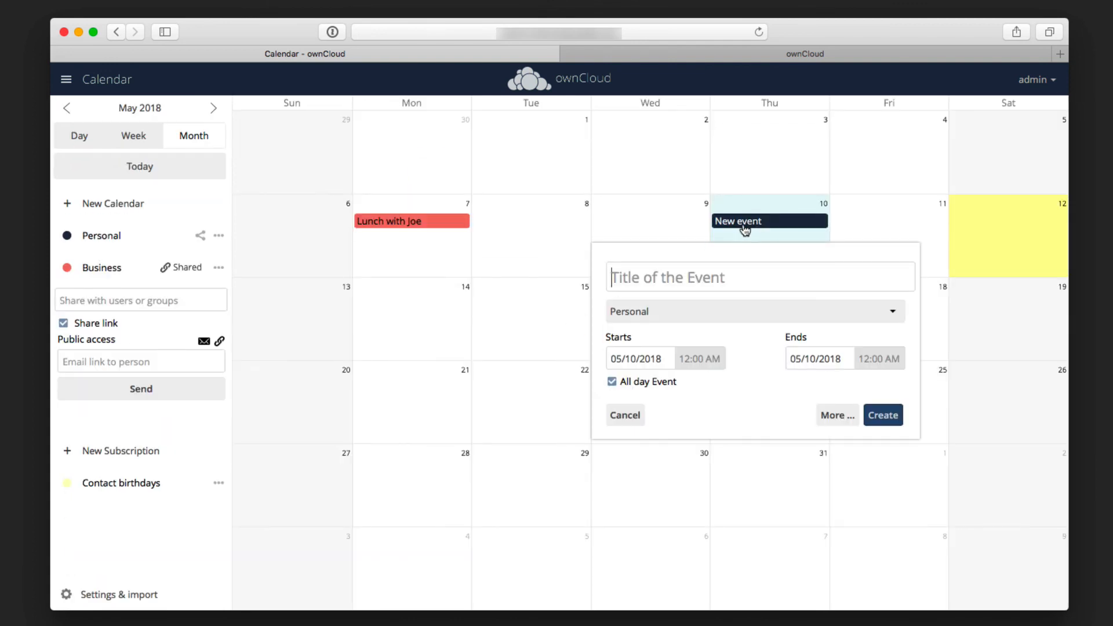